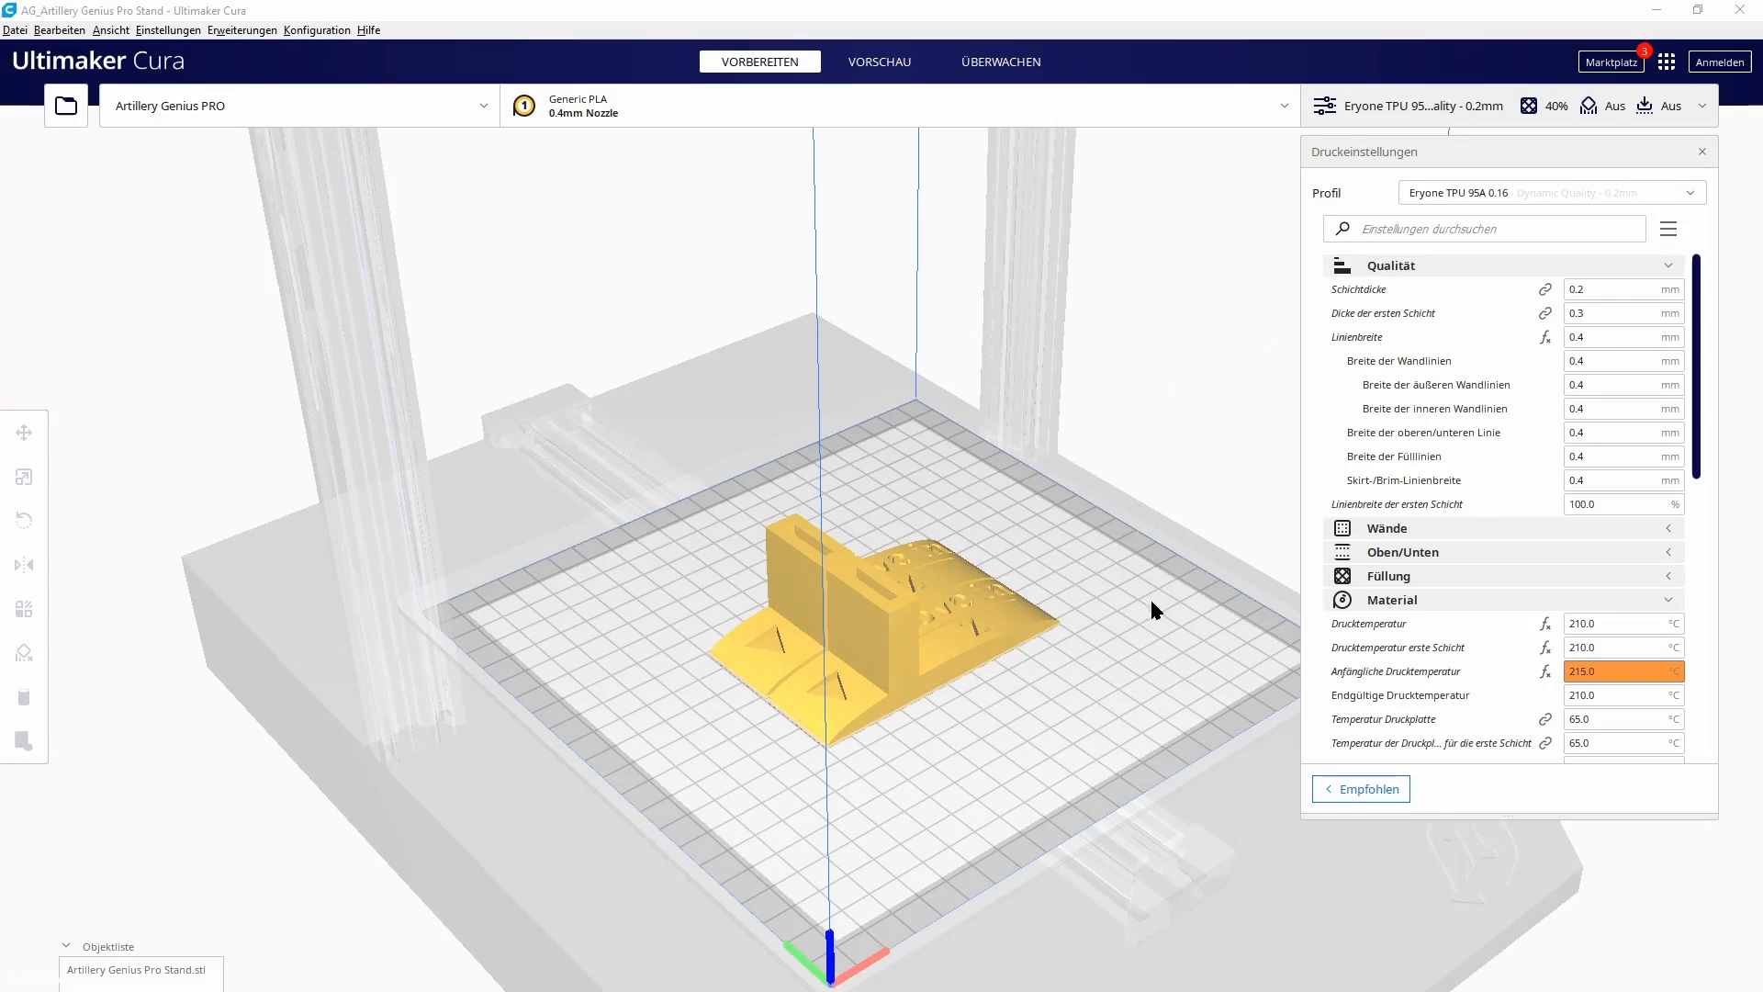
- Send M503 to list the firmware settings, including extruder steps E445.00
{"action": "left_click_drag", "start_coordinate": [1152, 611], "coordinate": [1141, 625]}
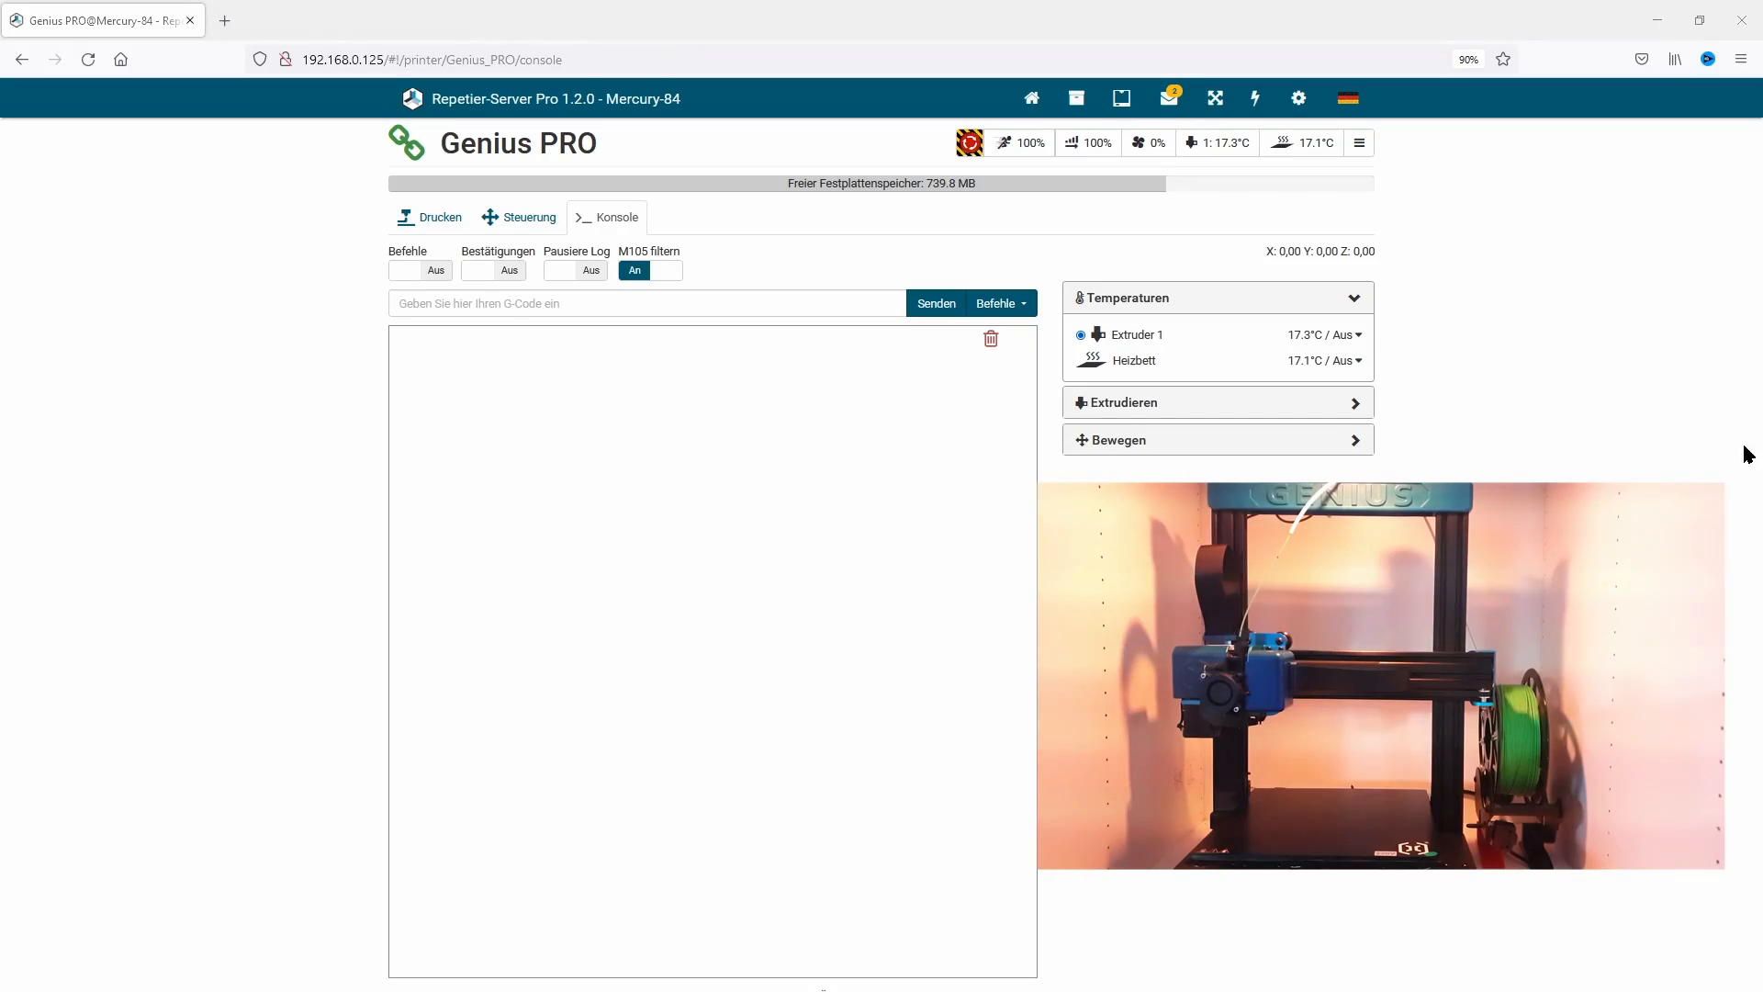
{"action": "type", "text": "M503"}
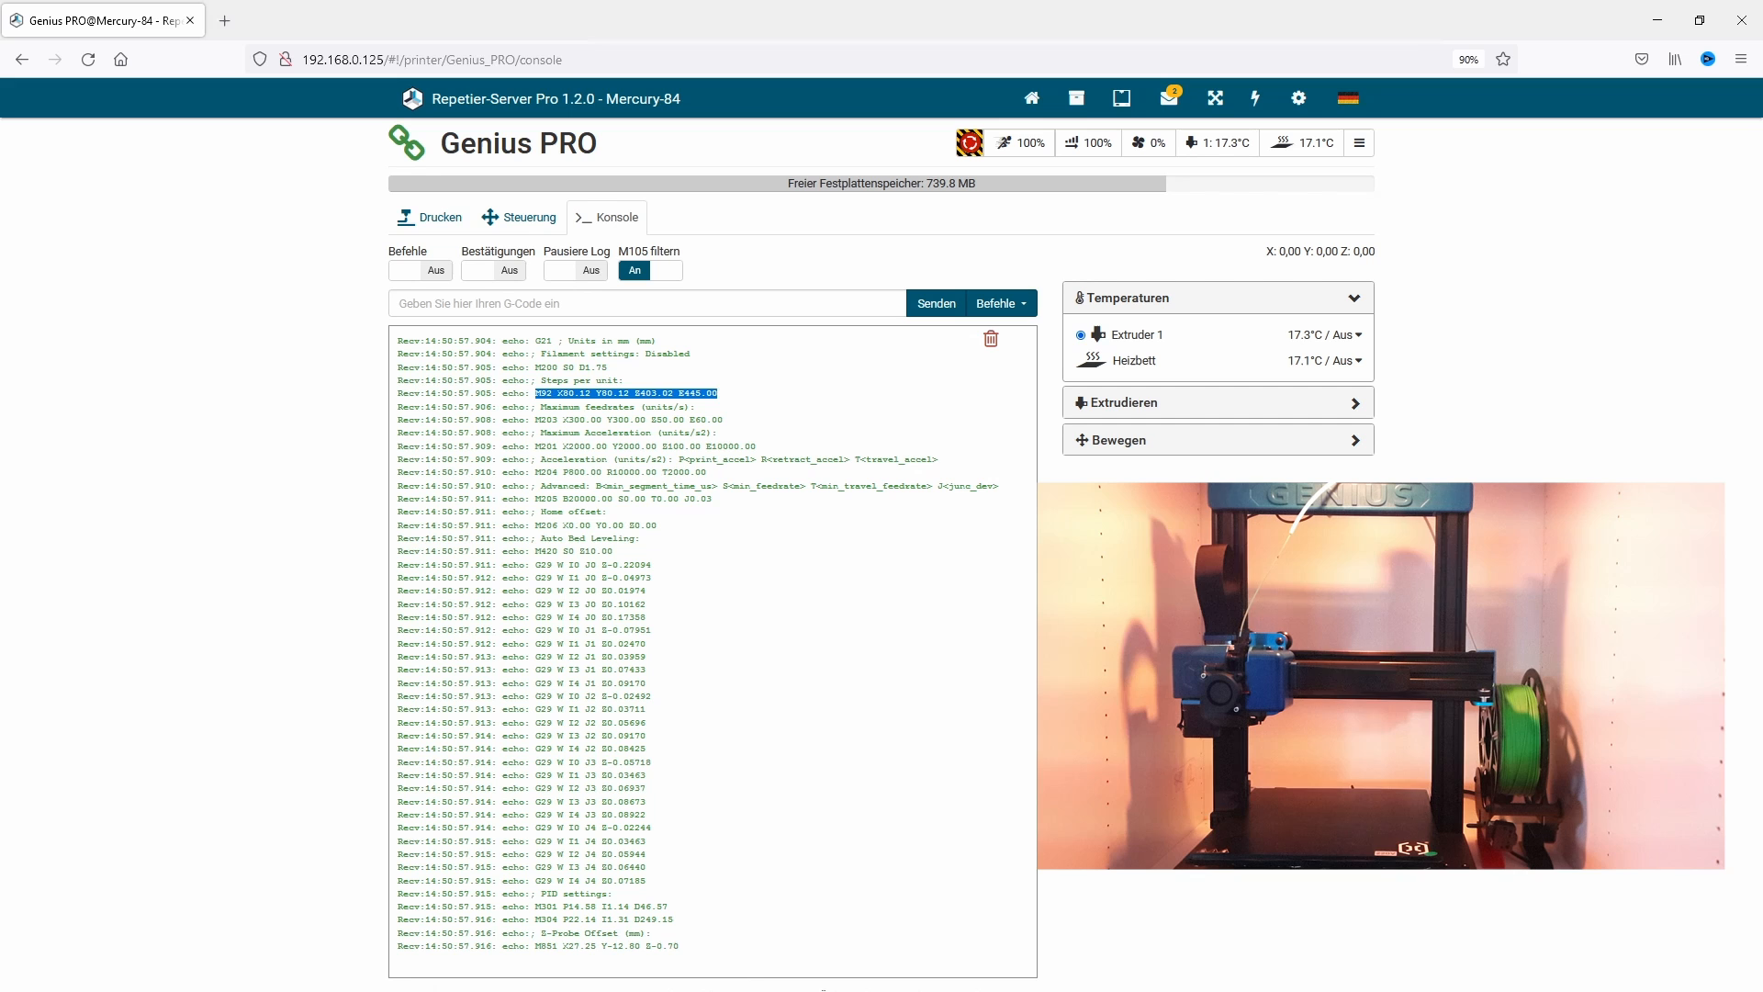
- Home all axes with G28 and heat the nozzle to 200 °C with M104 S200
{"action": "left_click", "coordinate": [646, 304]}
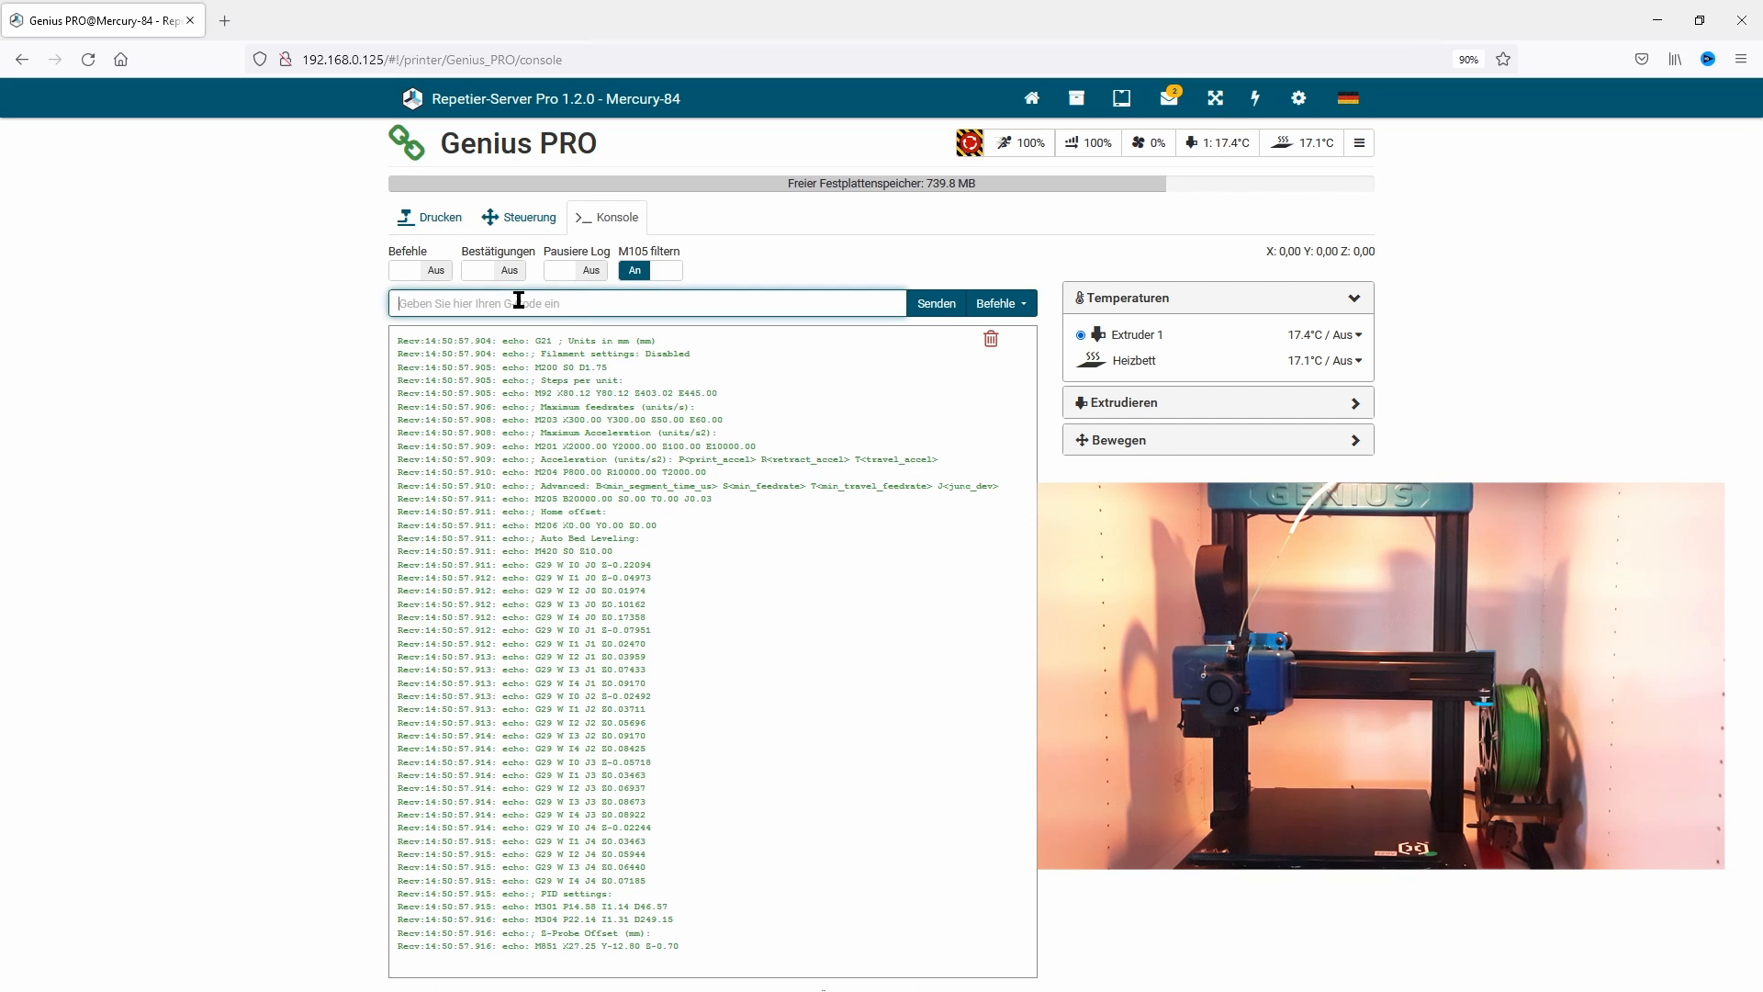
{"action": "type", "text": "G28"}
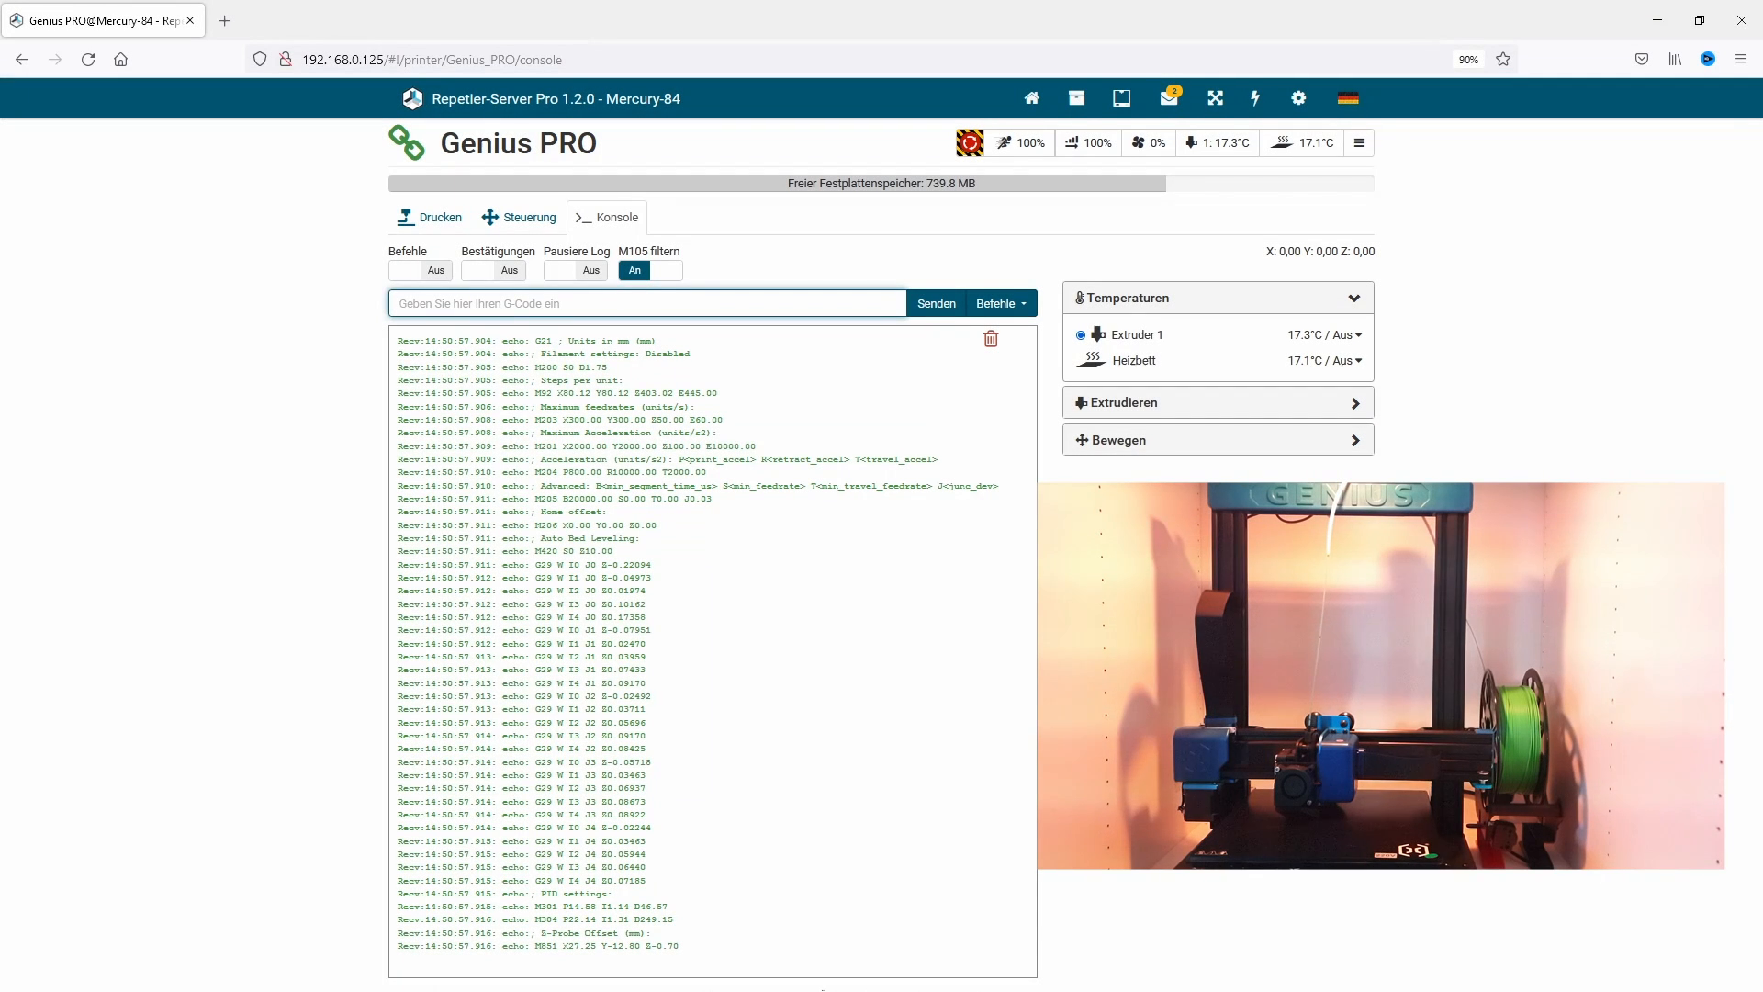
{"action": "type", "text": "M104 S200"}
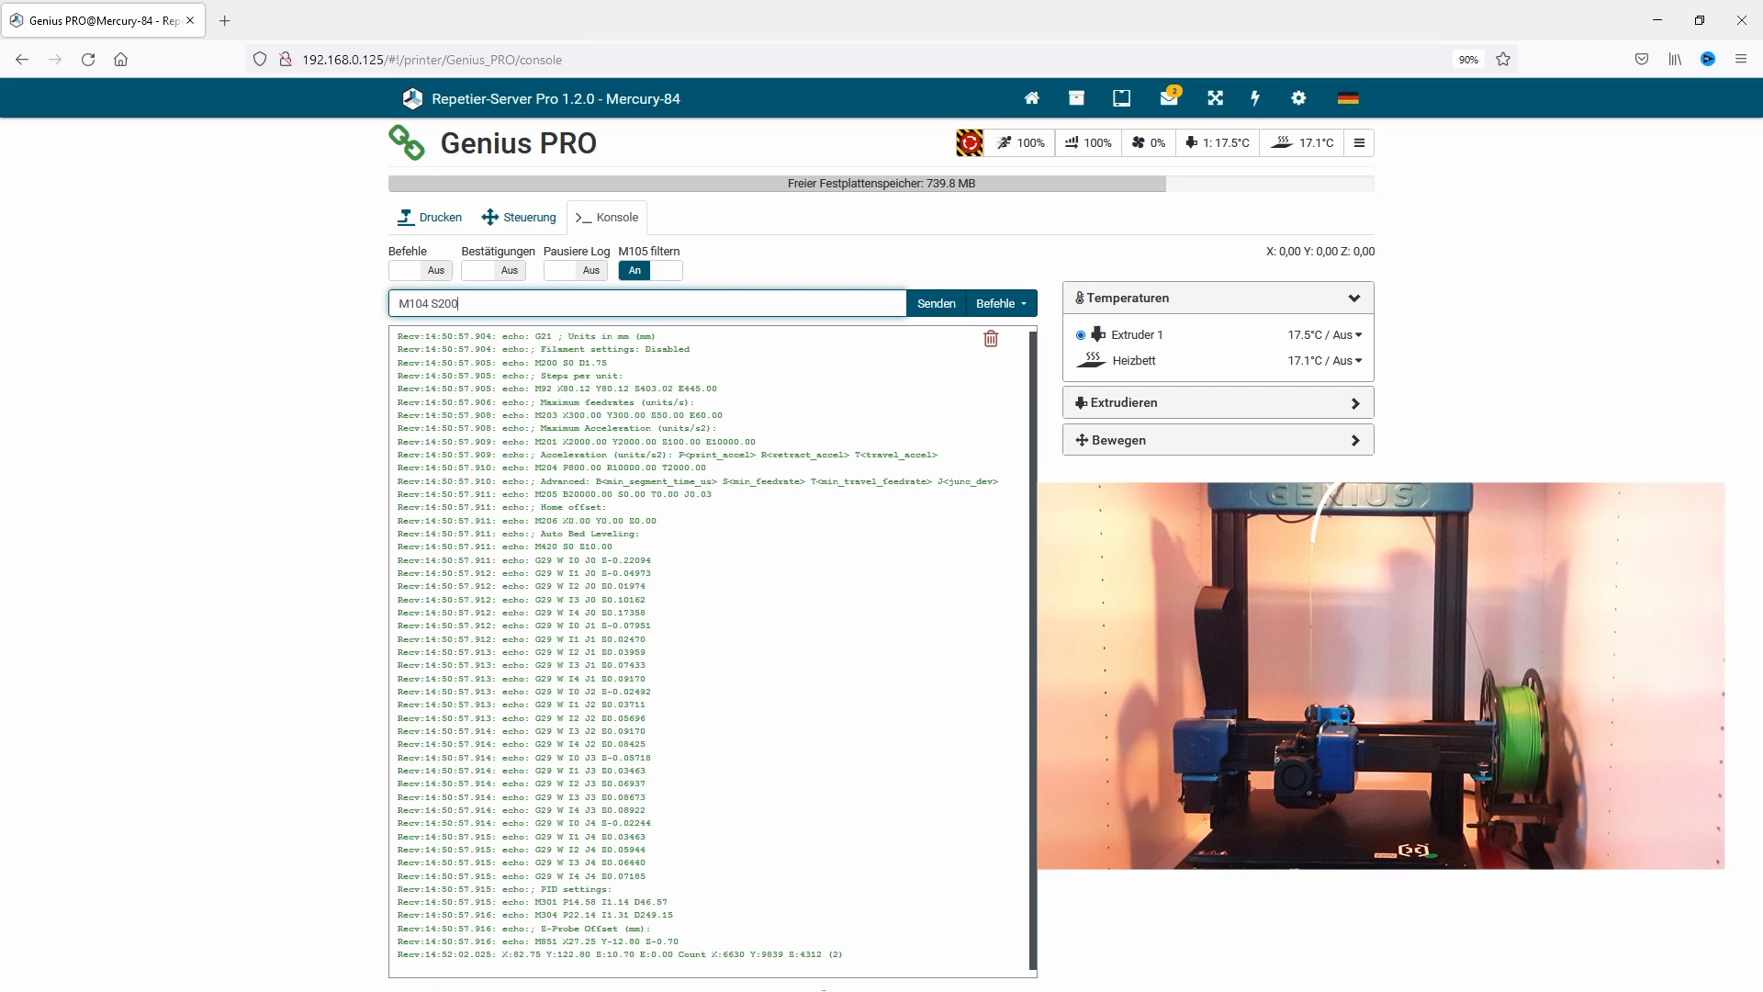
{"action": "left_click", "coordinate": [935, 302]}
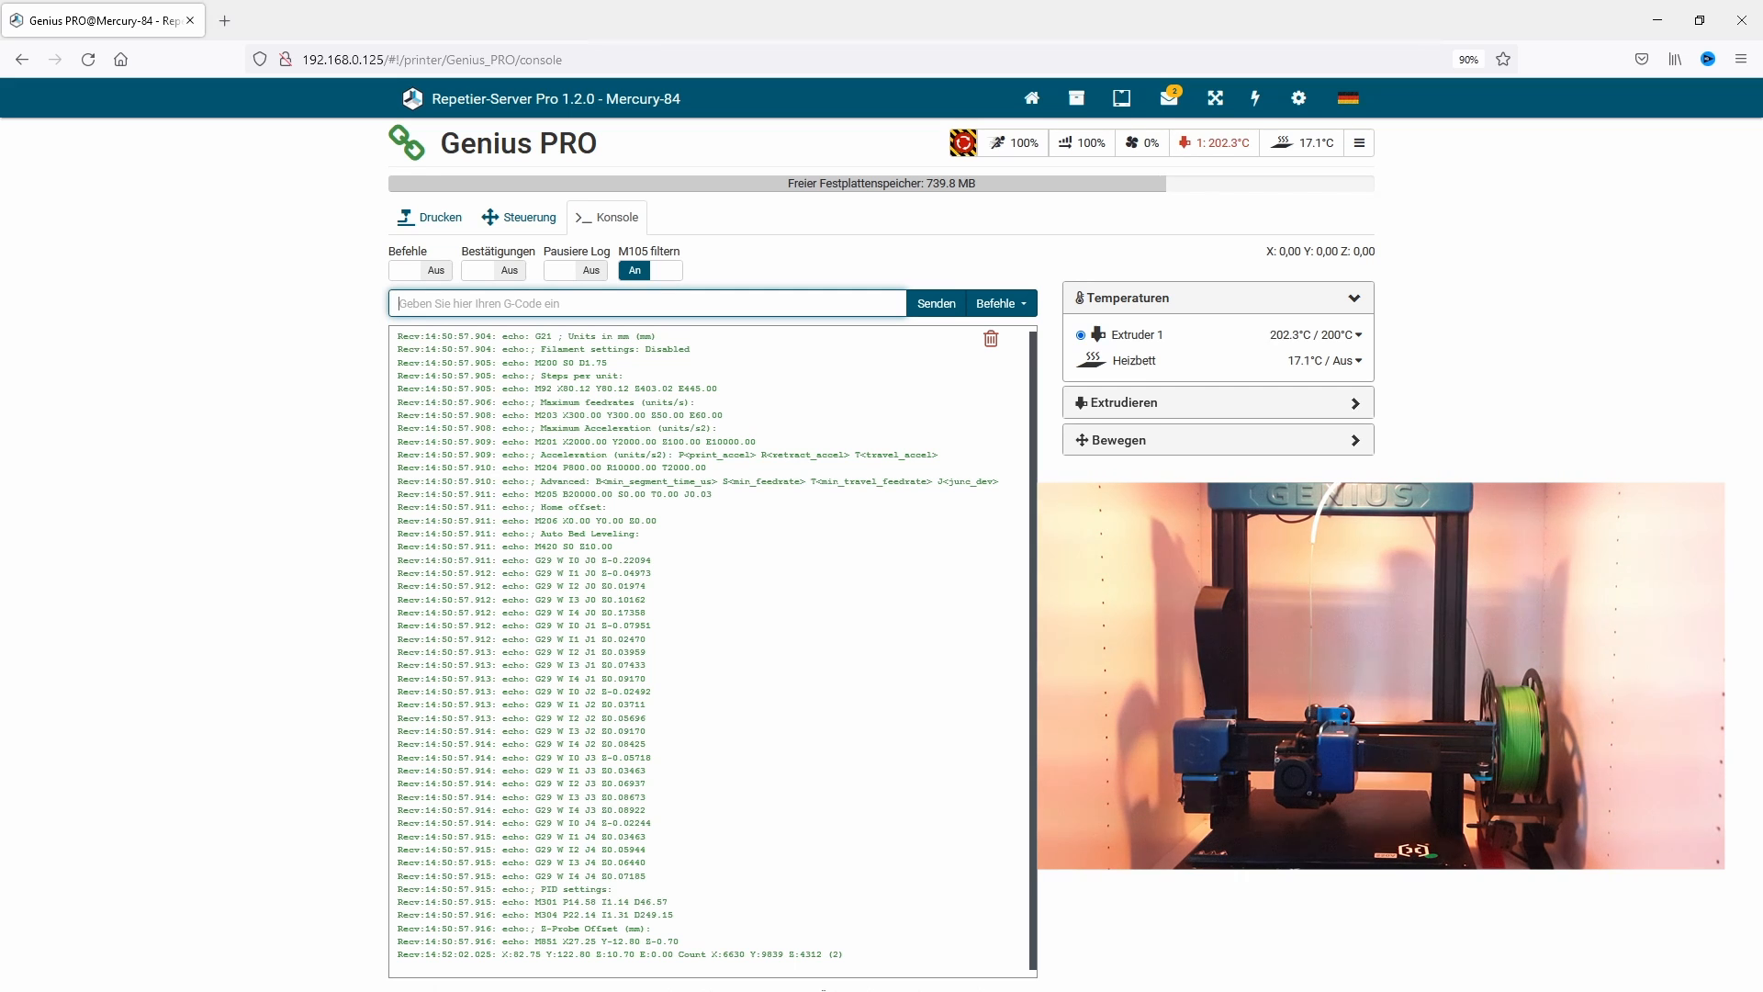
- Raise the head to Z100 and move it to X5 Y5
{"action": "type", "text": "G1 Z100"}
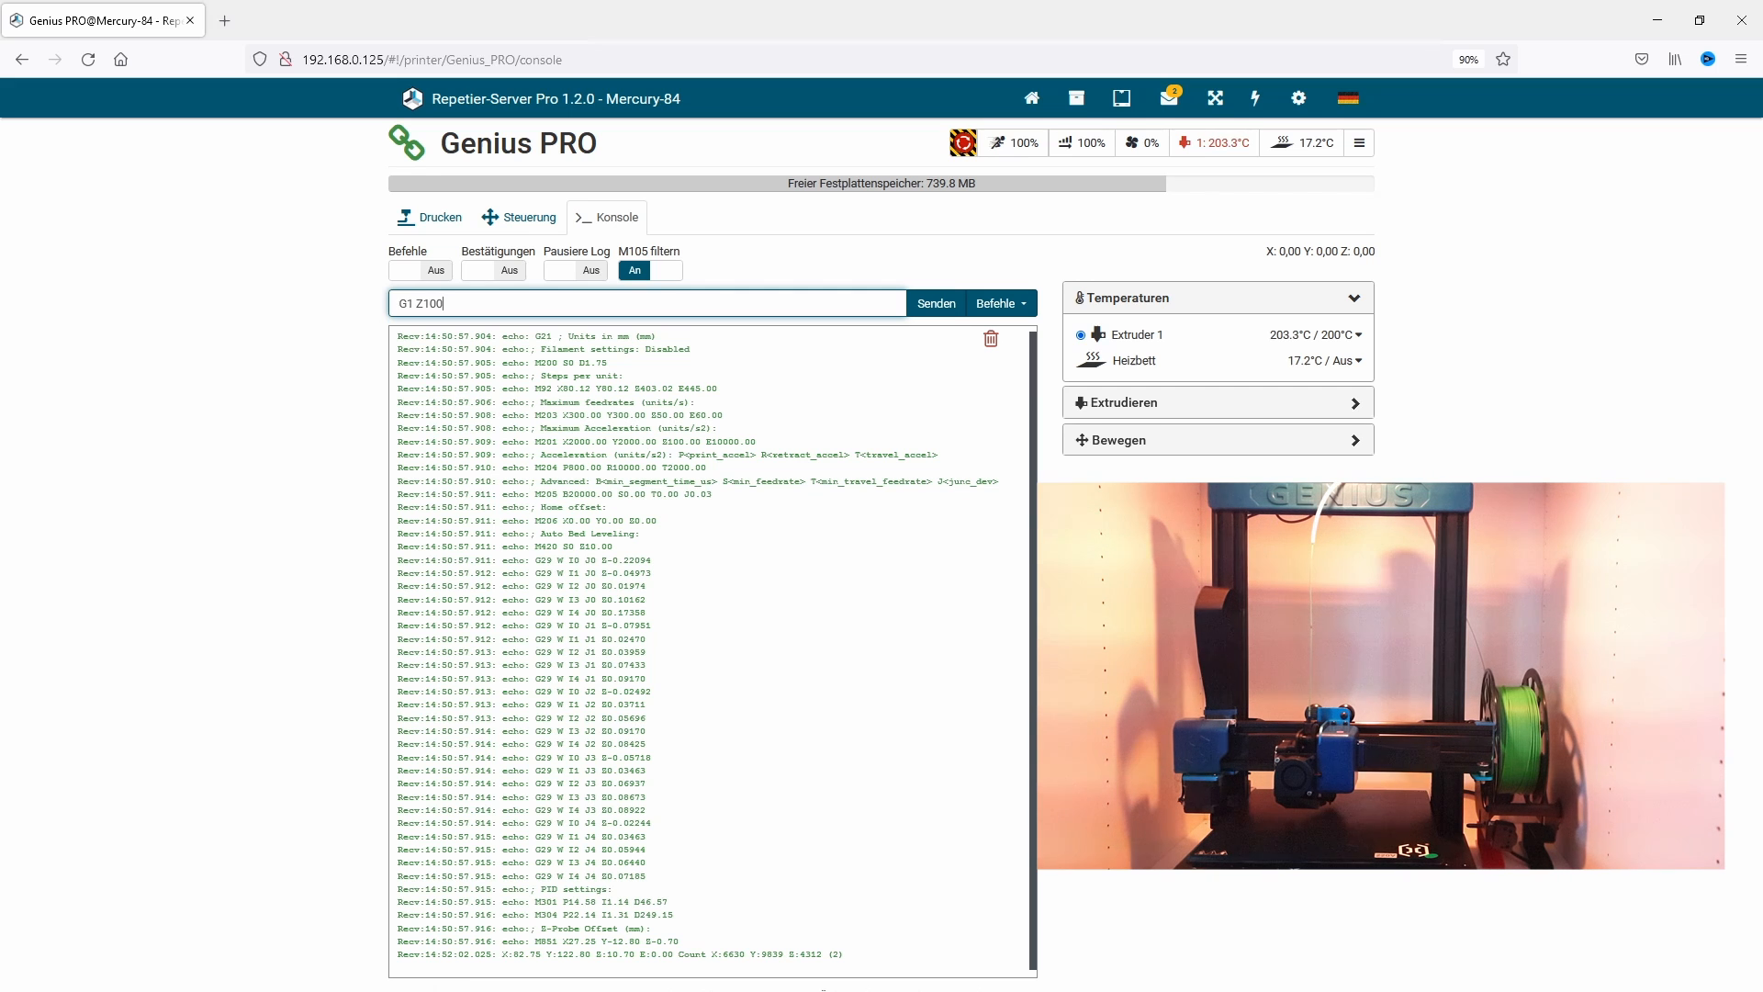
{"action": "left_click", "coordinate": [936, 304]}
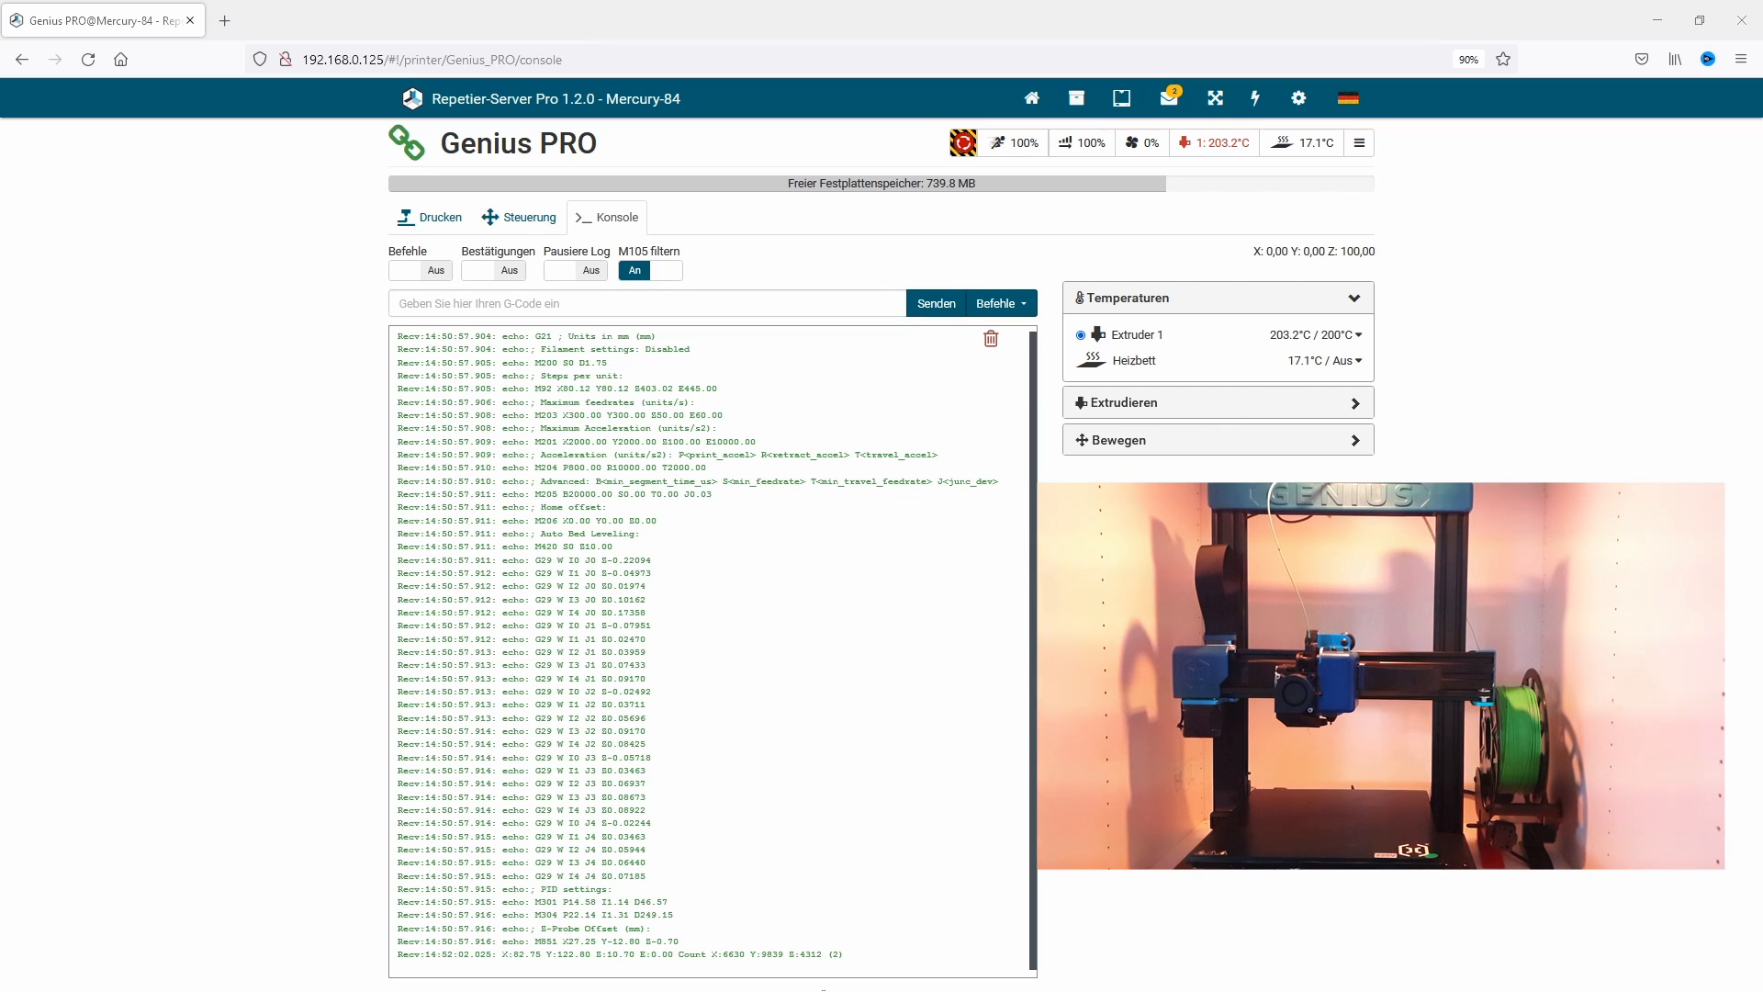
{"action": "type", "text": "G1 X5 Y5"}
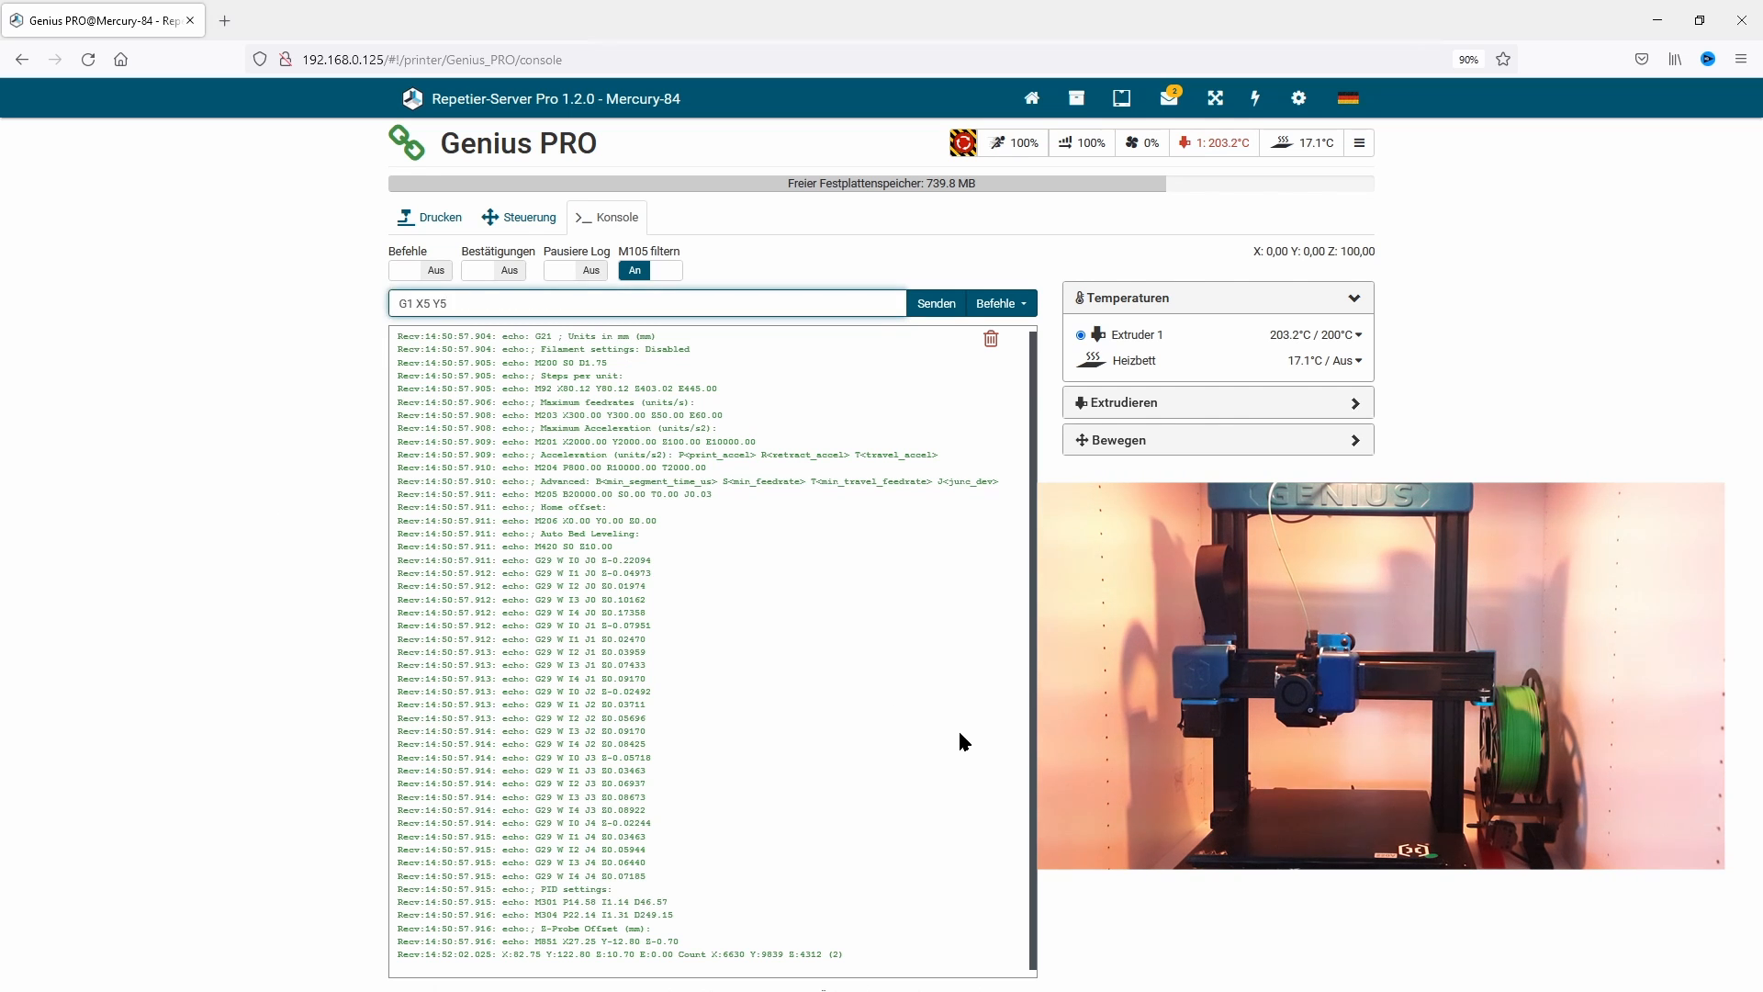
{"action": "left_click", "coordinate": [935, 304]}
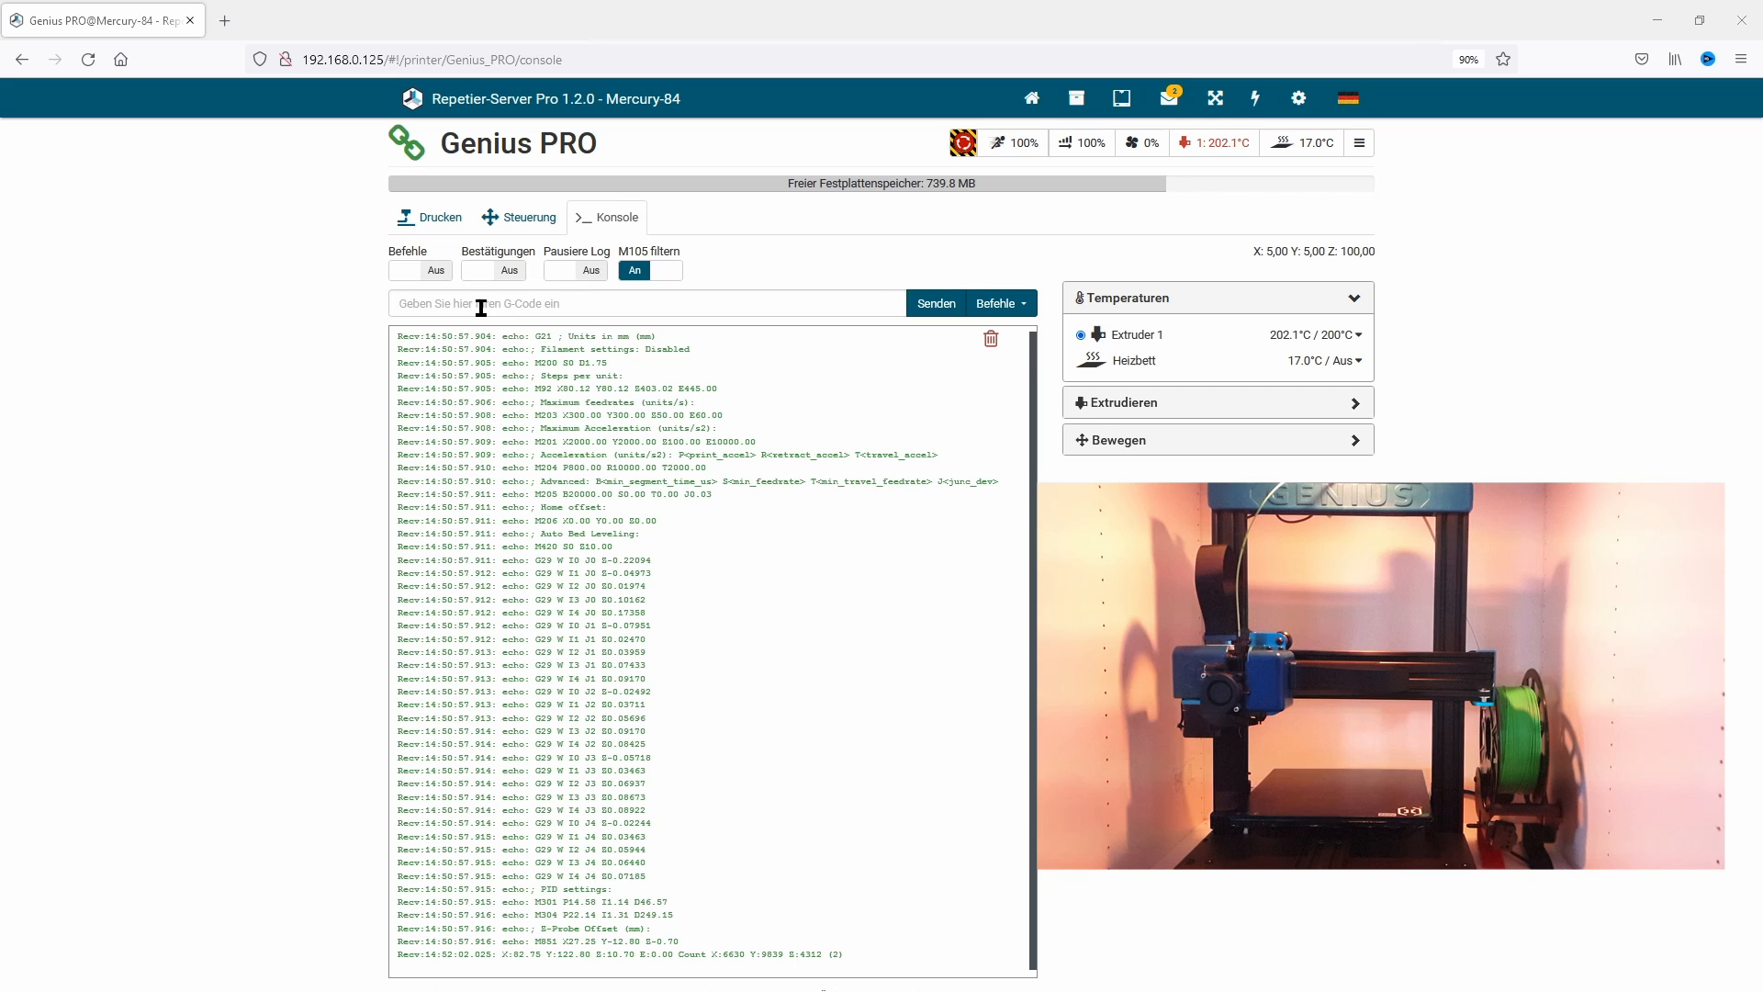
- Set relative extrusion with M83 and log sent commands and confirmations
{"action": "type", "text": "M83"}
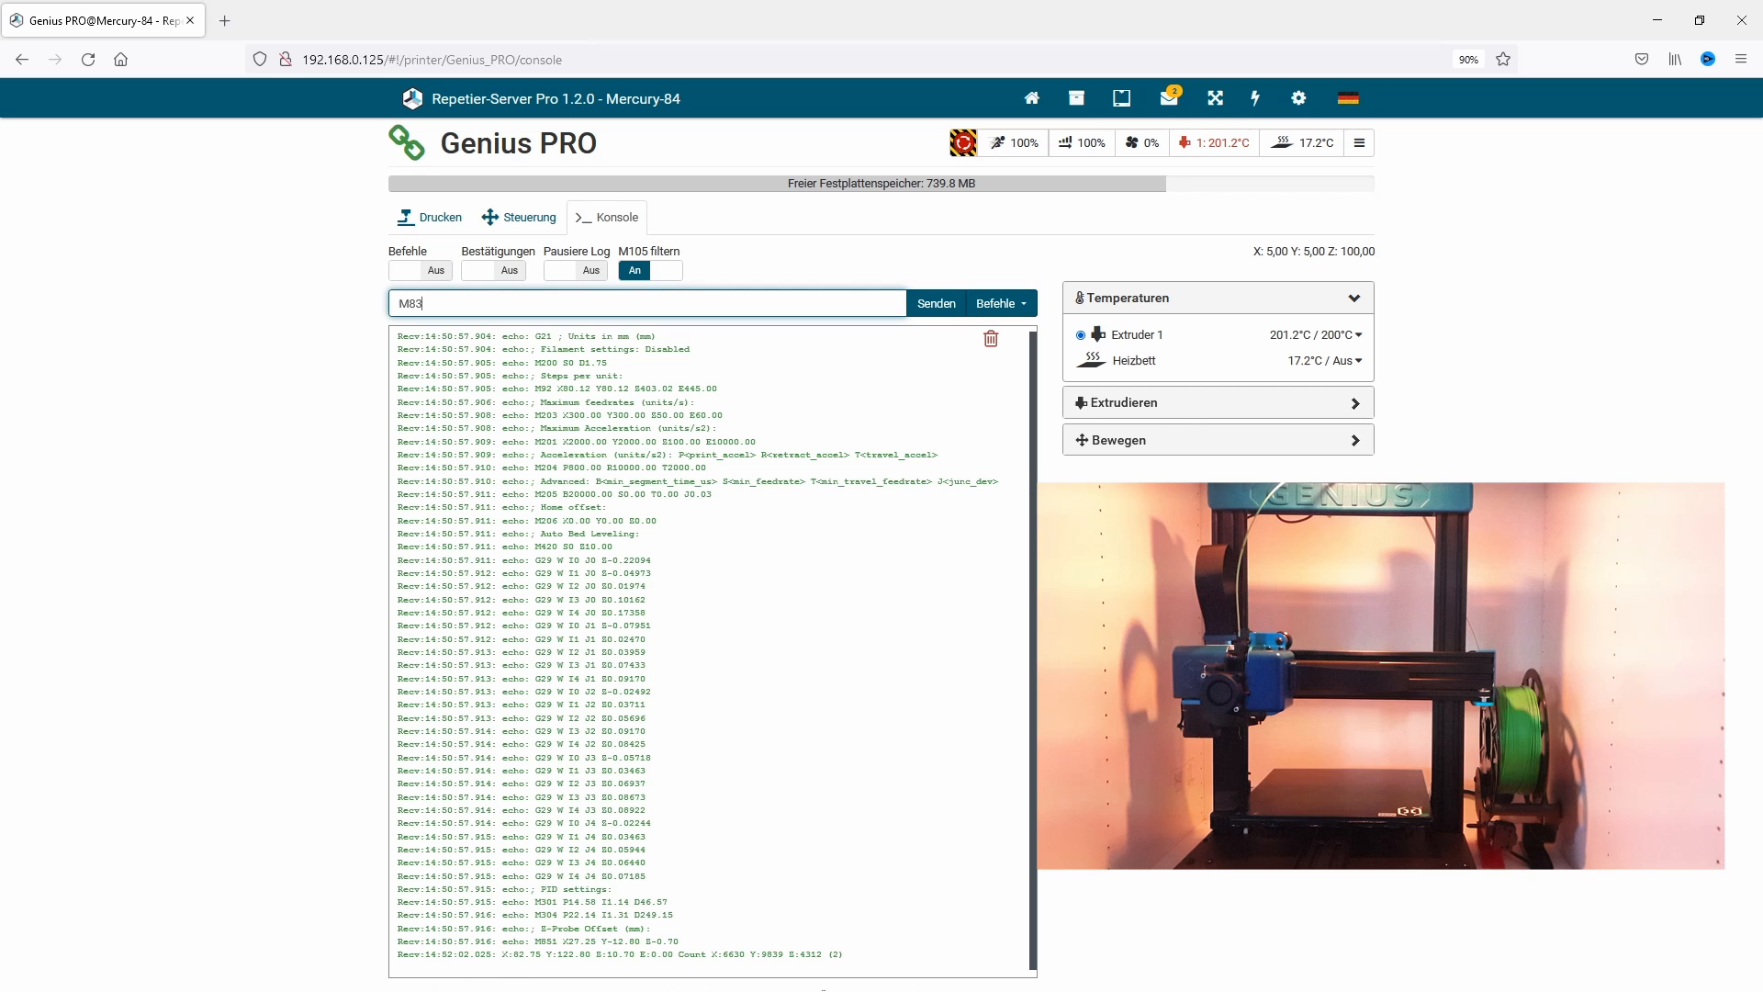
{"action": "left_click", "coordinate": [935, 302]}
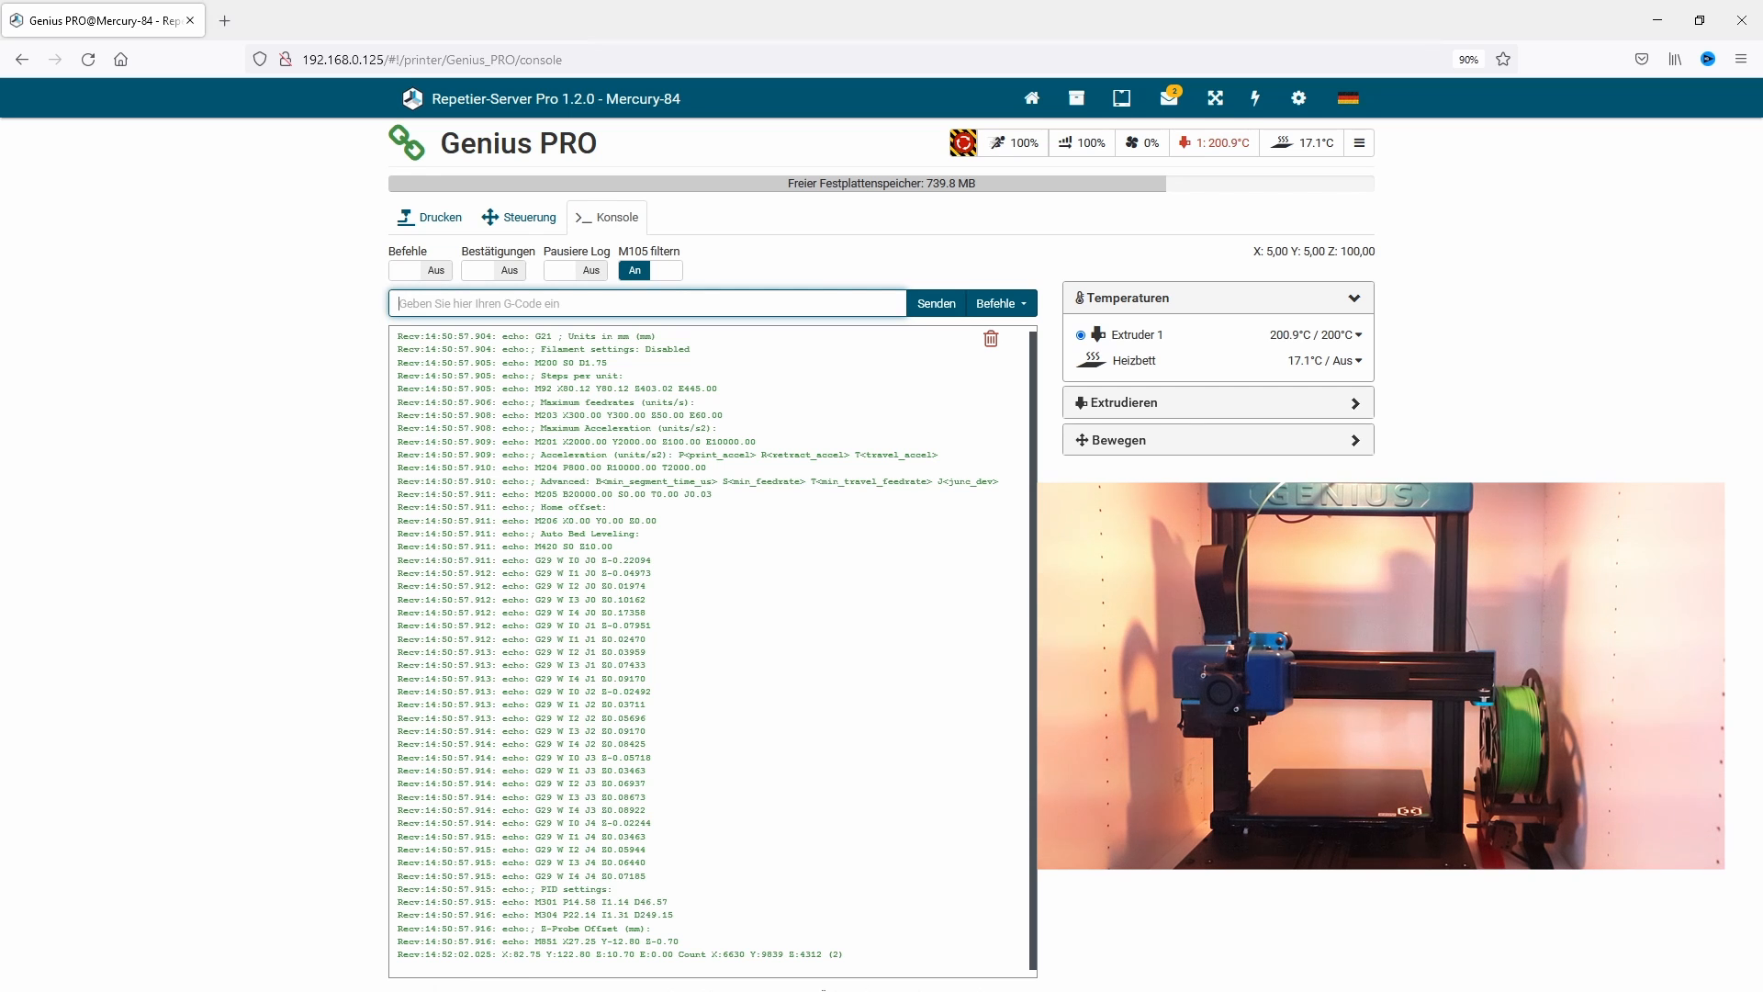
{"action": "left_click", "coordinate": [402, 270]}
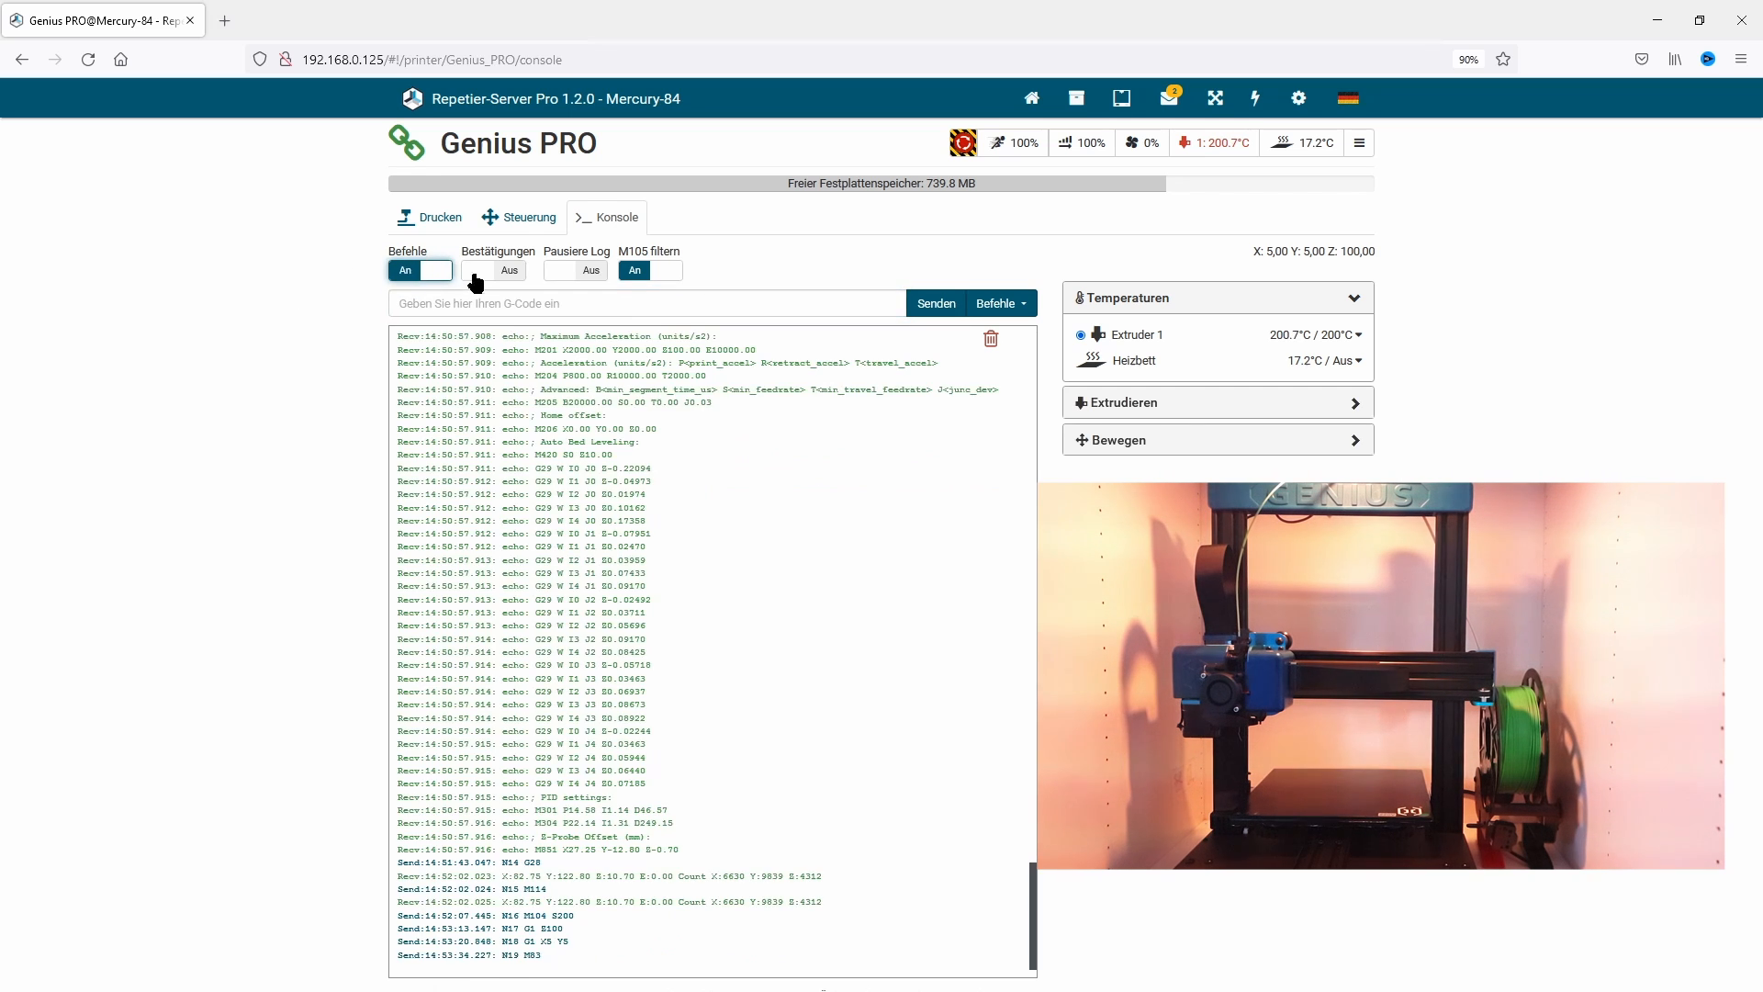
{"action": "left_click", "coordinate": [477, 270]}
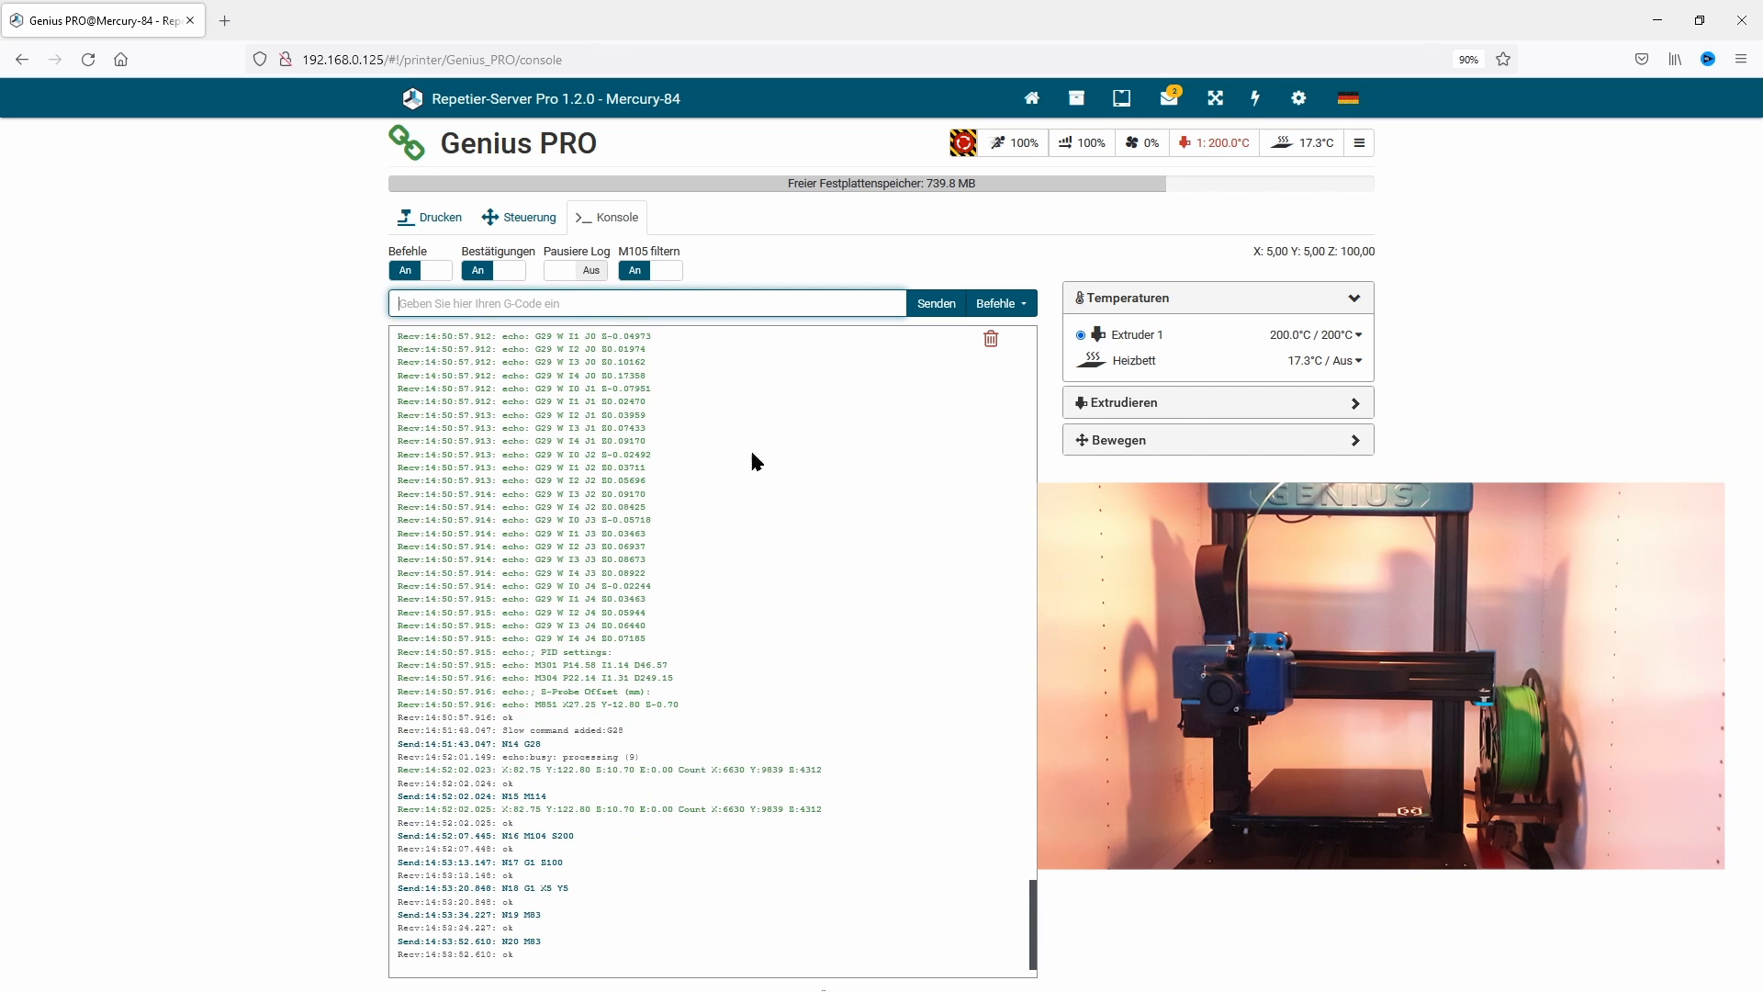
- Extrude 100 mm of filament at feed rate 110 with G1 E100 F110
{"action": "type", "text": "G1 E100 F110"}
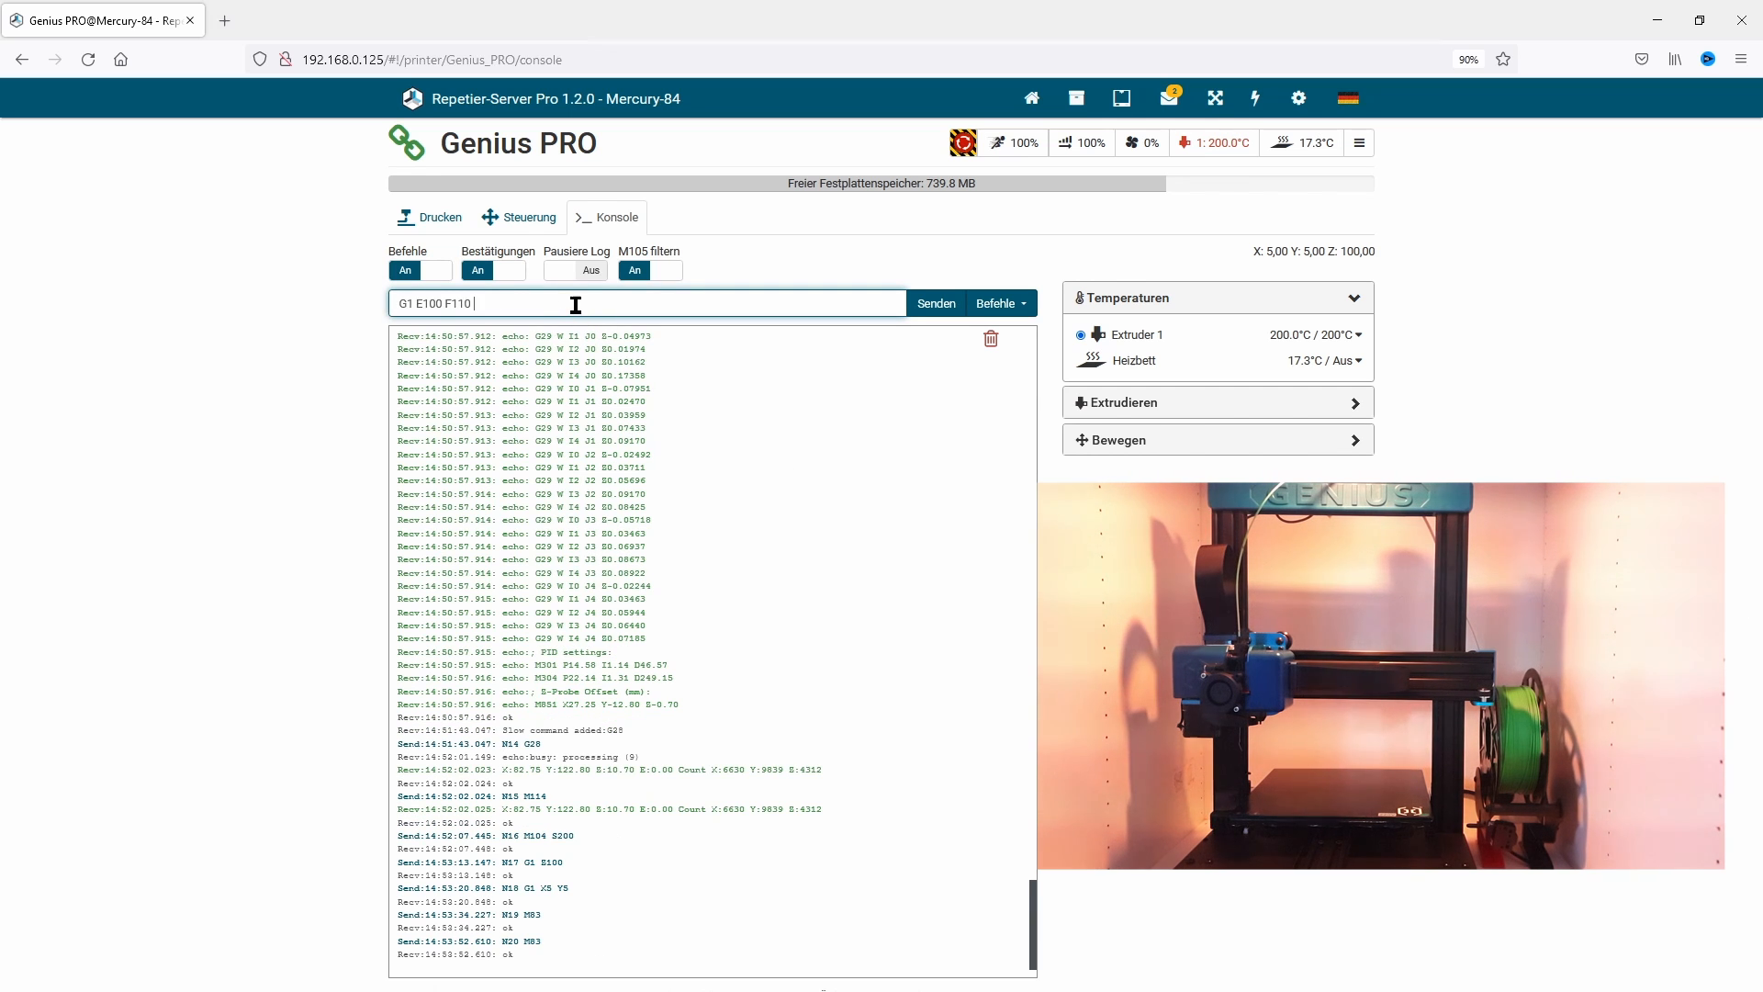
{"action": "left_click", "coordinate": [936, 304]}
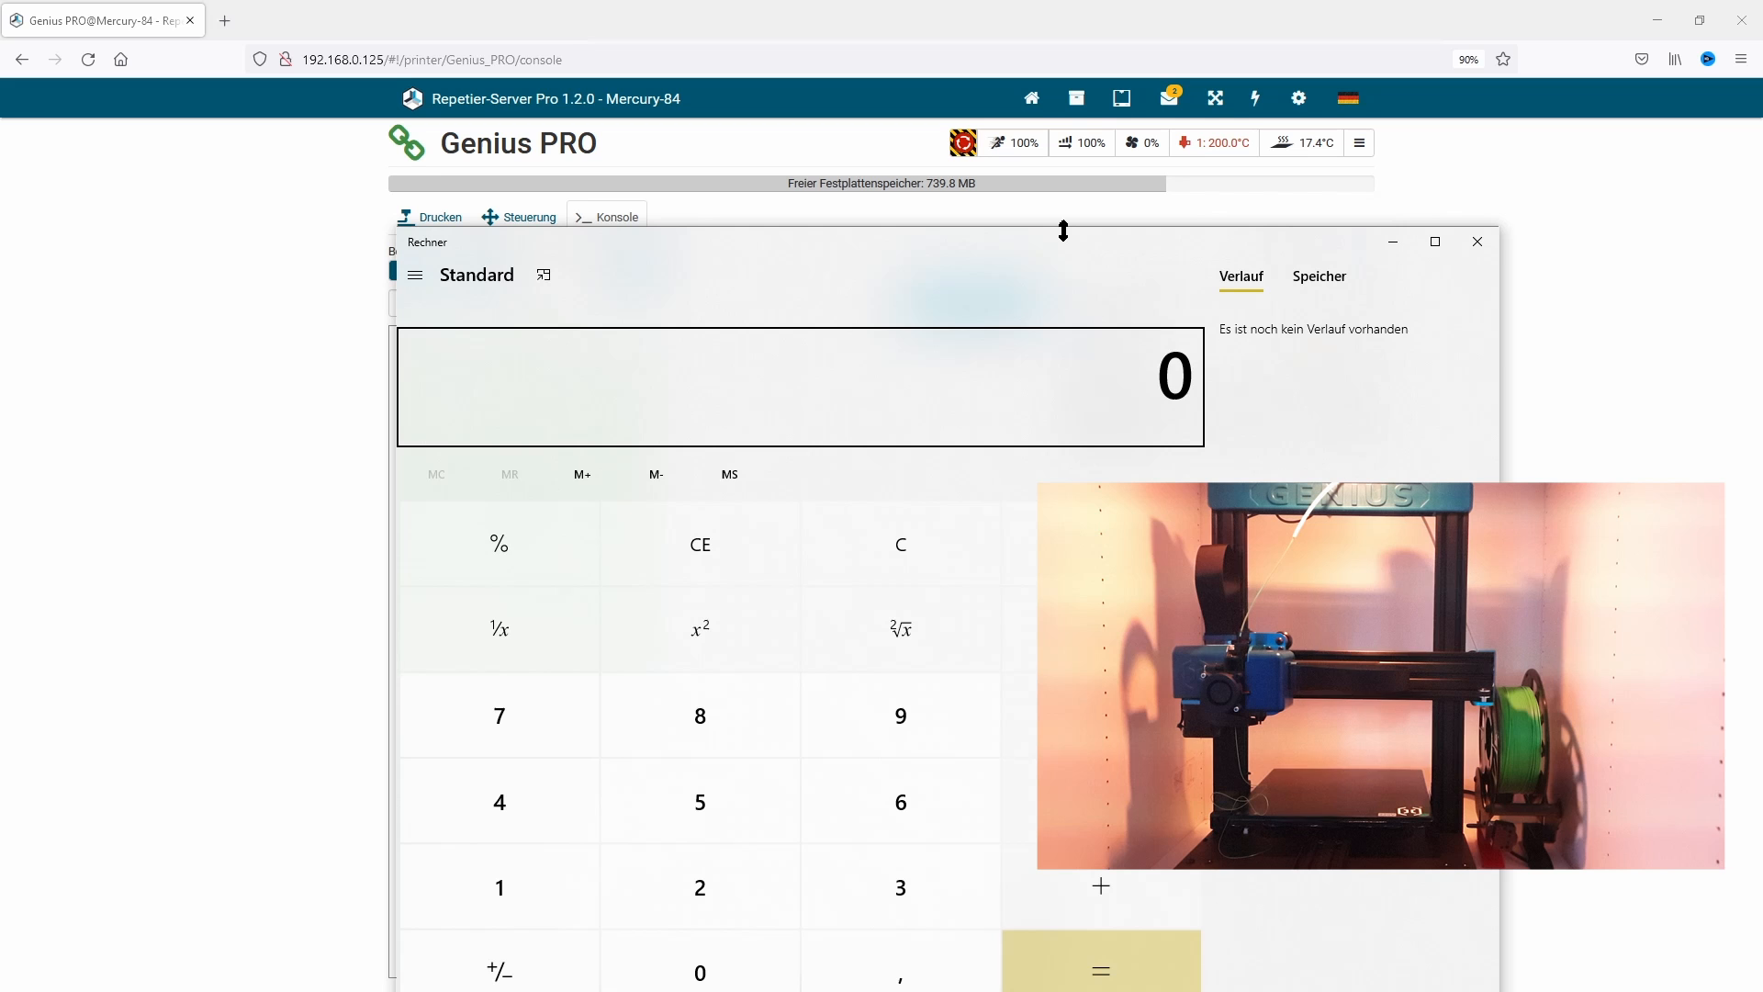
{"action": "mouse_move", "coordinate": [1056, 255]}
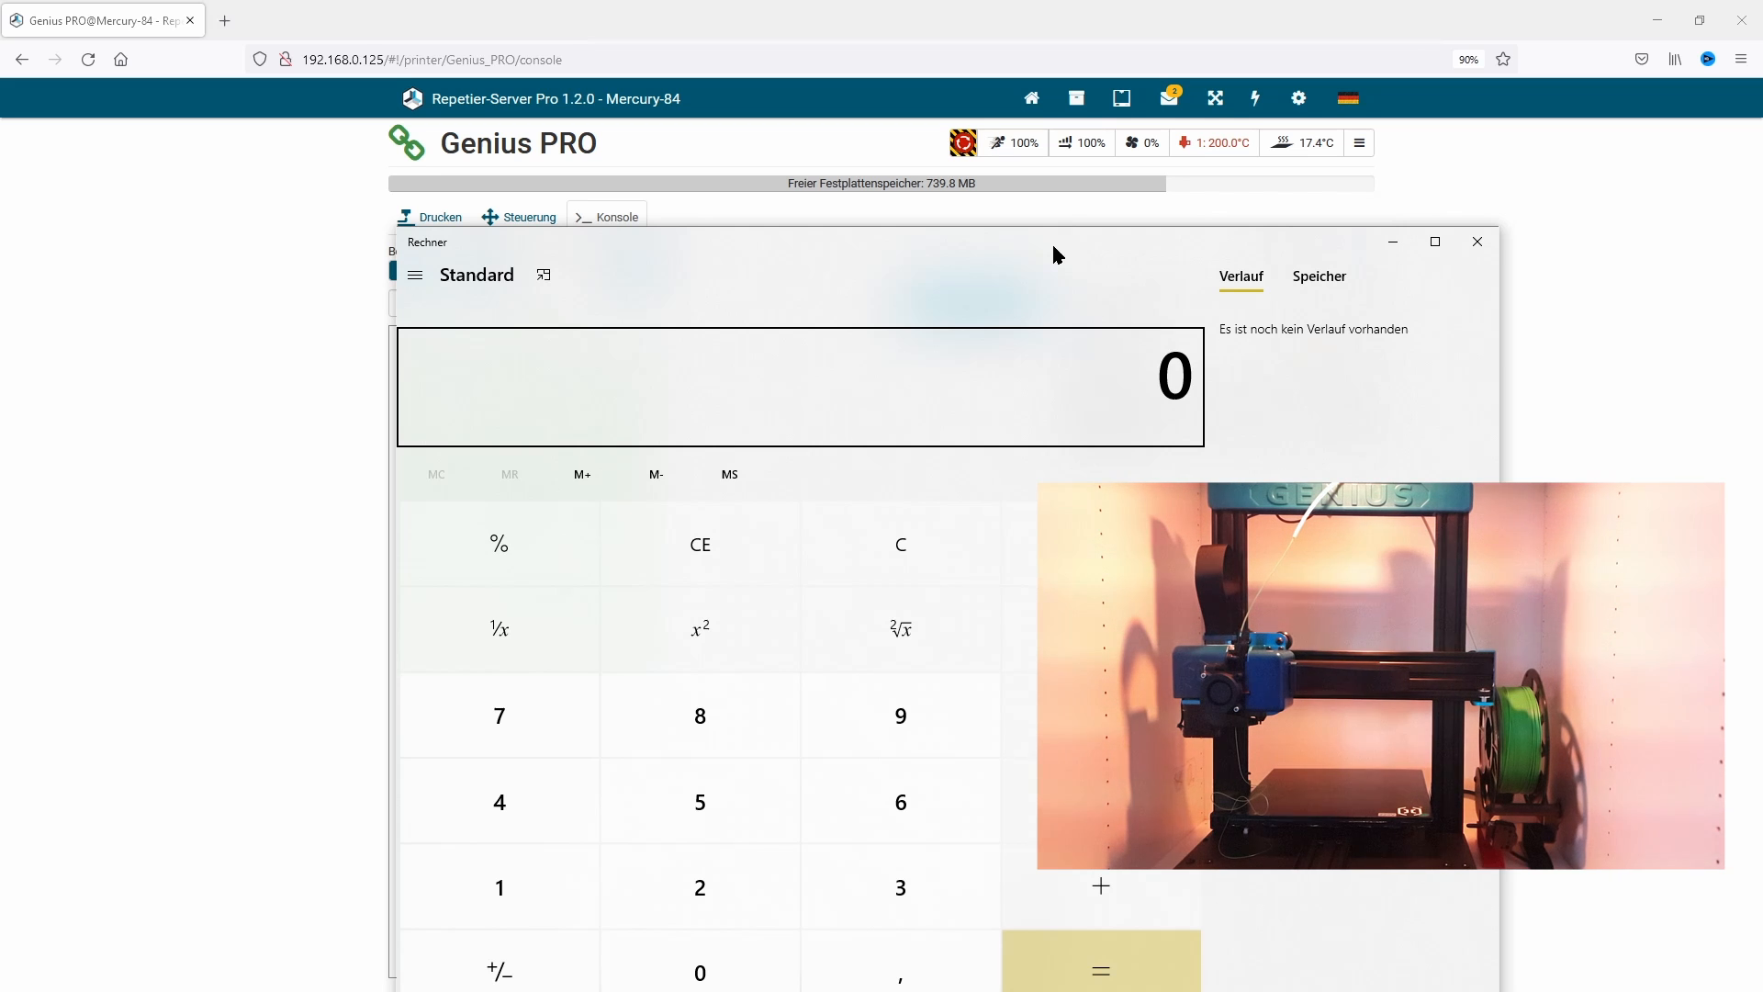
{"action": "mouse_move", "coordinate": [1040, 252]}
{"action": "type", "text": "44"}
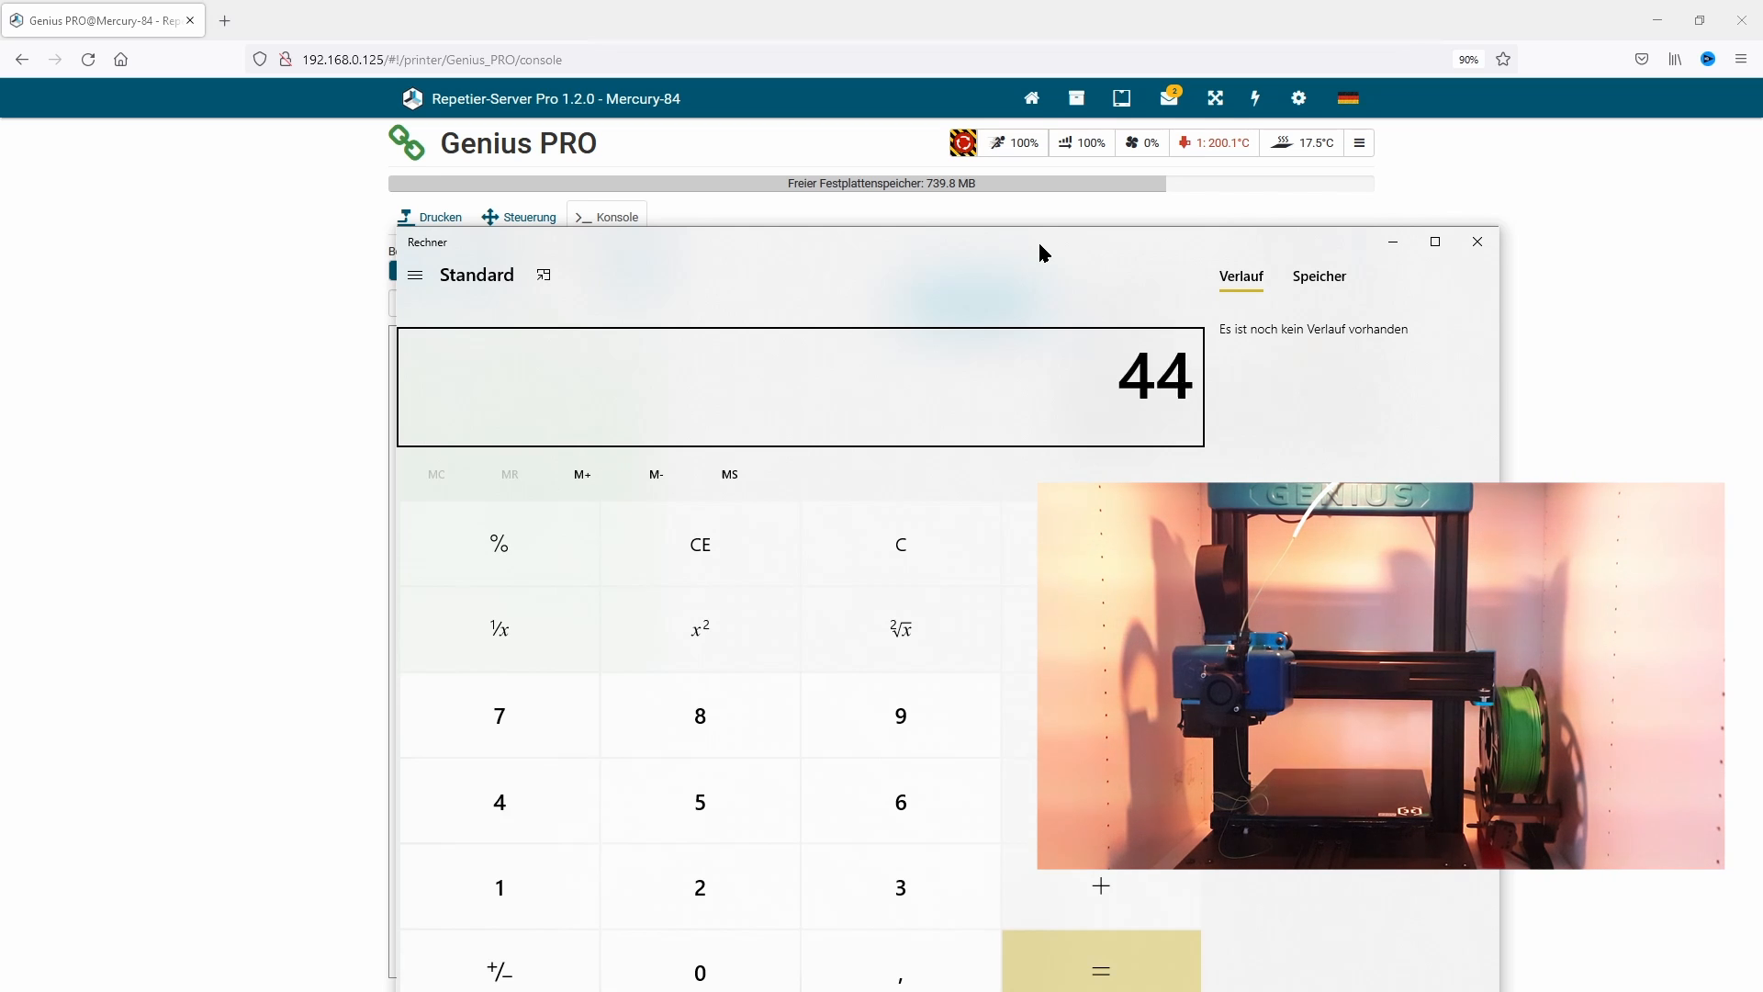
- Calculate 445 ÷ 96 × 100 in Calculator, giving about 463.54 steps
{"action": "left_click", "coordinate": [698, 802]}
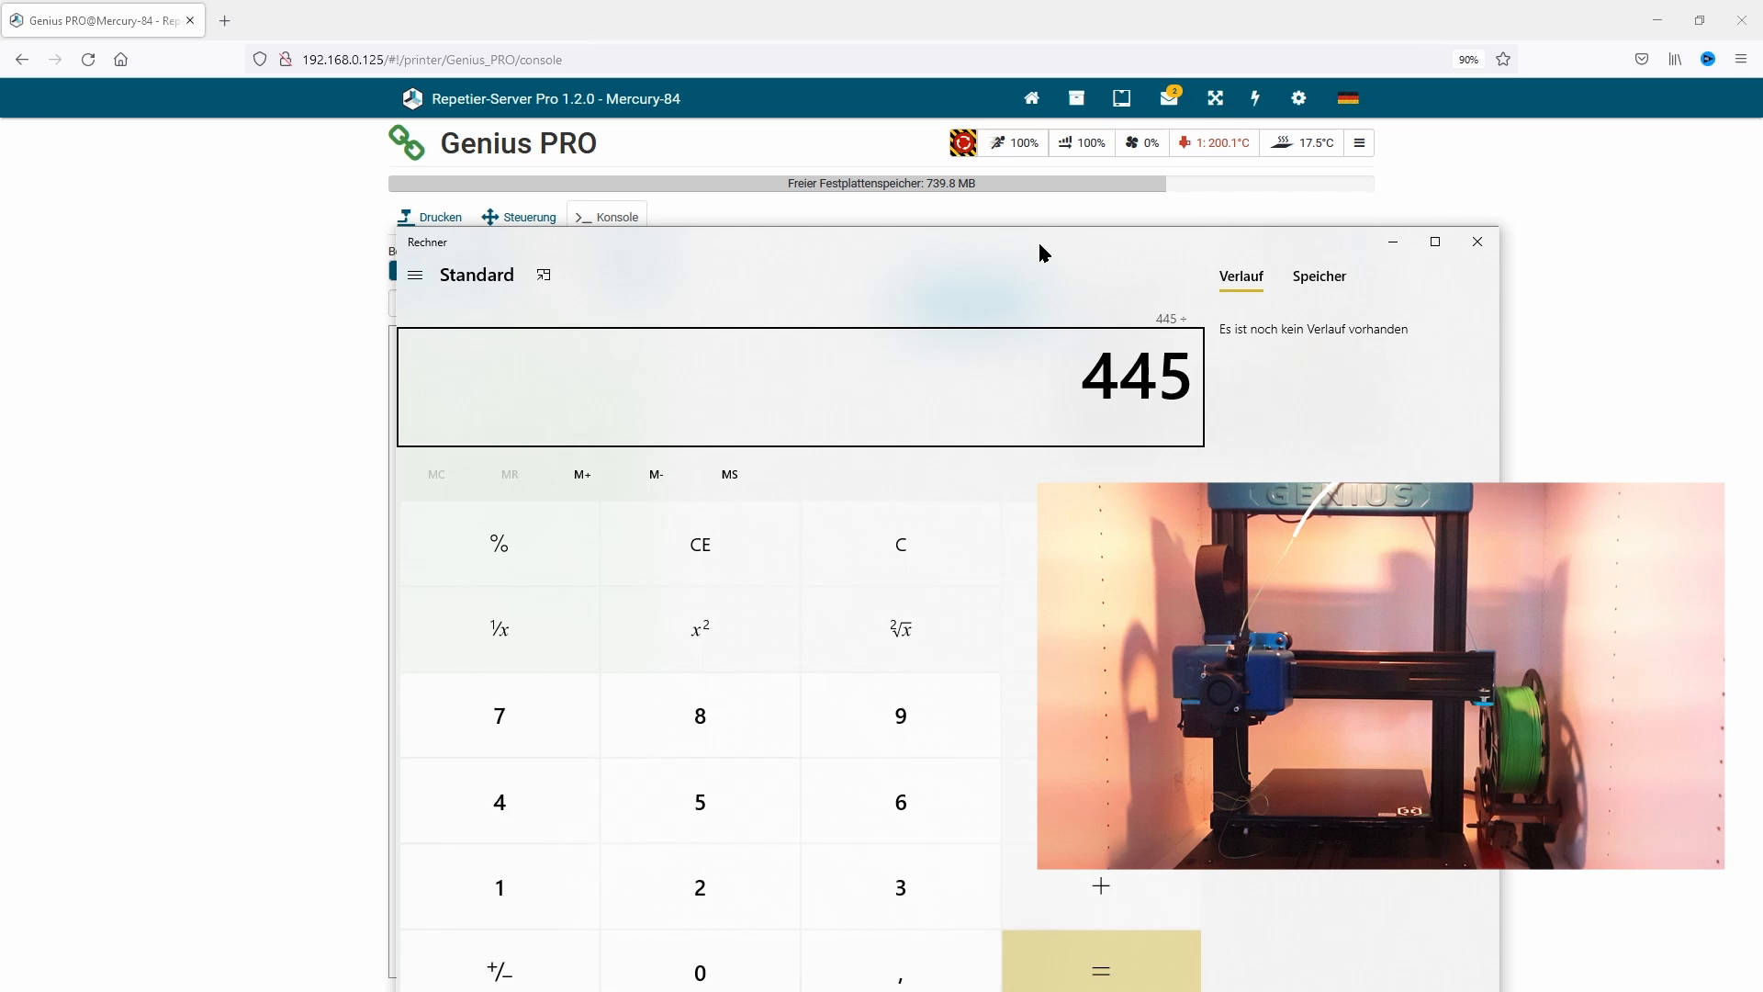
{"action": "left_click", "coordinate": [1099, 970]}
{"action": "type", "text": "10"}
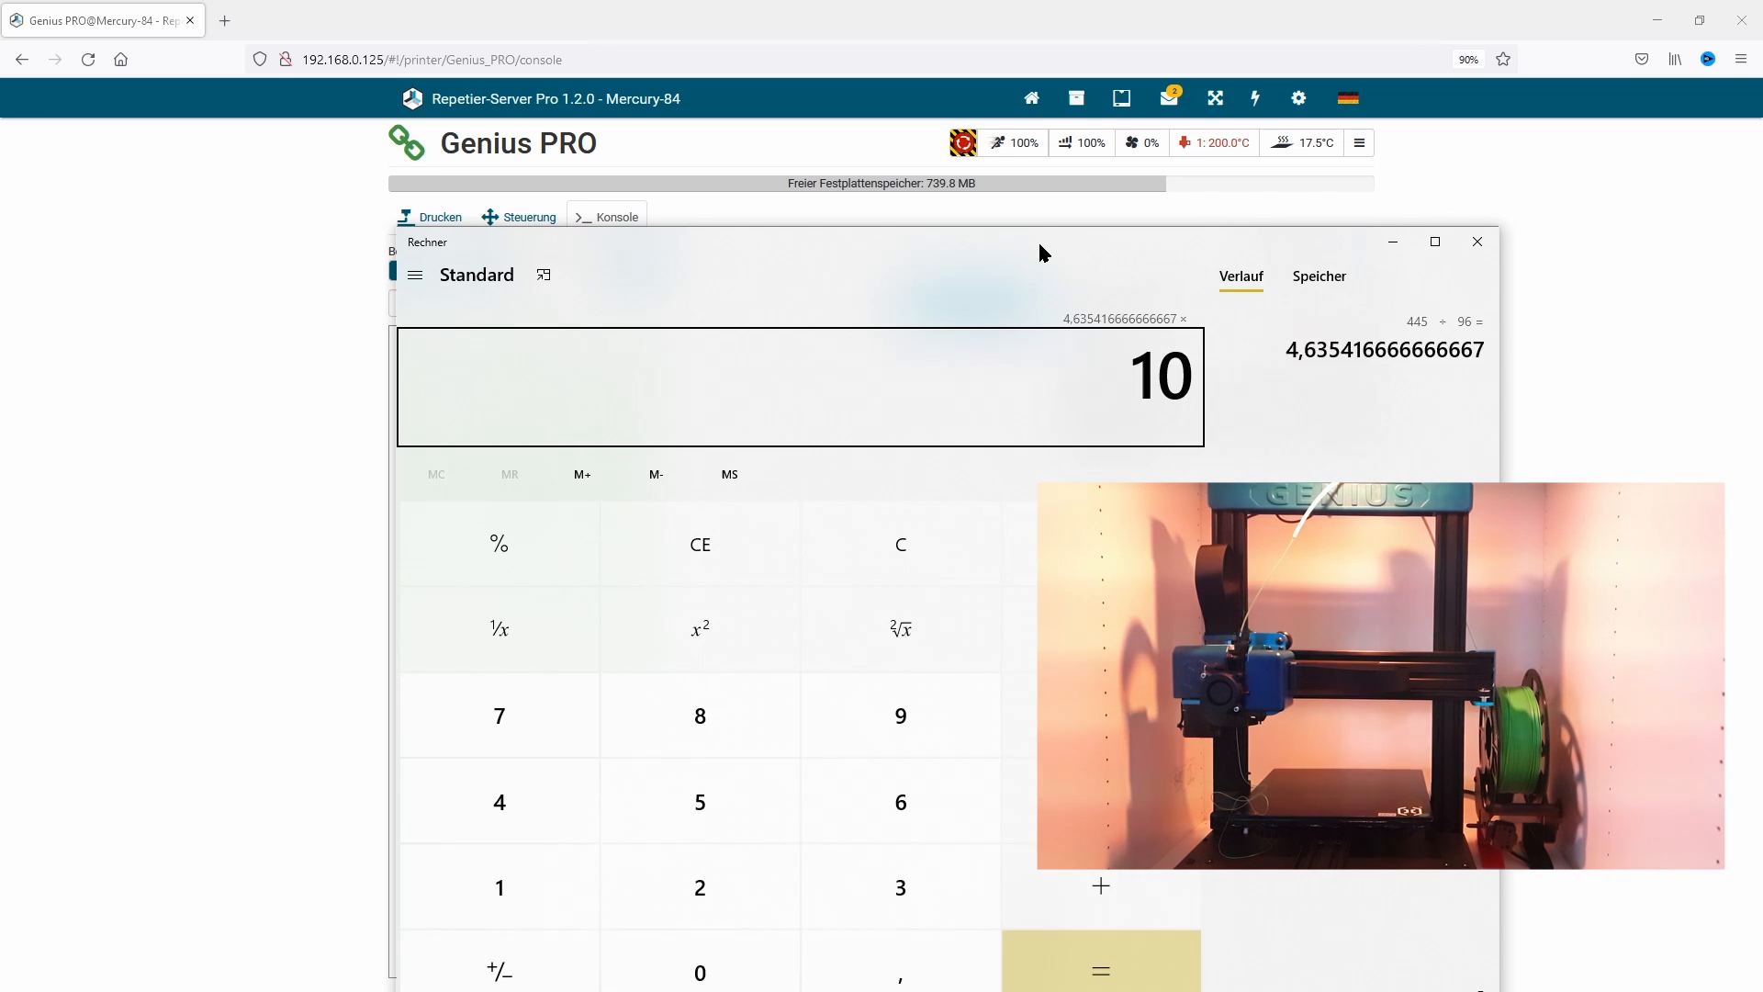
{"action": "left_click", "coordinate": [1100, 970]}
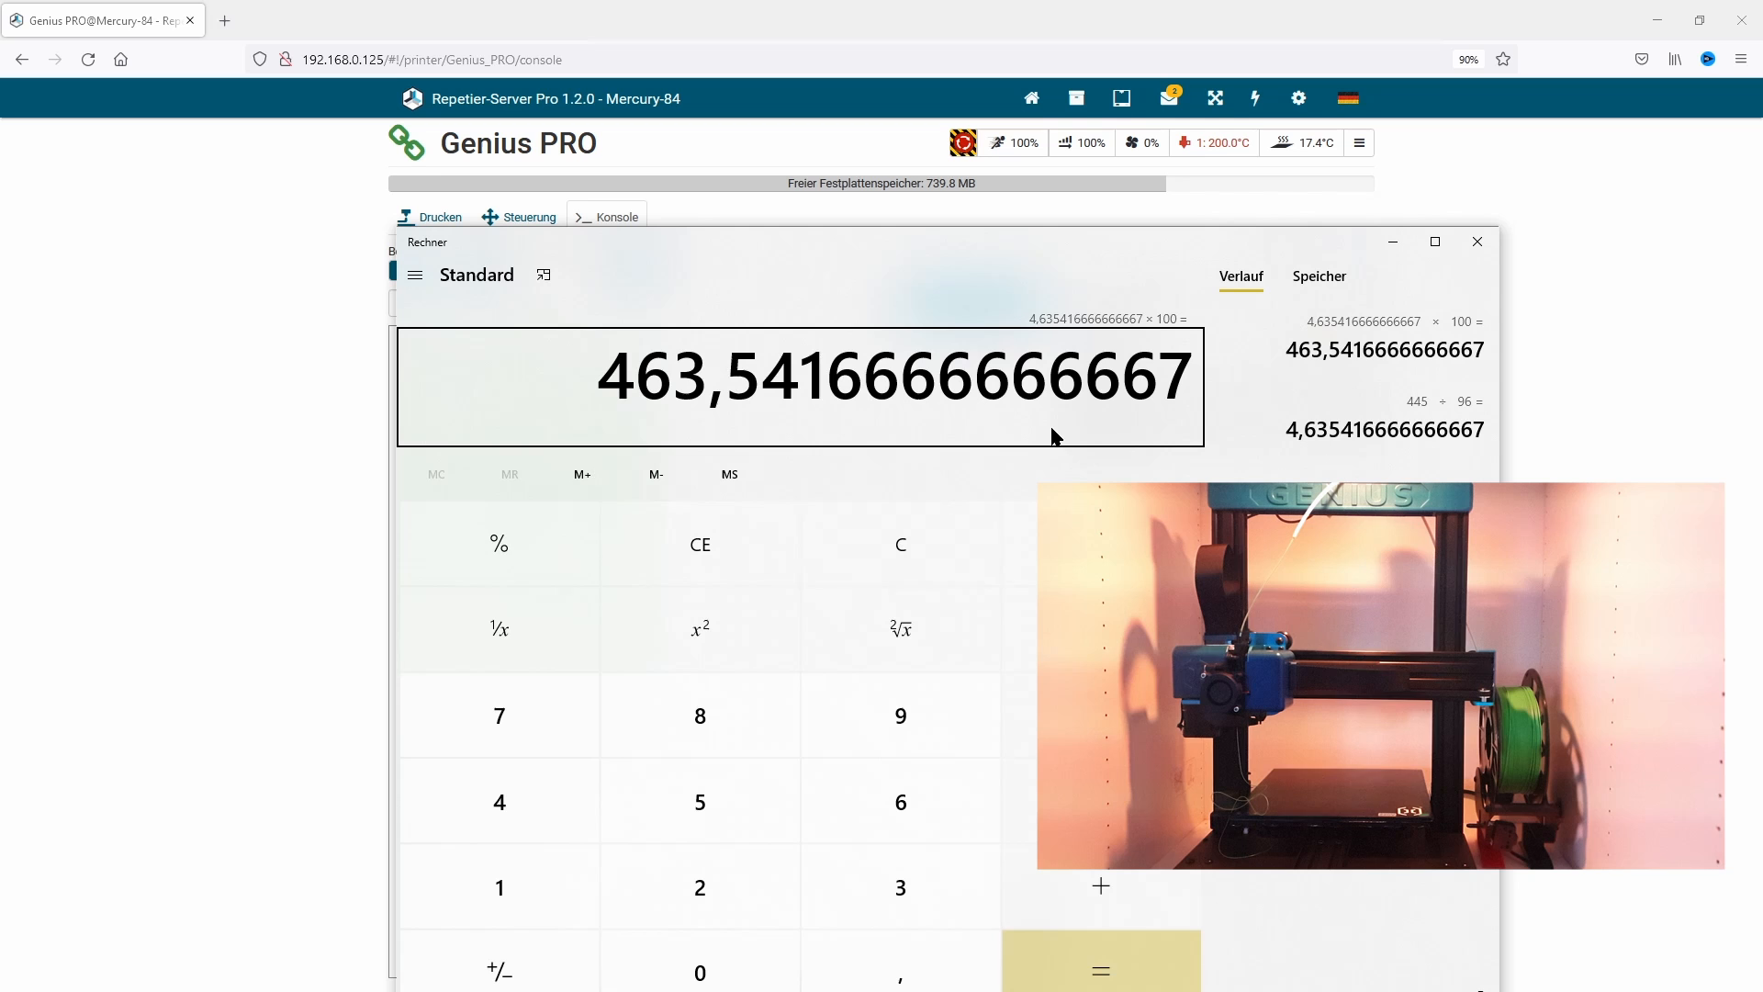
{"action": "mouse_move", "coordinate": [1059, 312]}
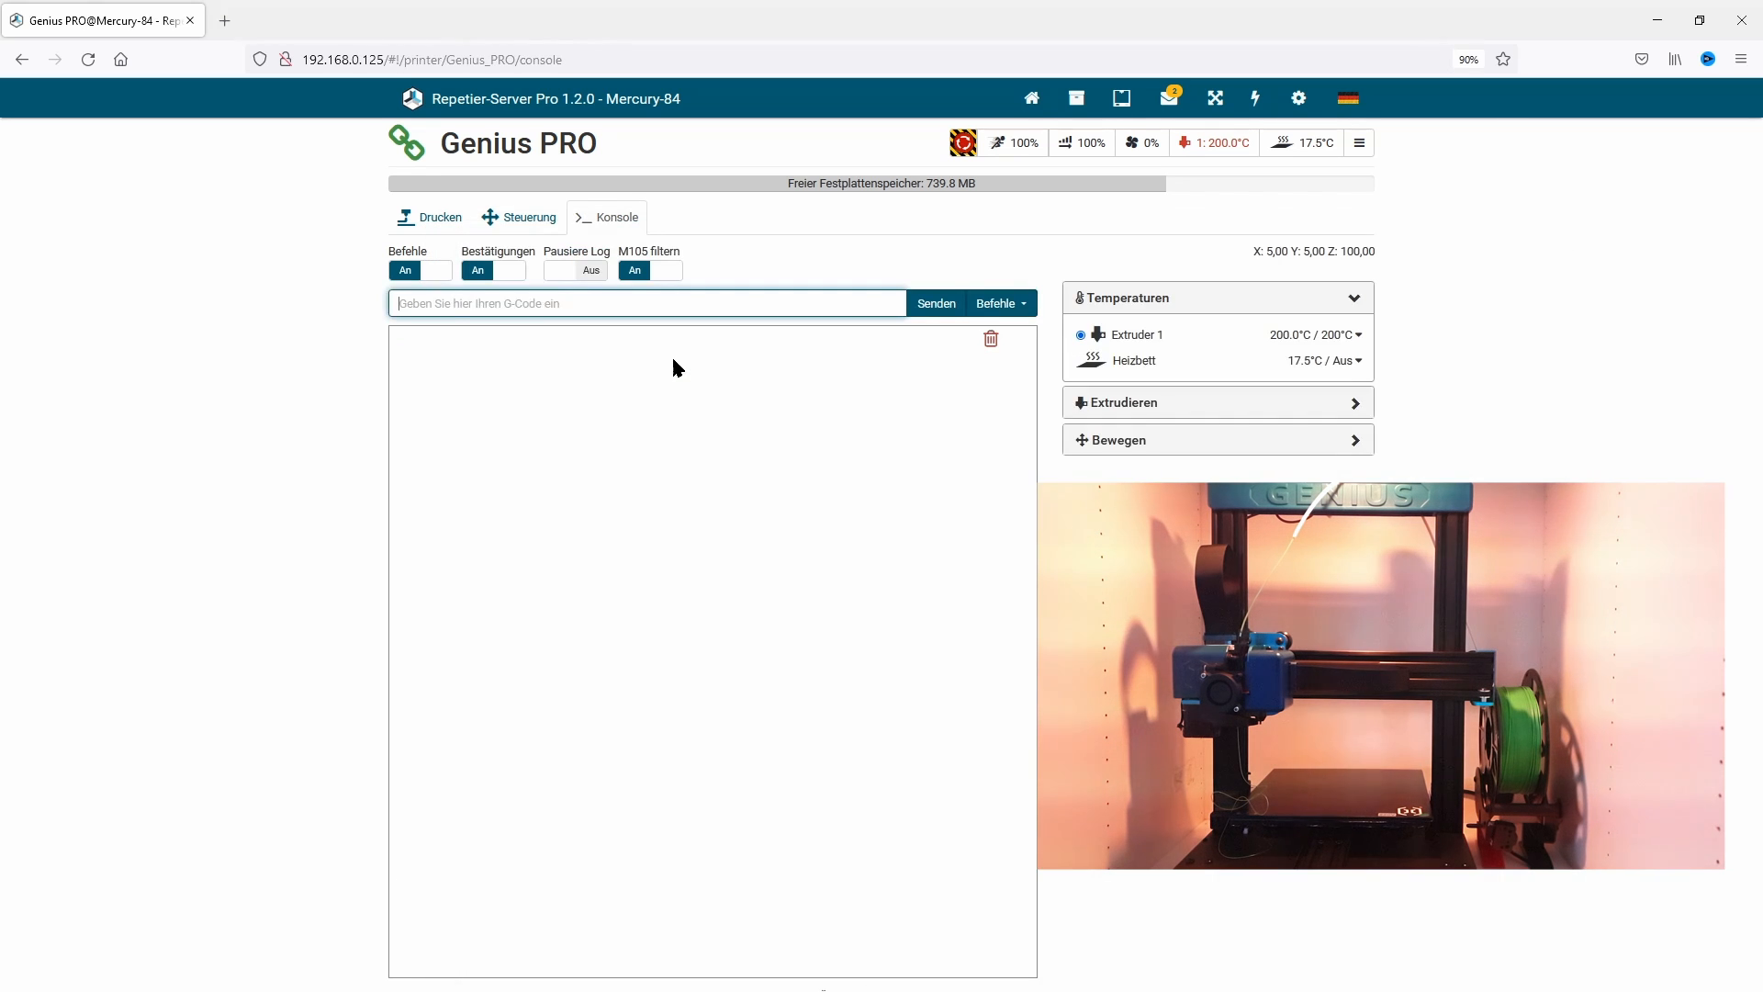
- Set extruder steps to 463.5 with M92, verify via M503, and re-extrude 100 mm
{"action": "type", "text": "M92 463.5"}
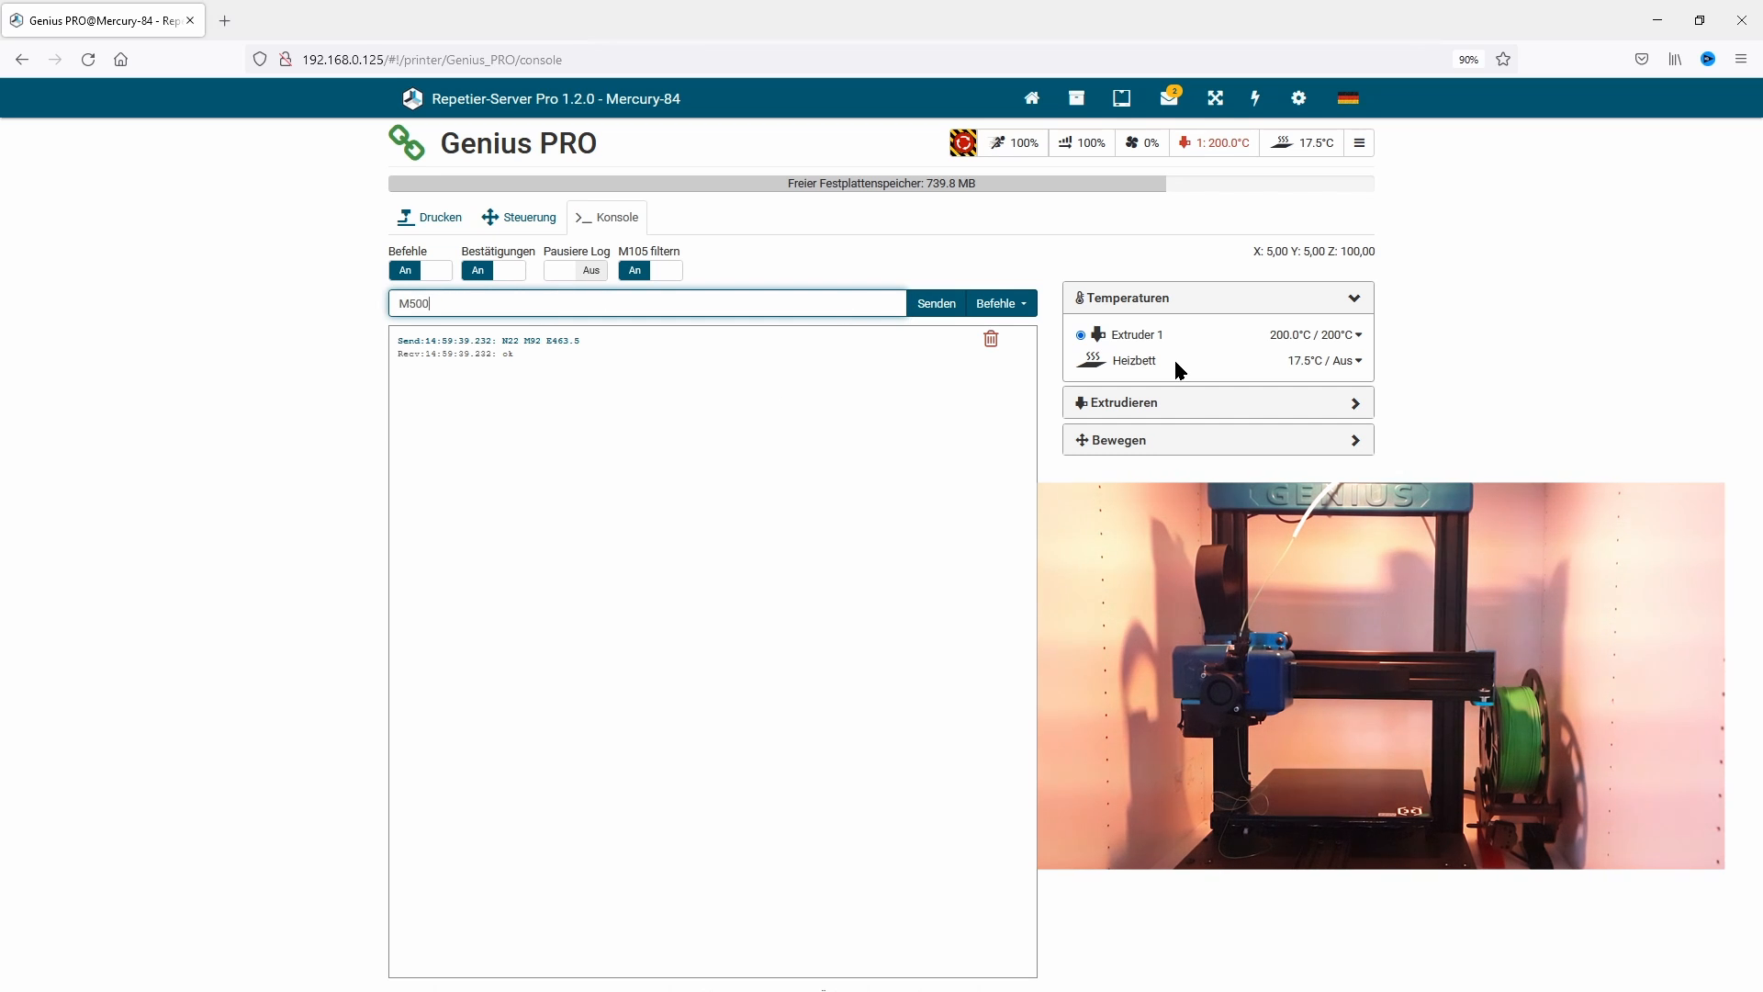
{"action": "left_click", "coordinate": [936, 304]}
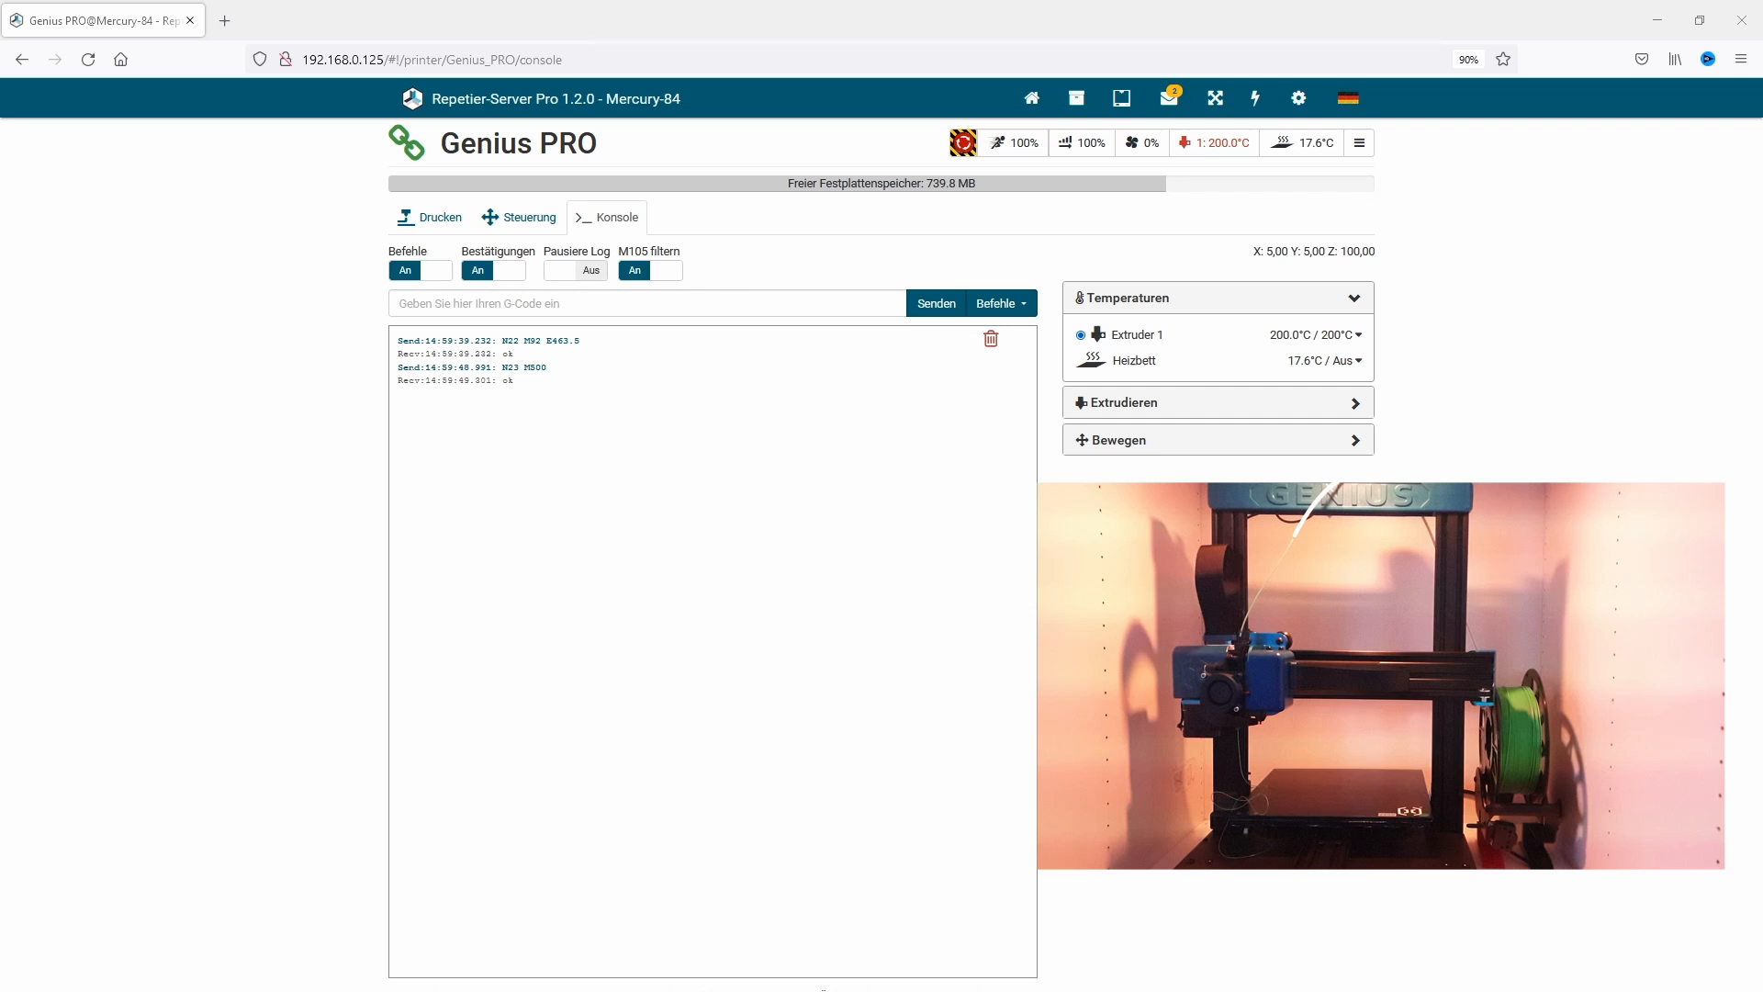
{"action": "left_click", "coordinate": [647, 302]}
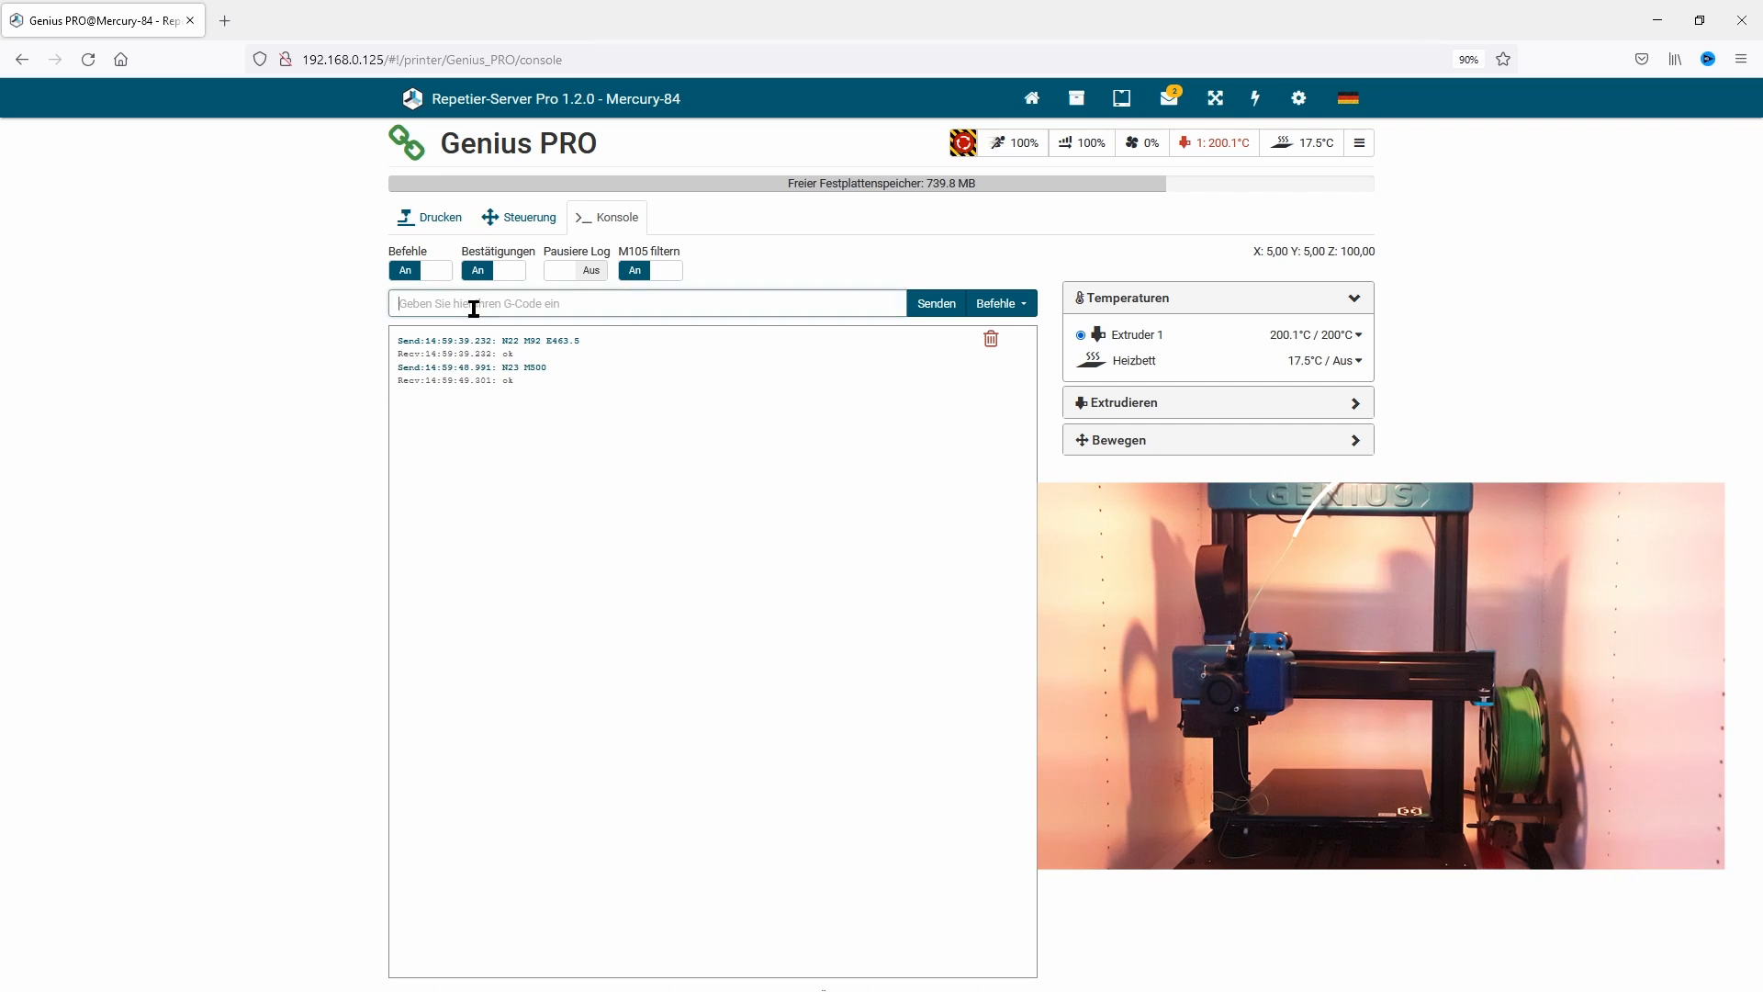
{"action": "type", "text": "M503"}
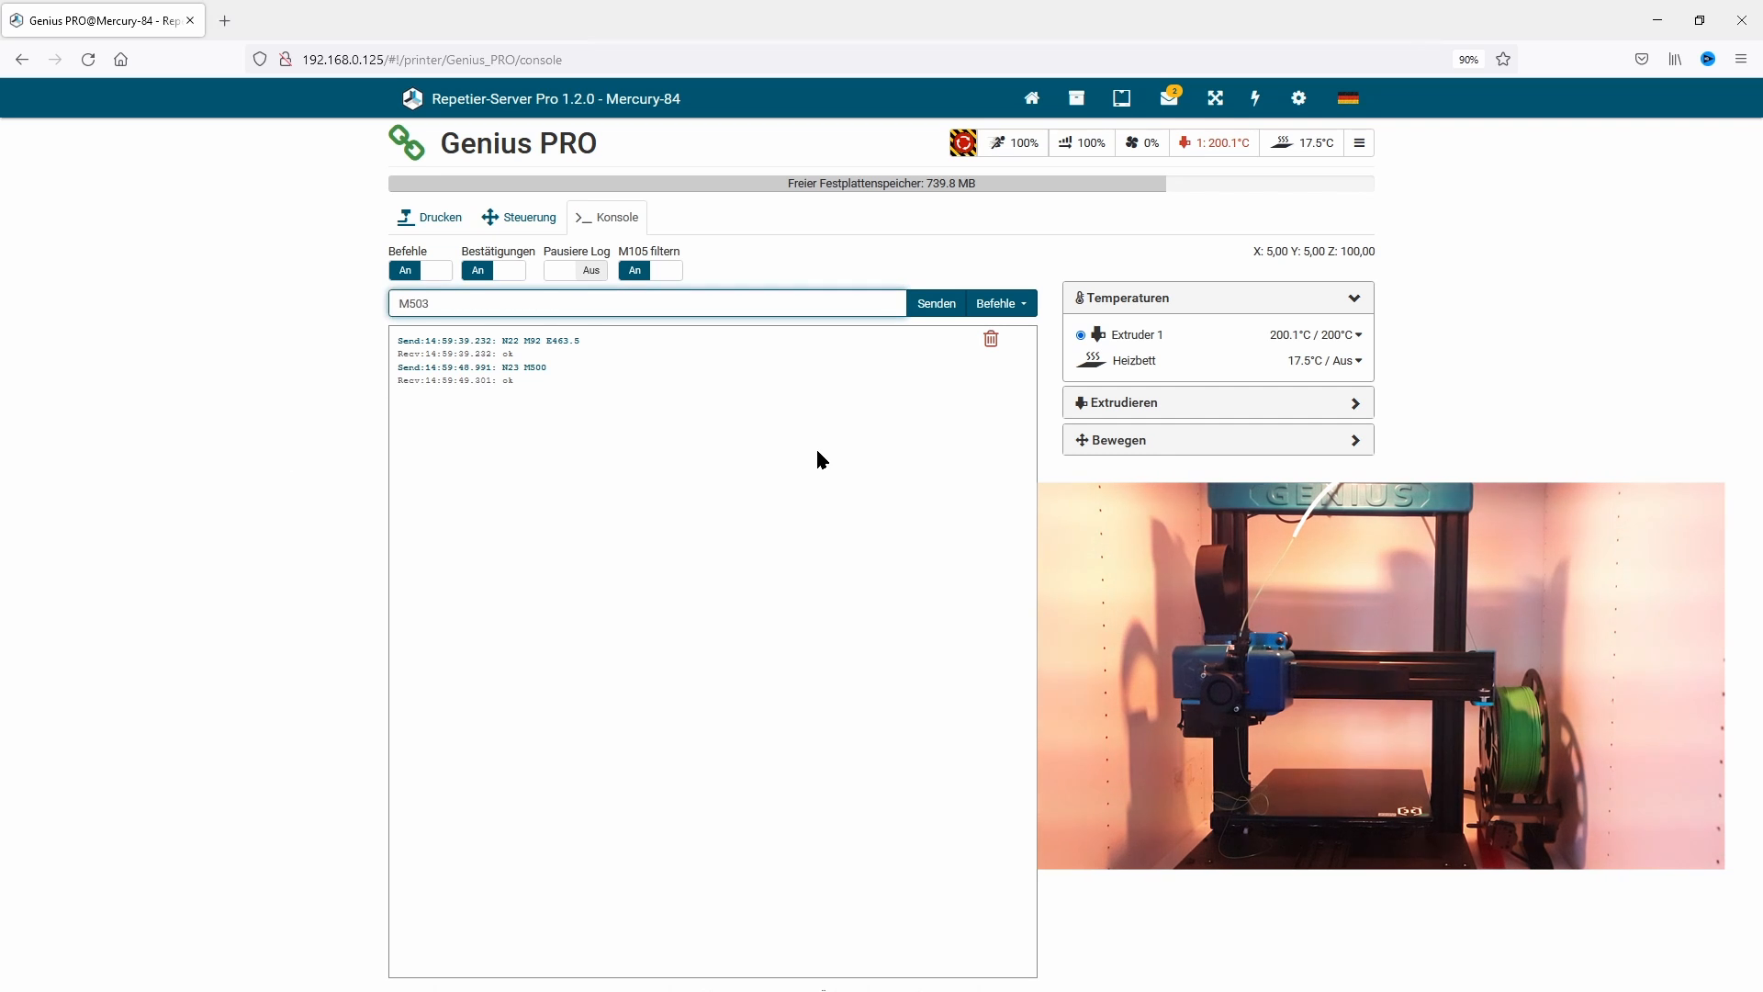
{"action": "left_click", "coordinate": [935, 304]}
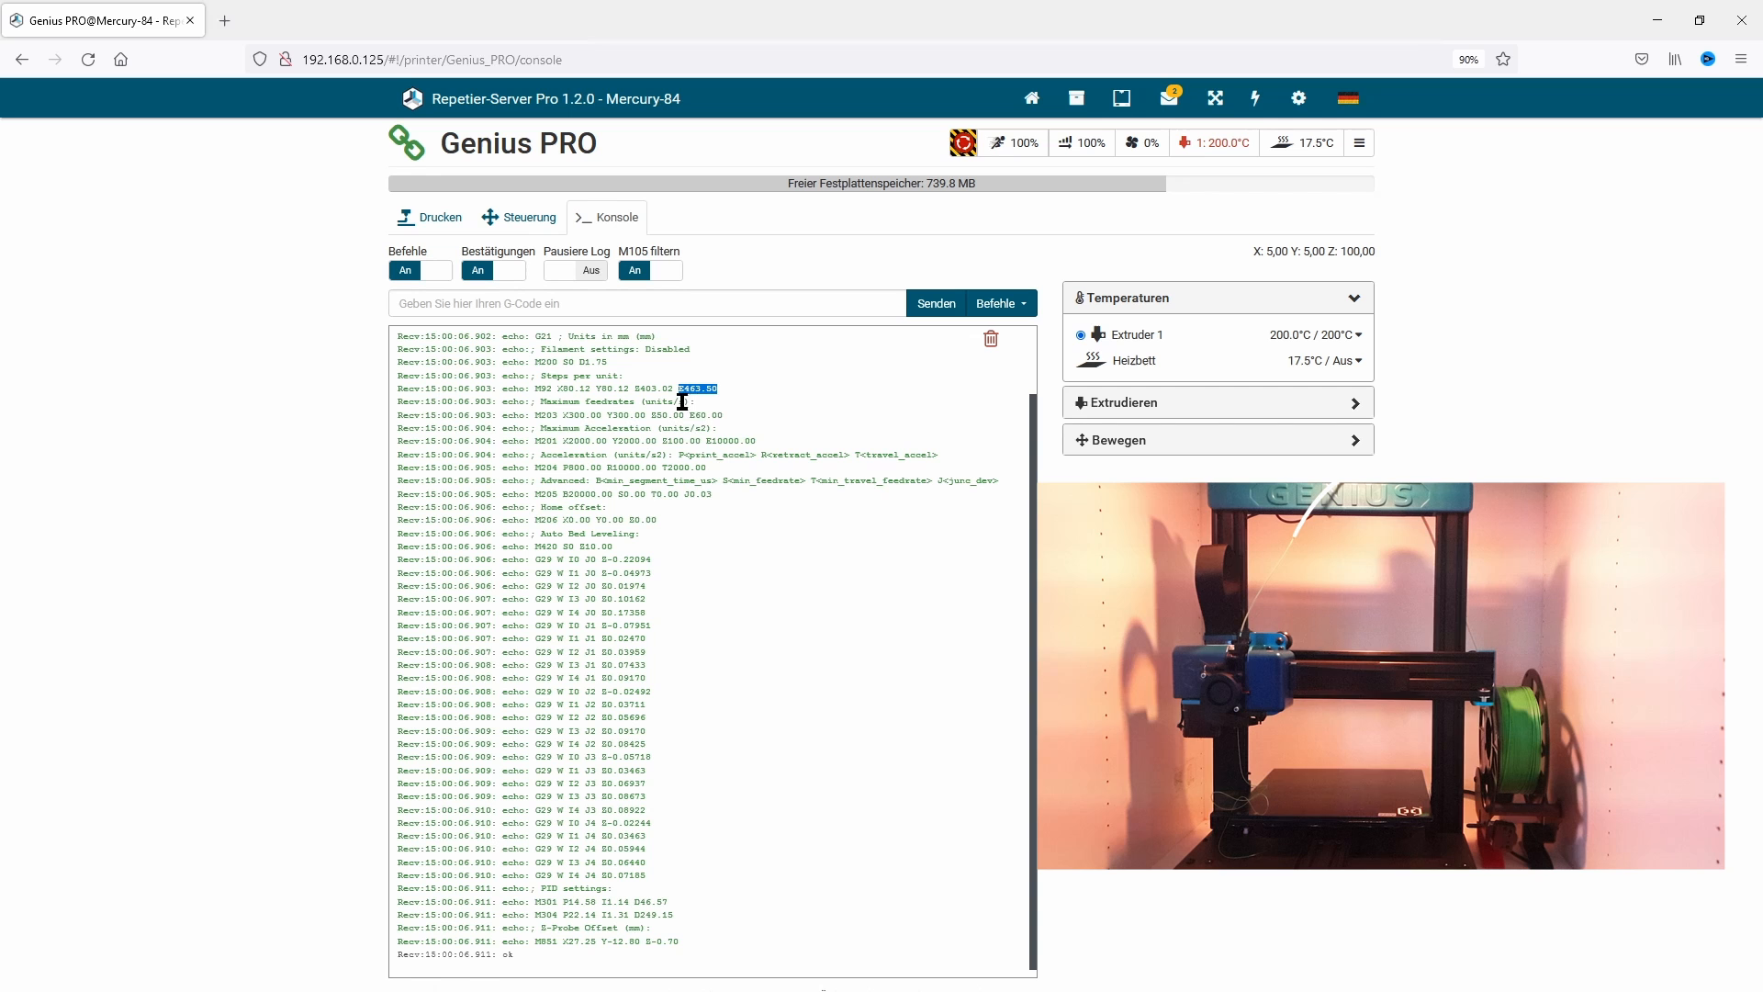
{"action": "mouse_move", "coordinate": [722, 395]}
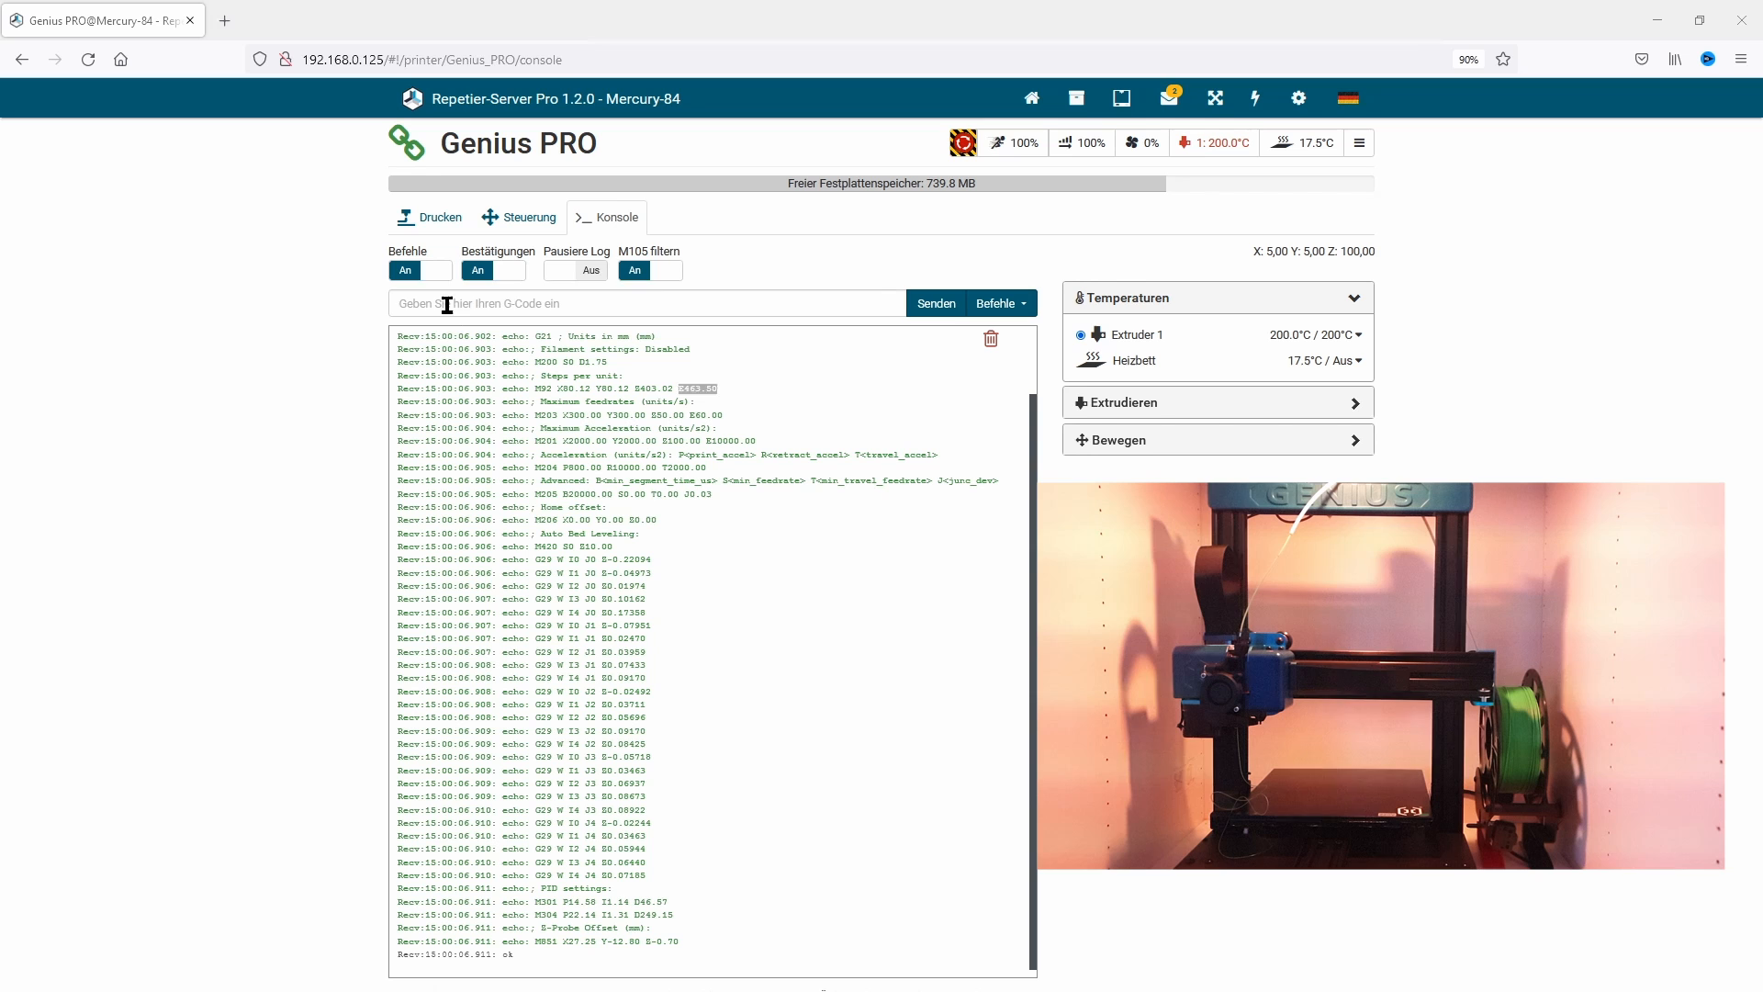
{"action": "type", "text": "G1 E100 F110"}
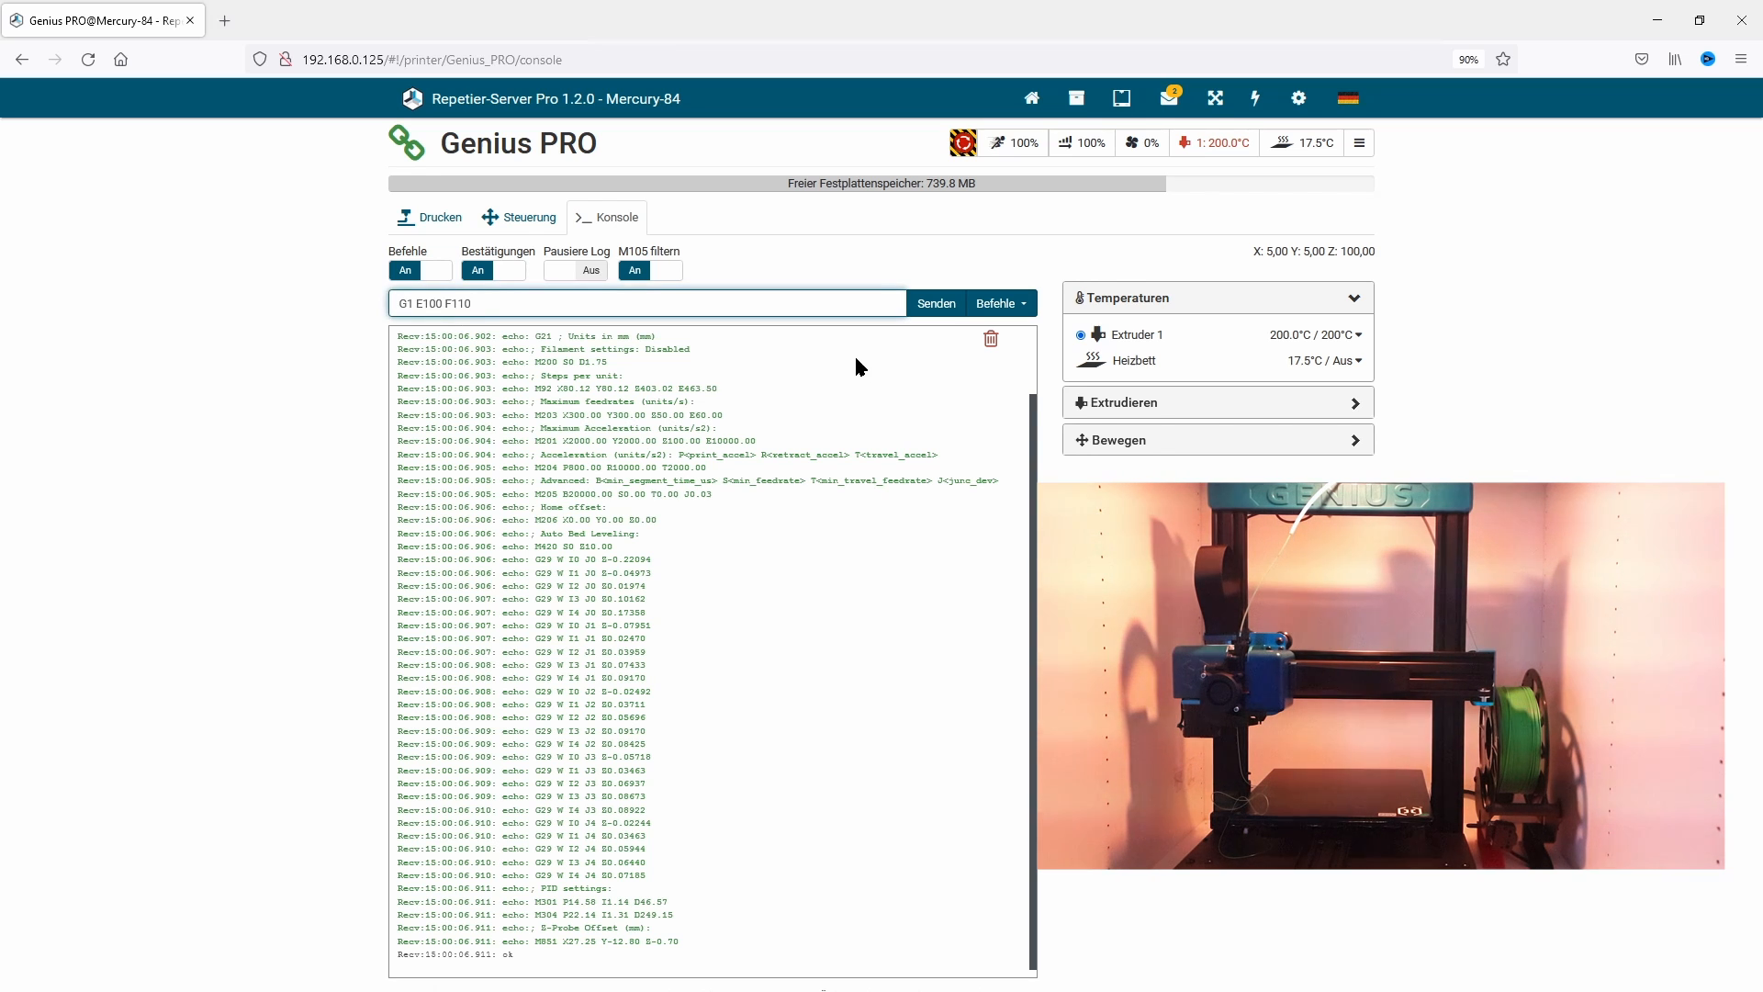
{"action": "left_click", "coordinate": [934, 304]}
{"action": "type", "text": "M106 S"}
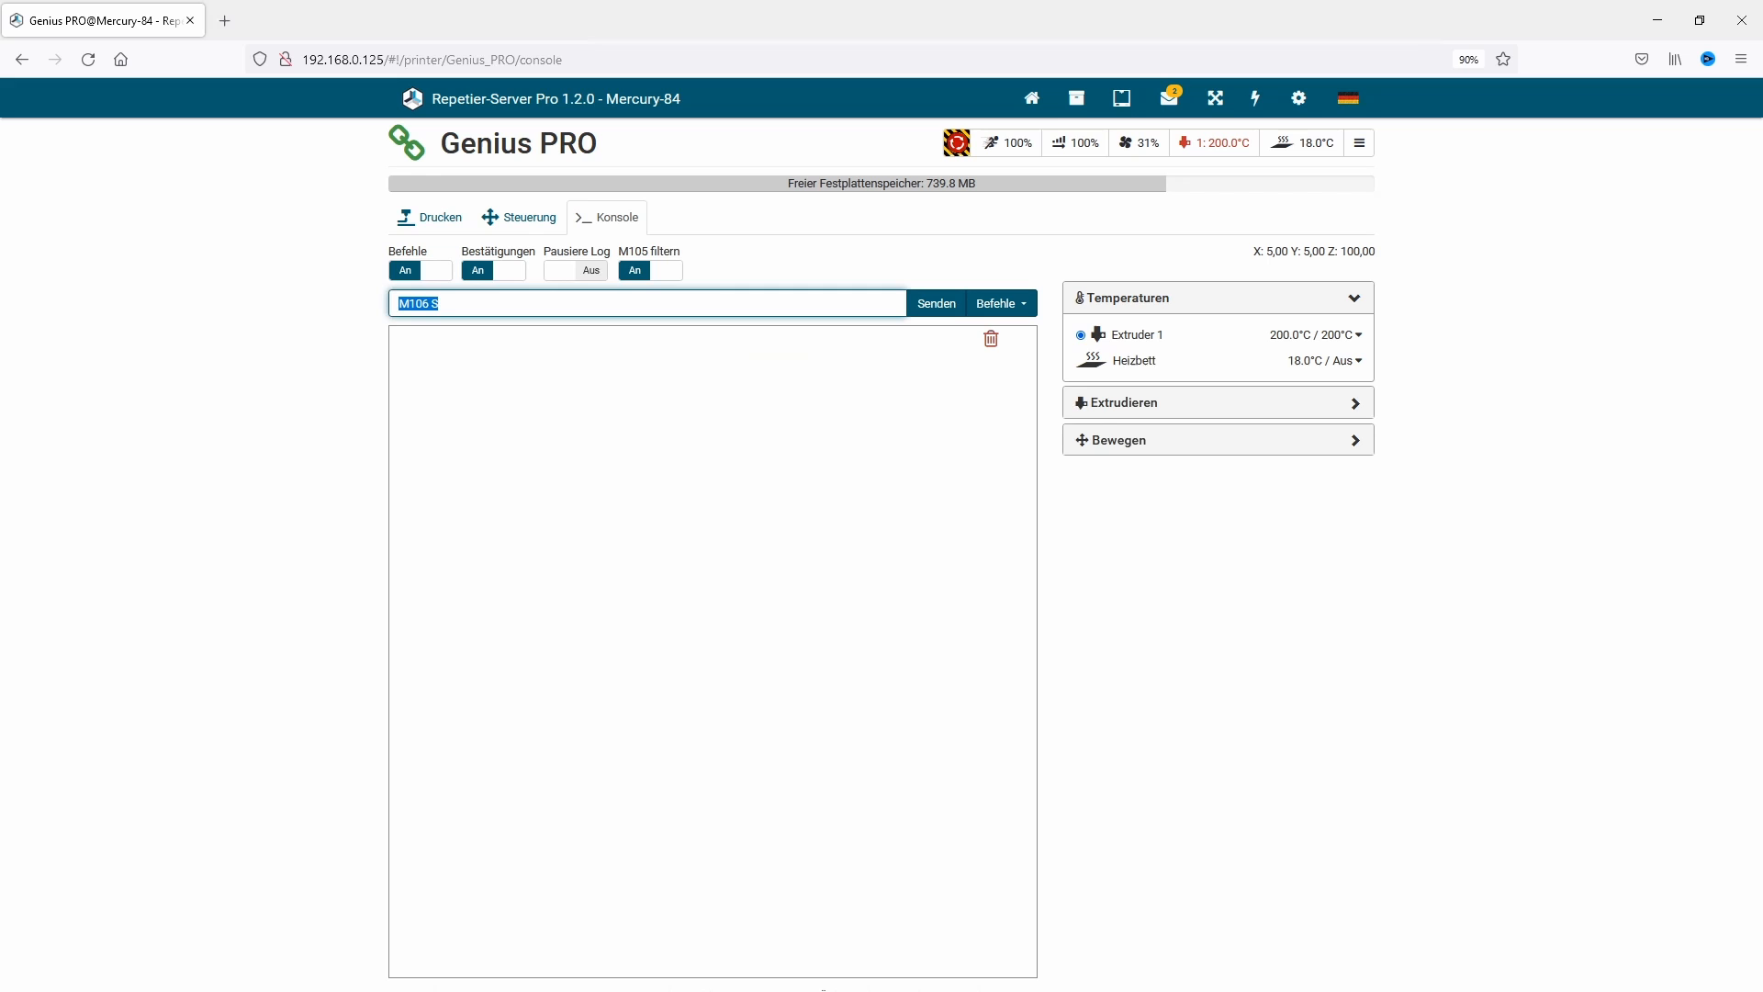
- Run the part-cooling fan at 78% with M106 S200
{"action": "type", "text": "M"}
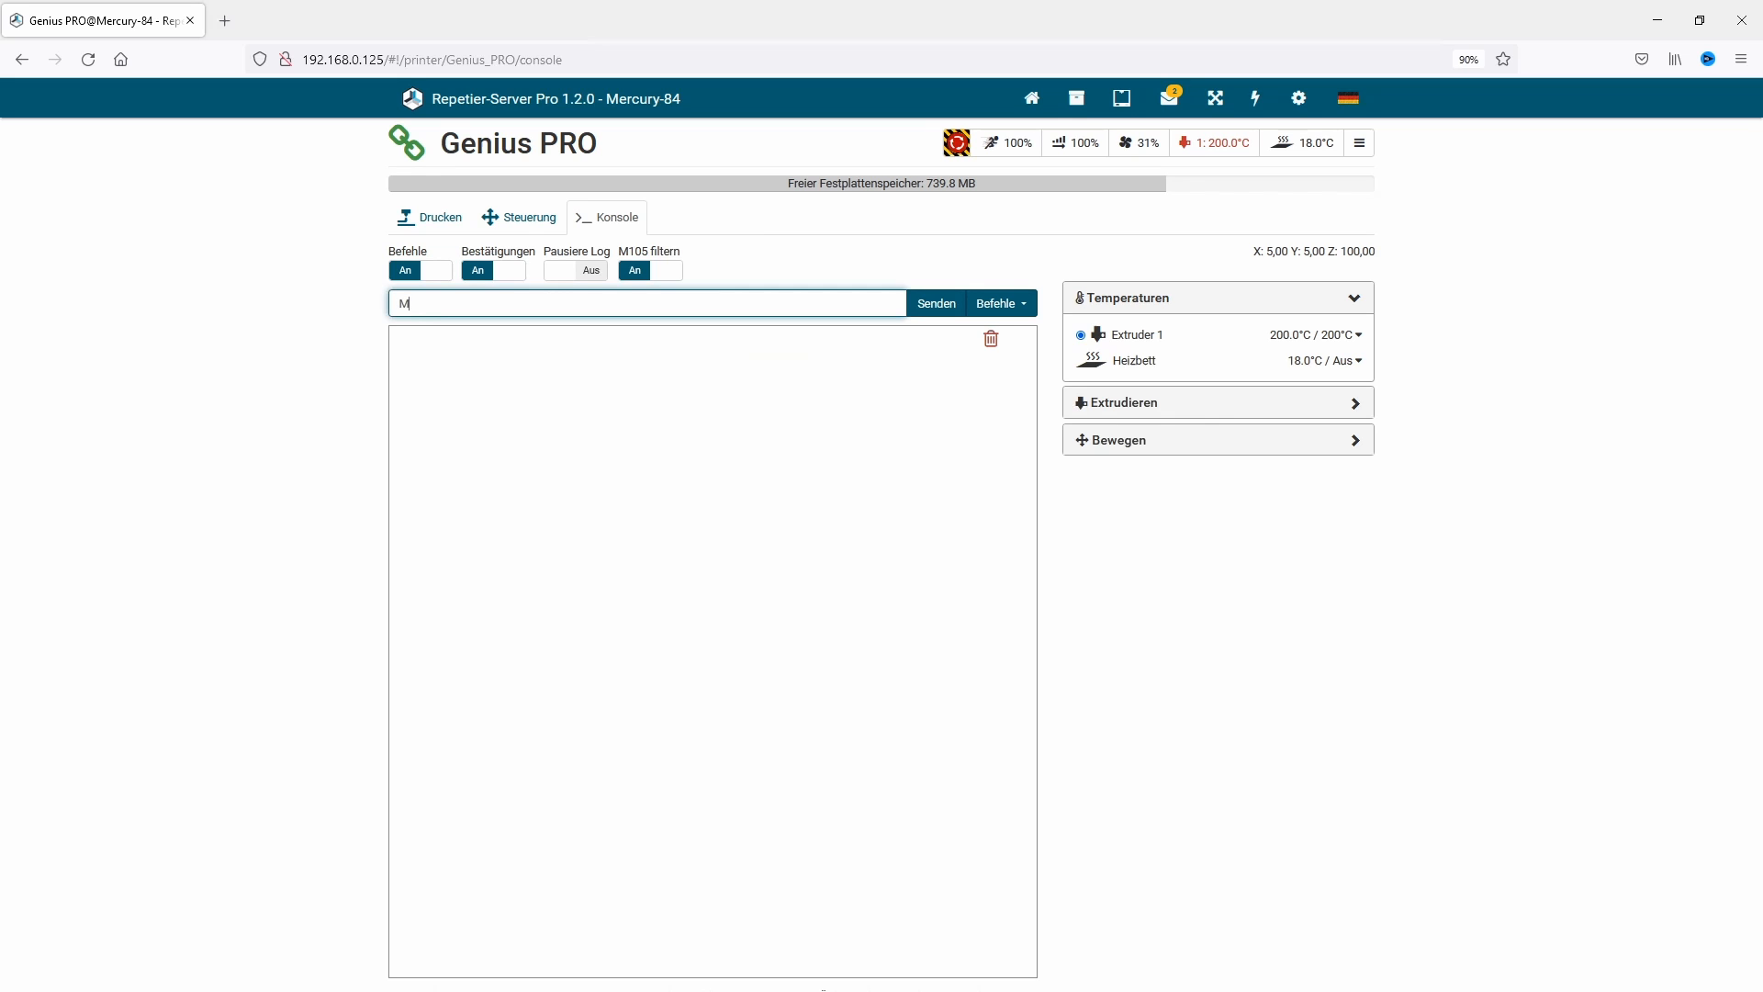
{"action": "type", "text": "106"}
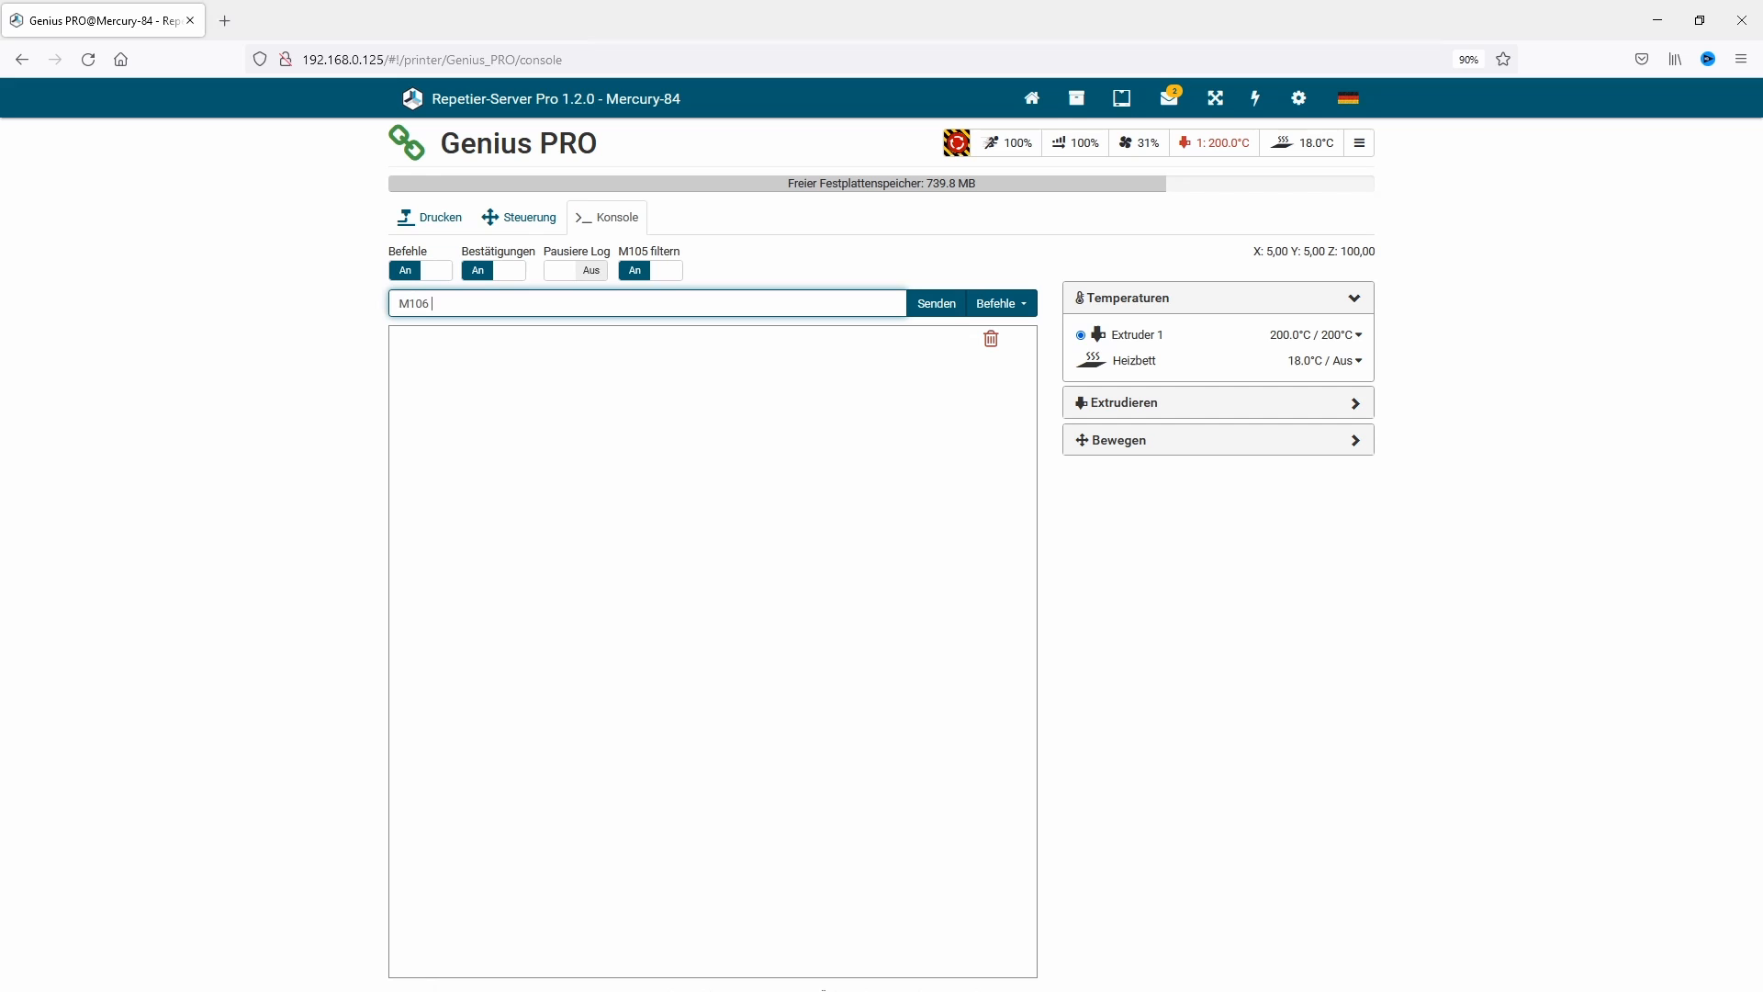
{"action": "type", "text": "S2"}
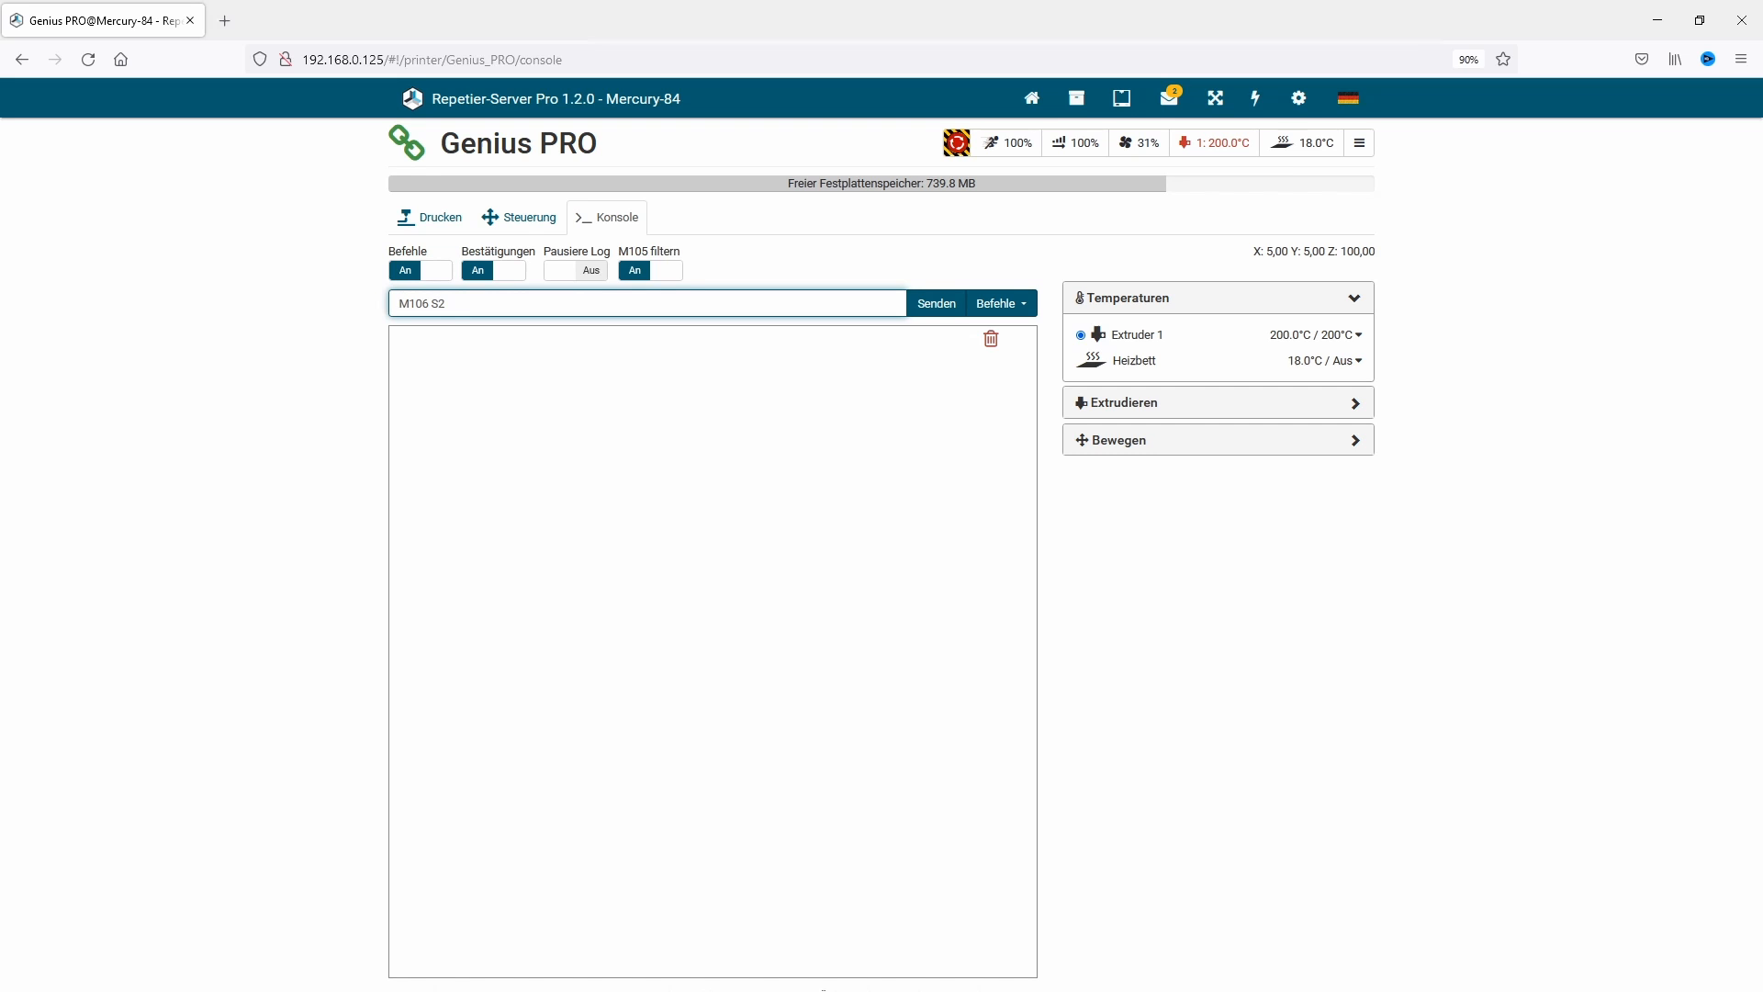
{"action": "left_click", "coordinate": [935, 304]}
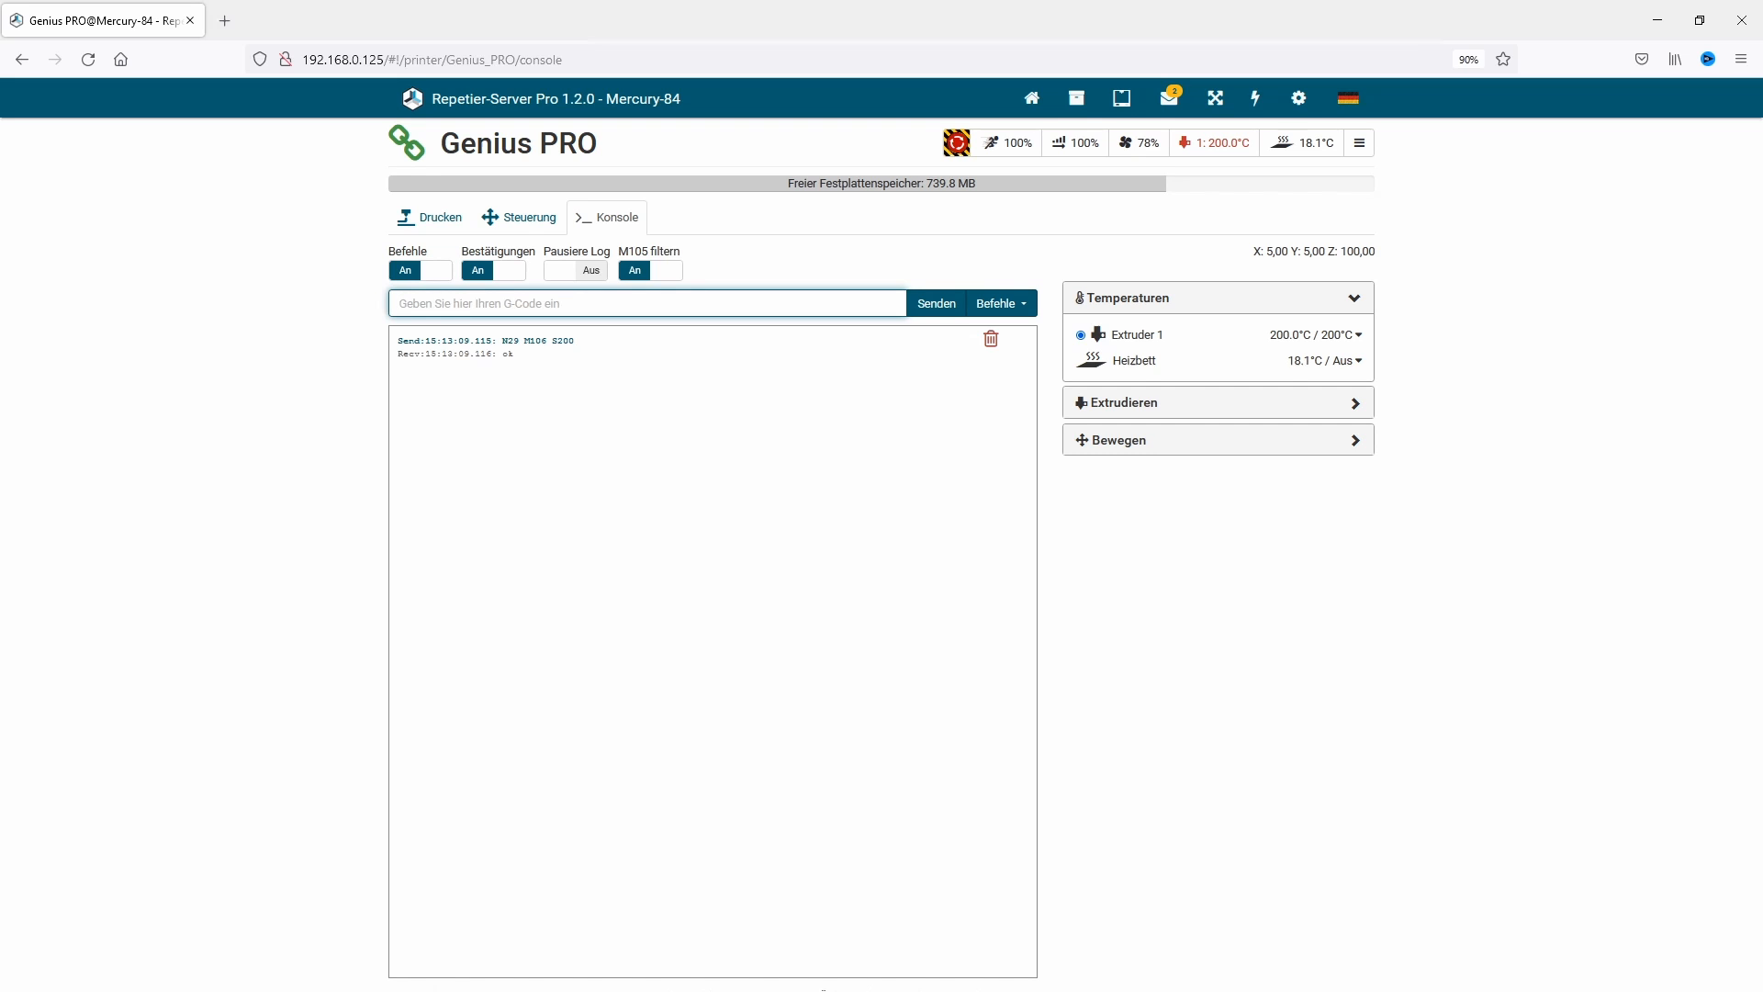
{"action": "type", "text": "M303 E0 S220 C5"}
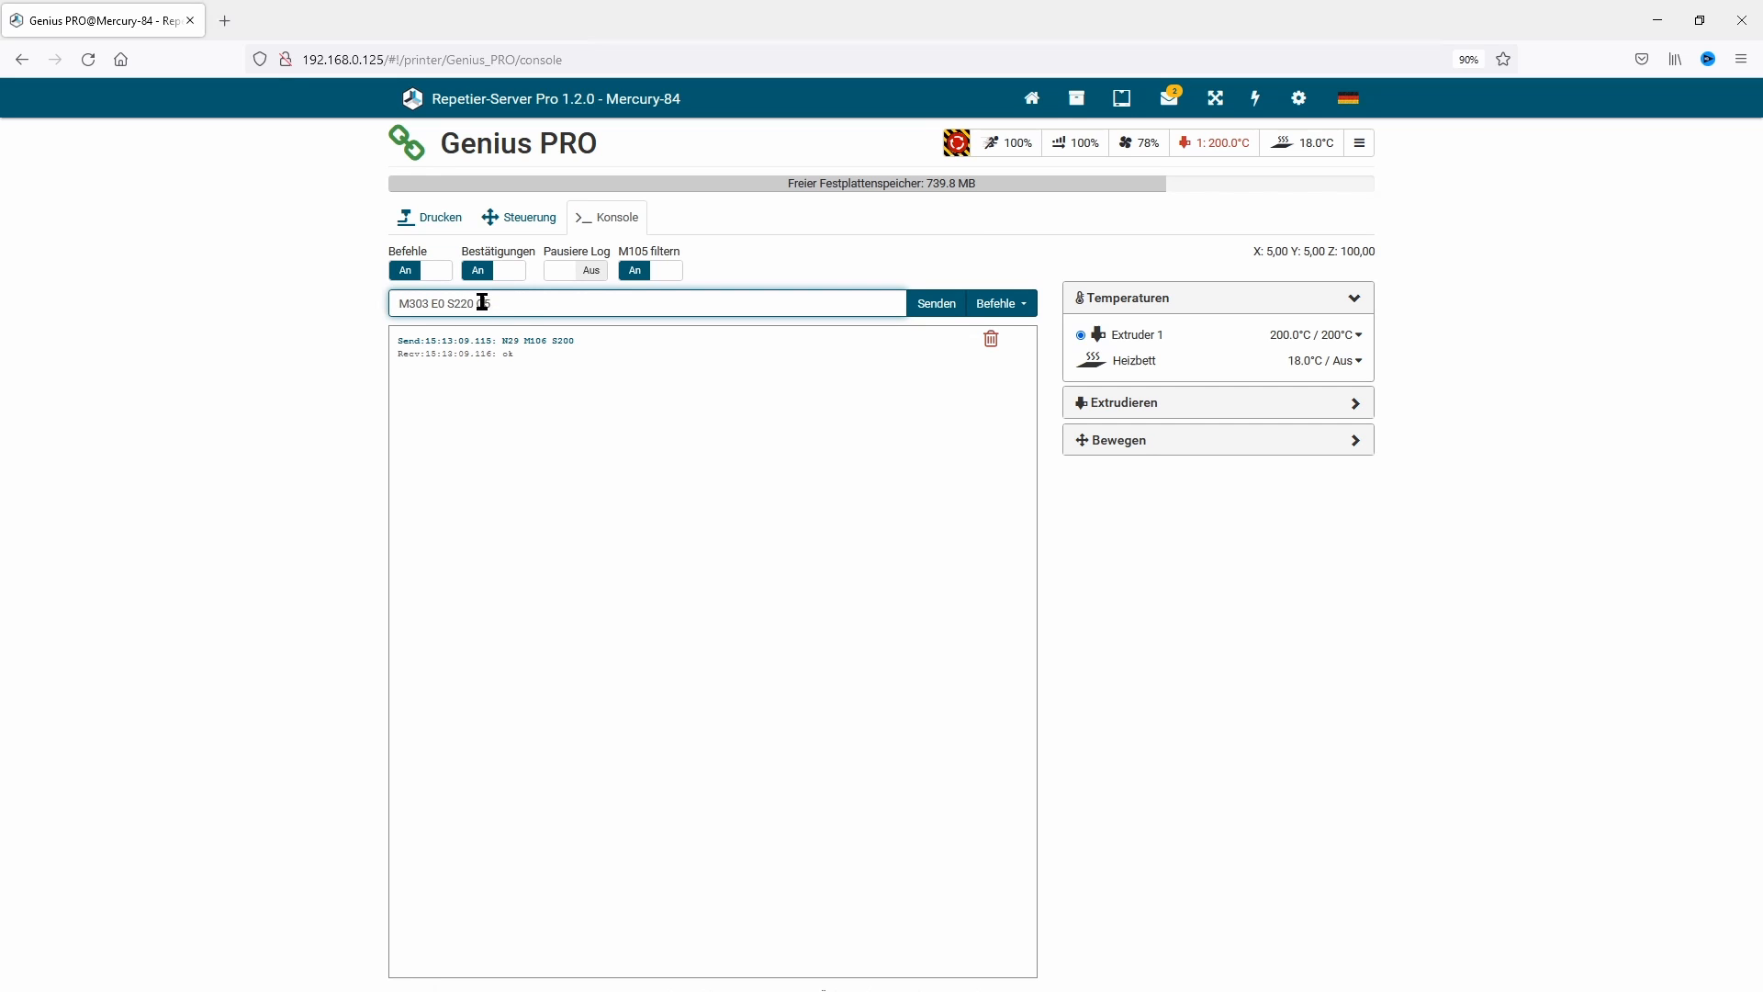
- Send M303 E0 S220 C5 for a five-cycle nozzle PID autotune at 220 °C
{"action": "type", "text": "C5"}
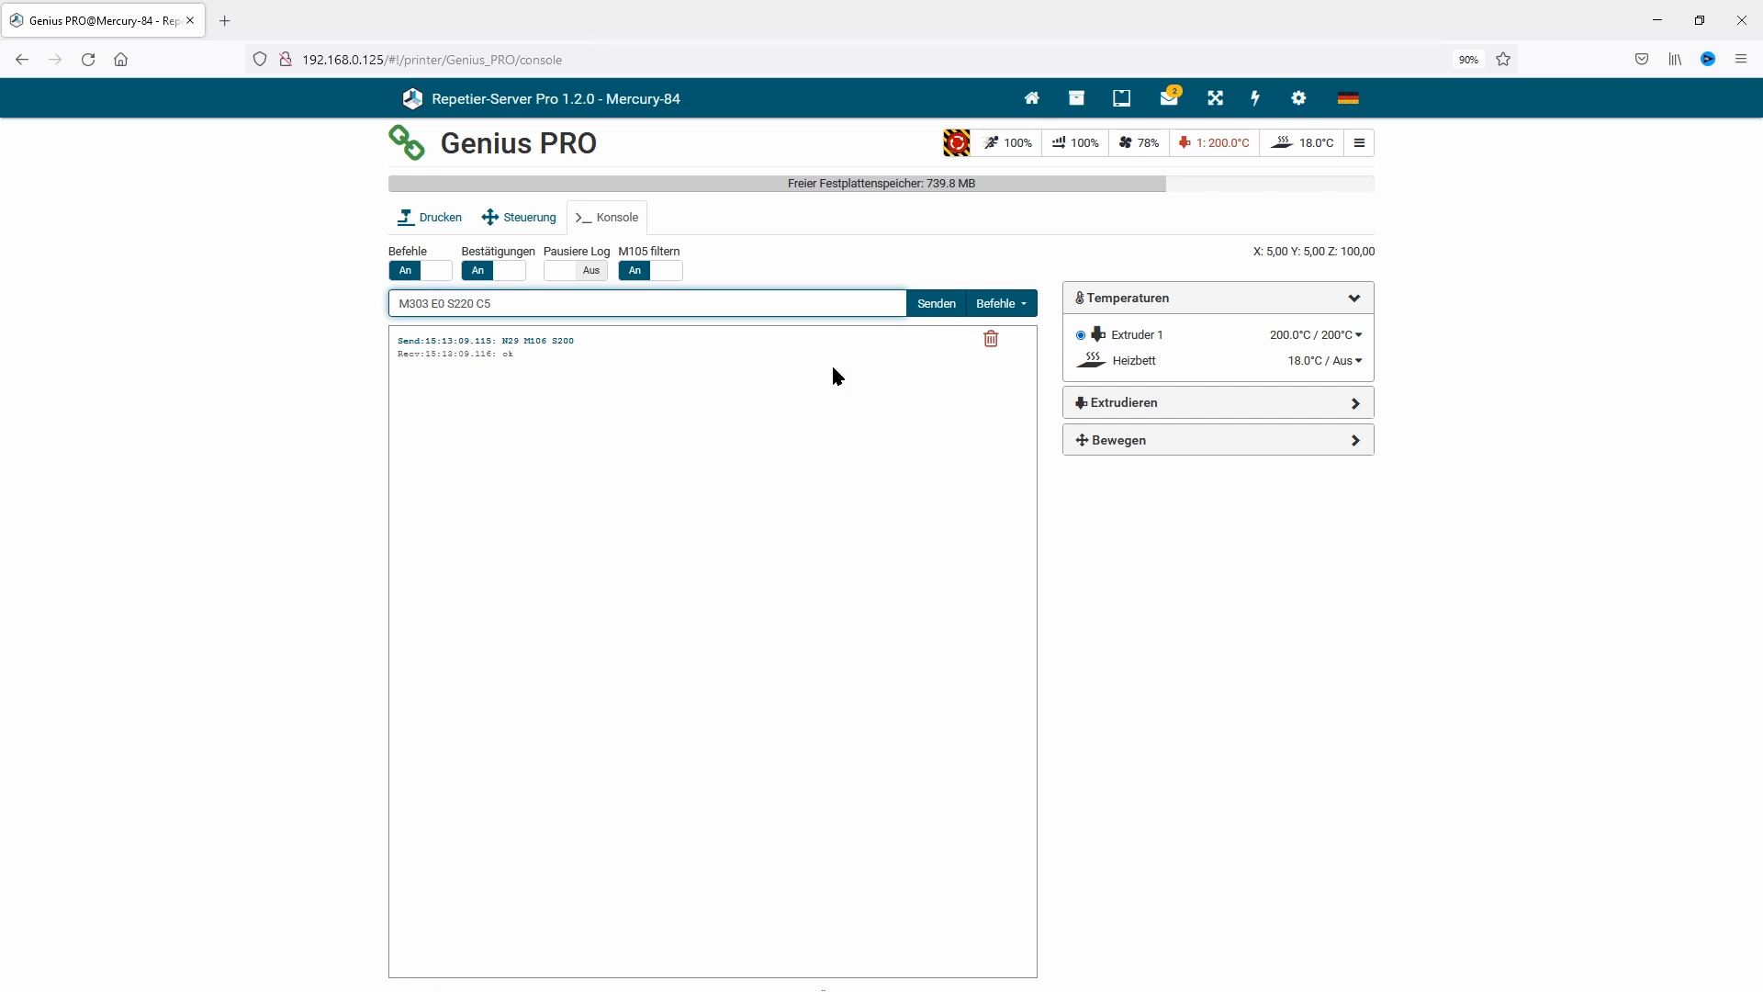
{"action": "left_click", "coordinate": [935, 304]}
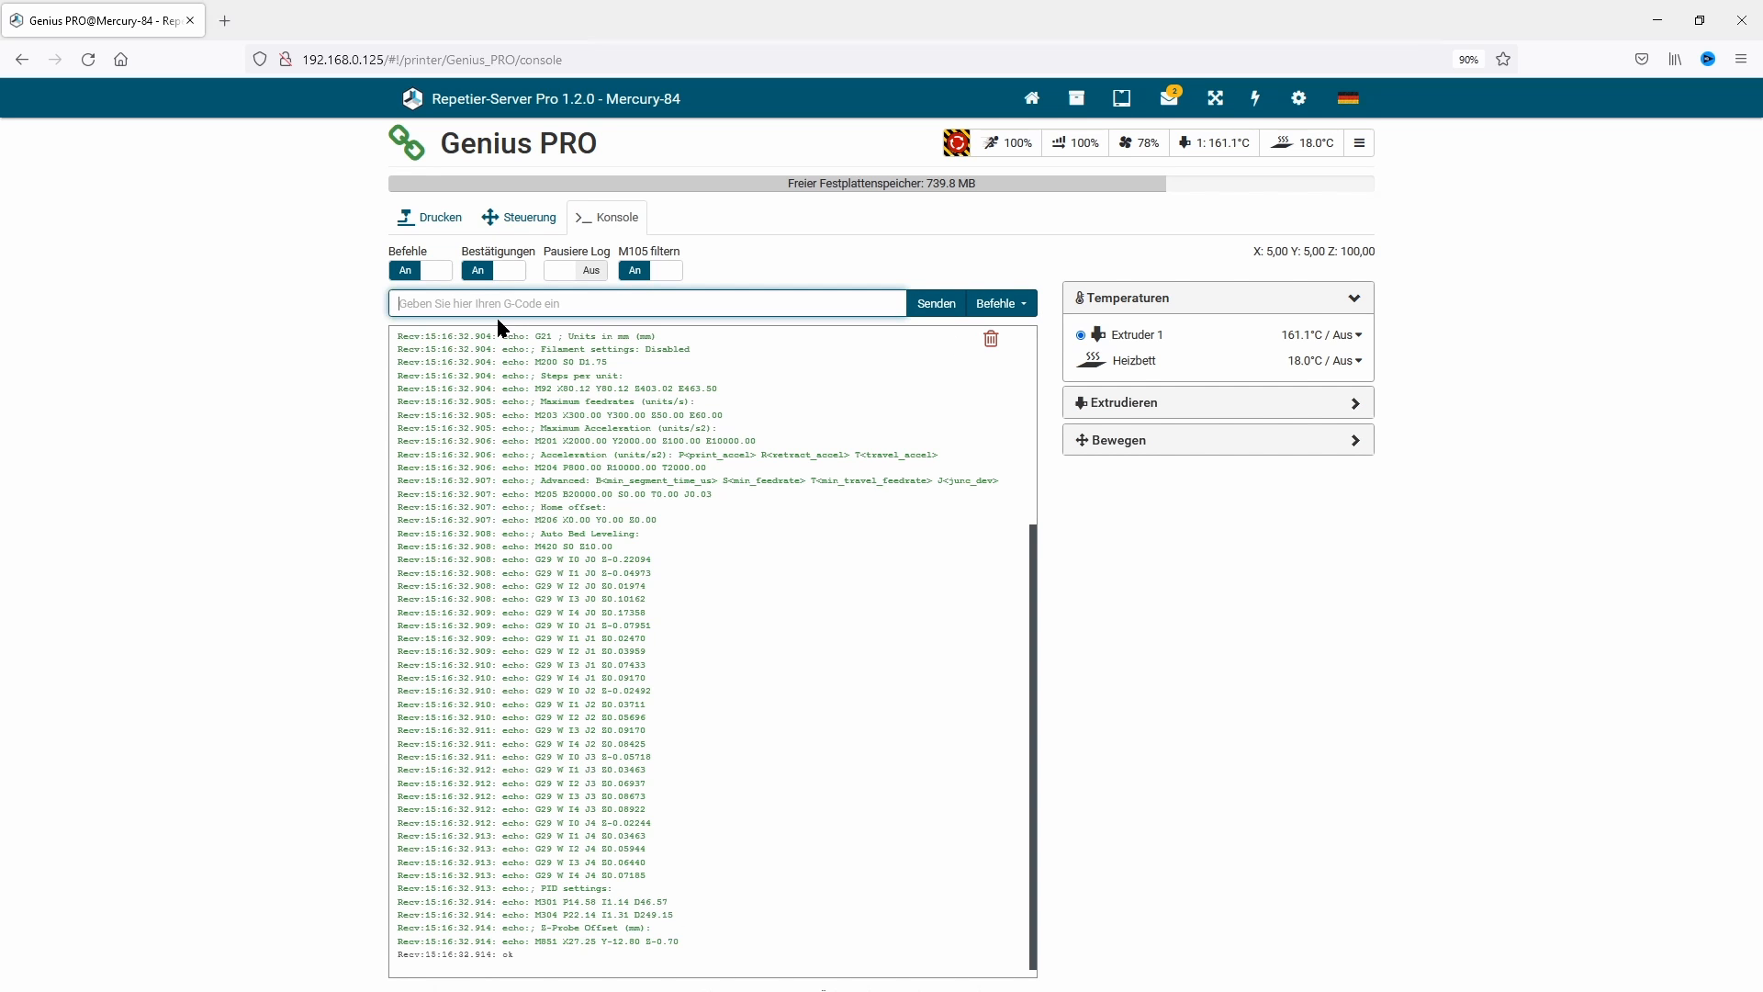
- Apply nozzle PID values P28.11 I4.95 D39.92 with M301
{"action": "type", "text": "M503"}
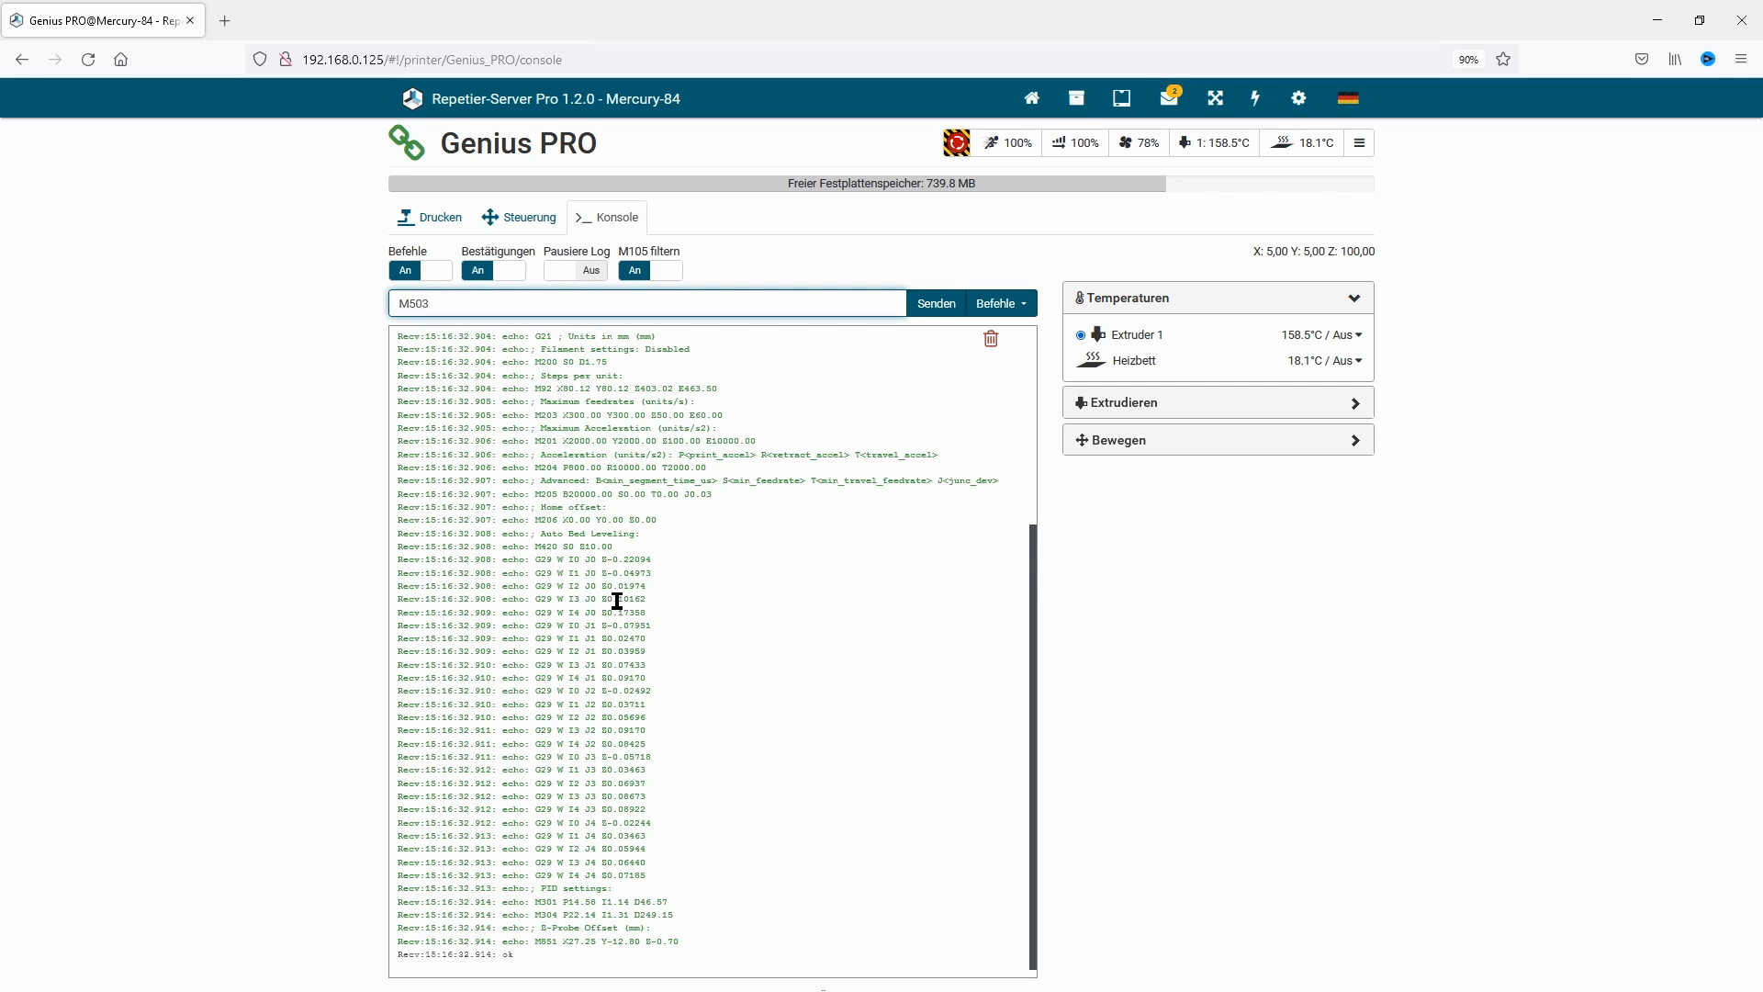
{"action": "left_click_drag", "start_coordinate": [399, 902], "coordinate": [675, 915]}
{"action": "type", "text": "301 E0 P28.11 I4.95 D39.9"}
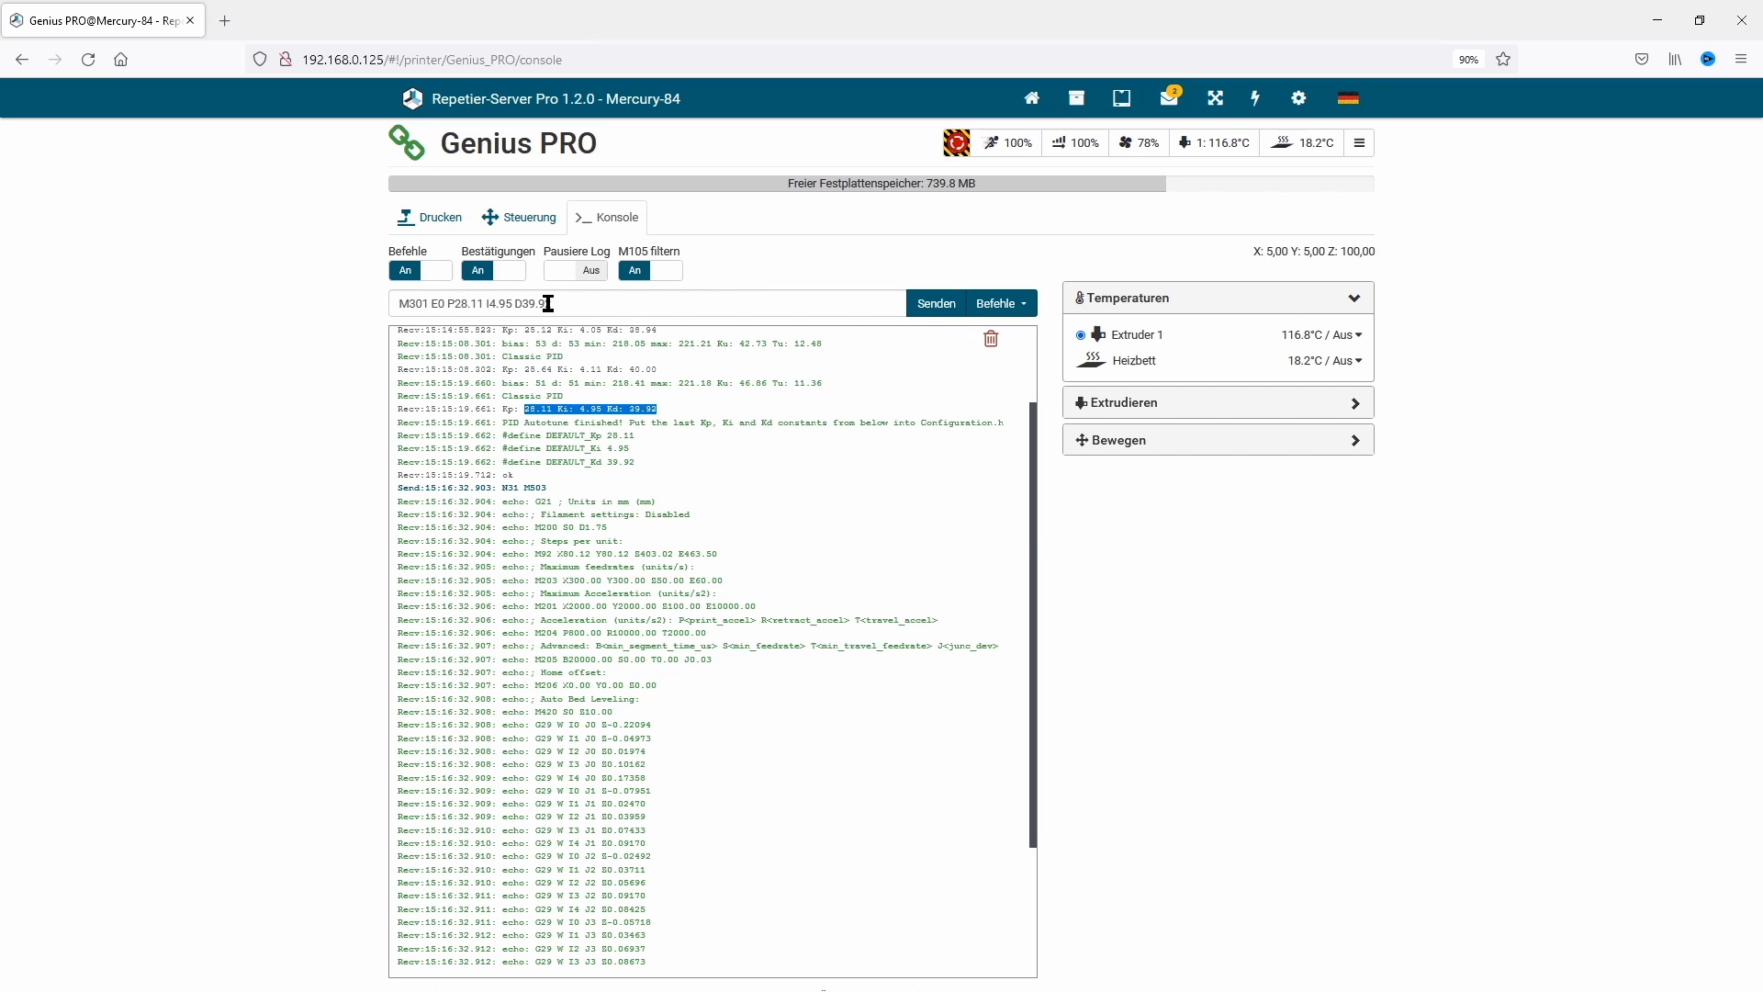
{"action": "left_click", "coordinate": [935, 304]}
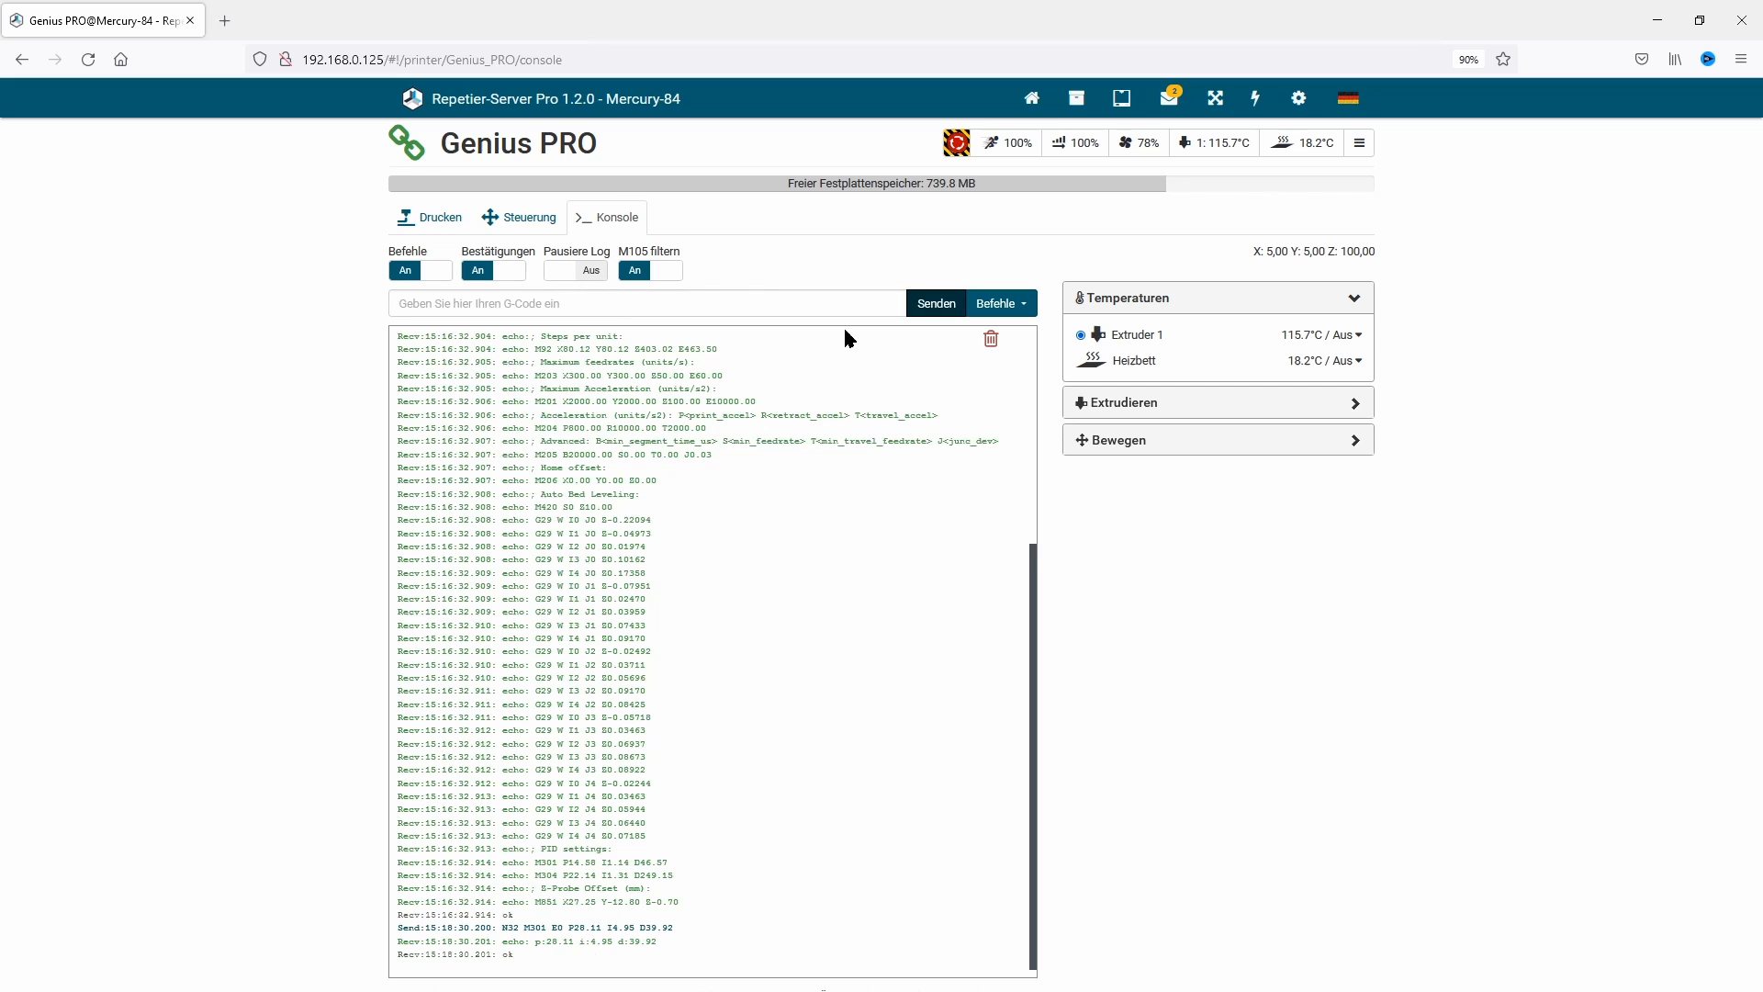
- Save the settings to the printer's EEPROM with M500
{"action": "type", "text": "M"}
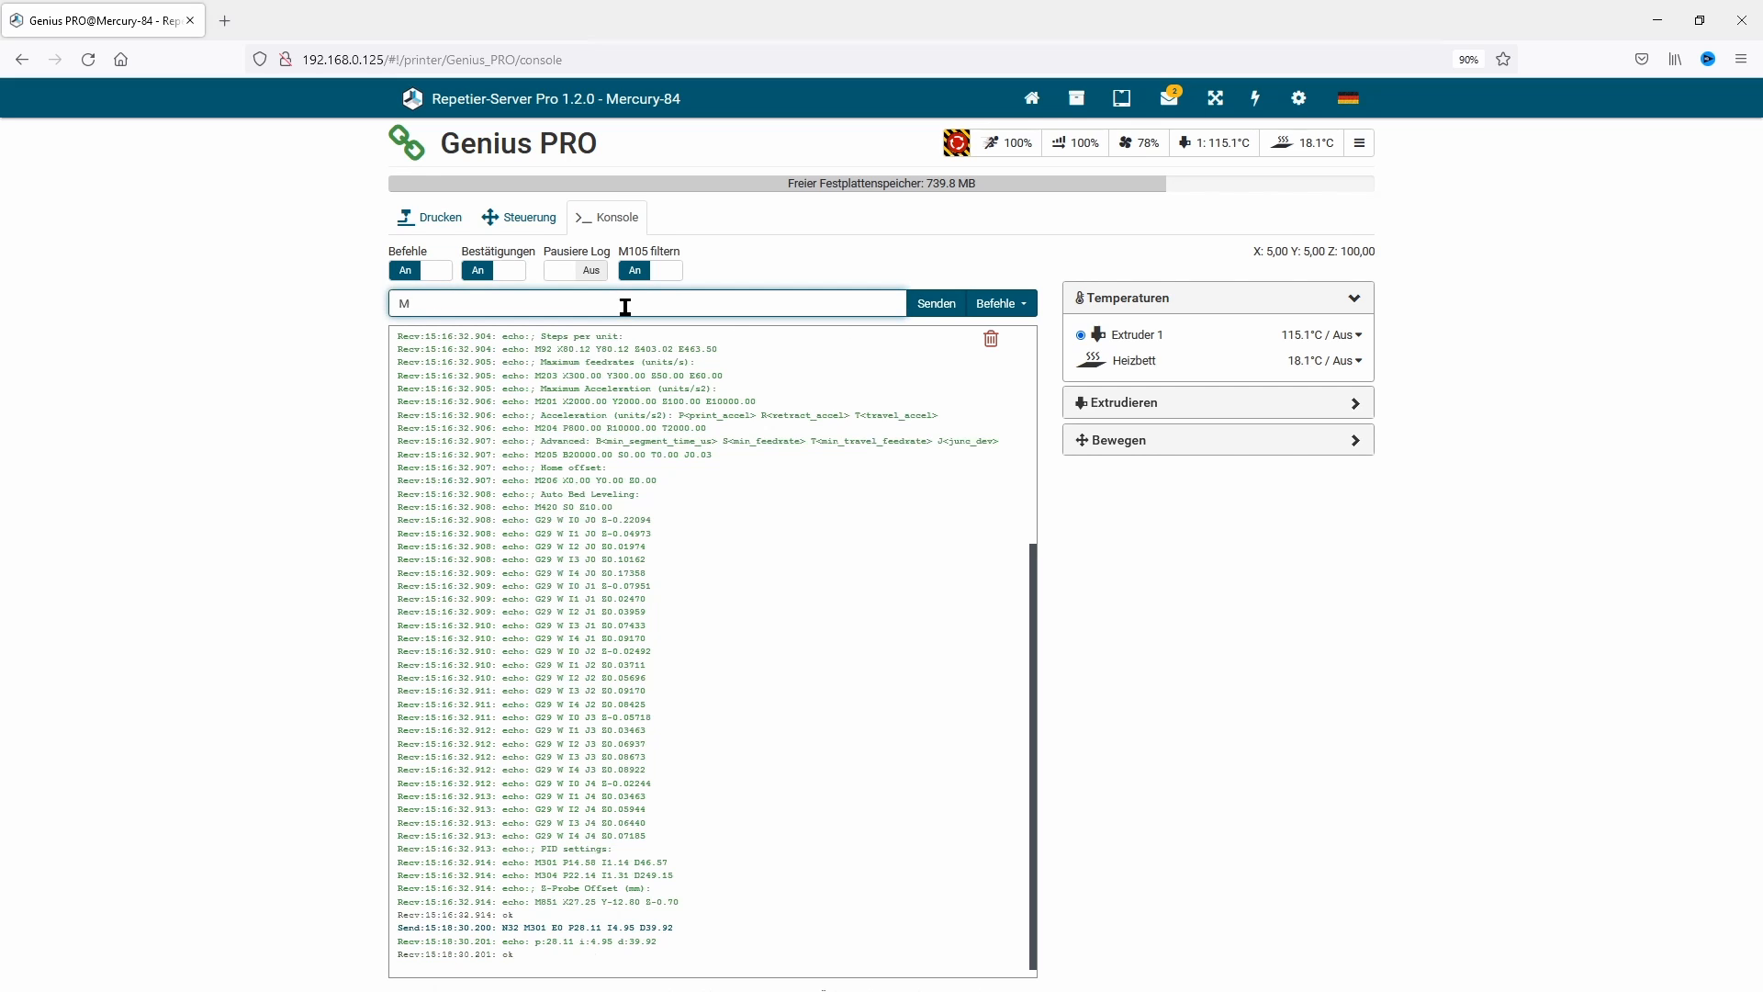
{"action": "type", "text": "500"}
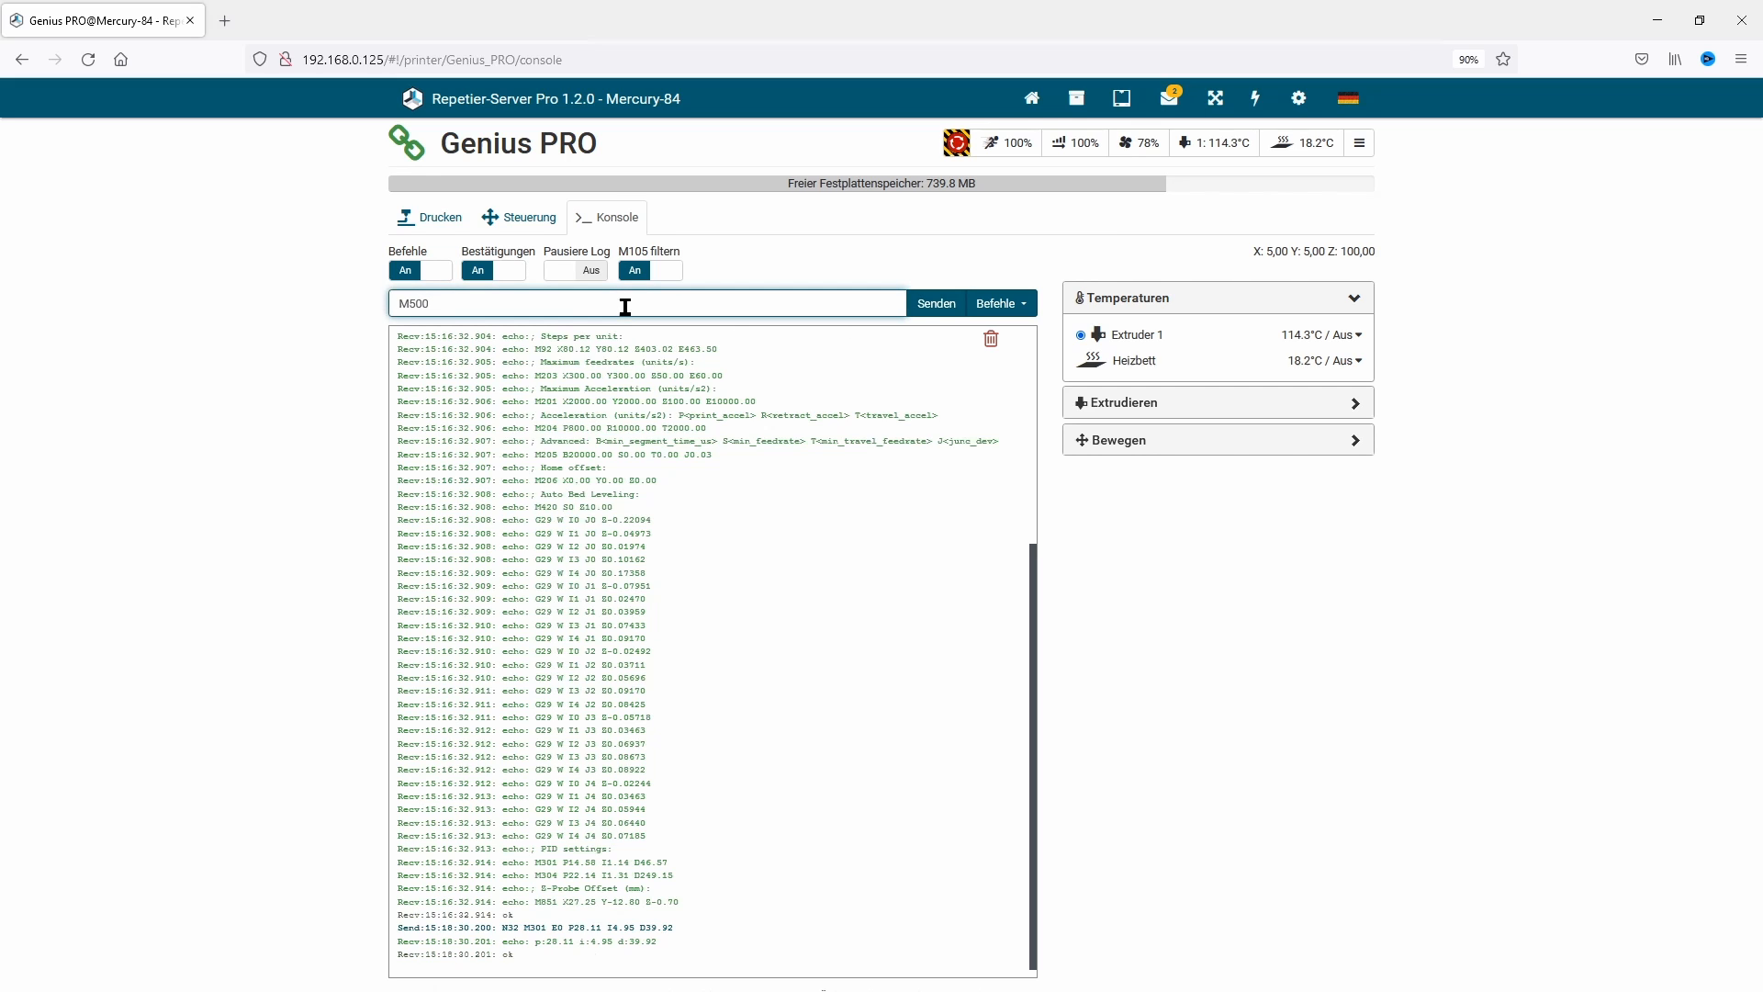
{"action": "left_click", "coordinate": [935, 304]}
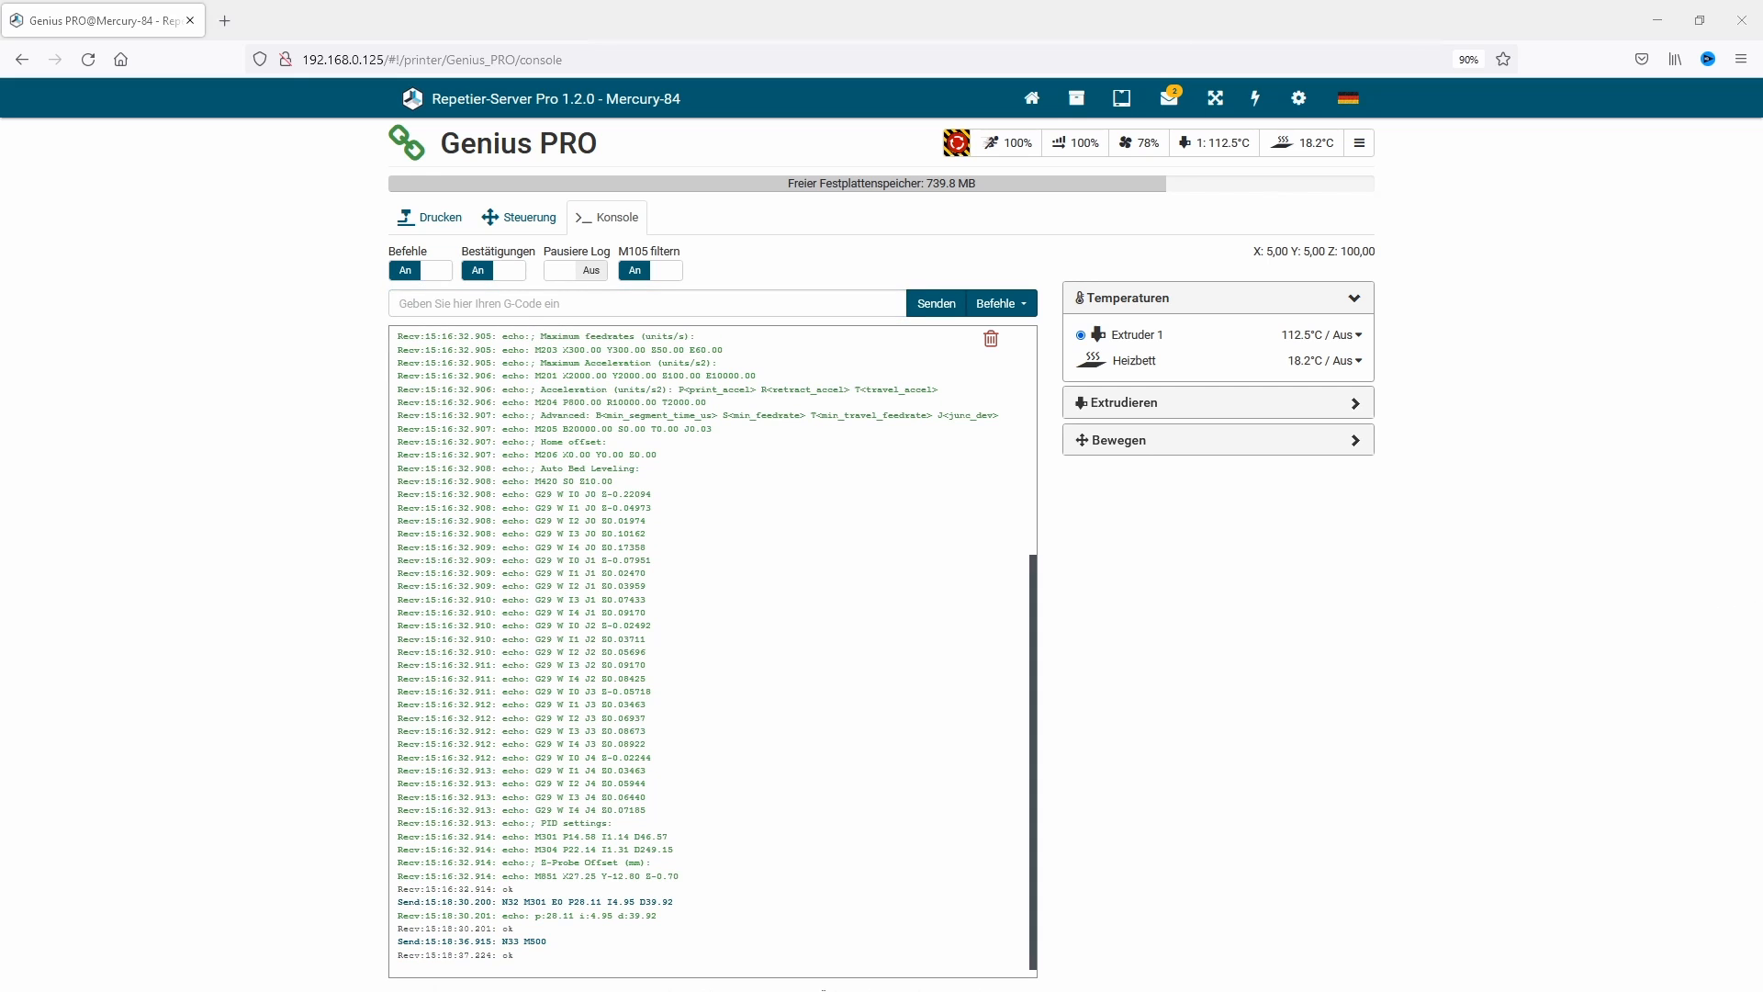
{"action": "type", "text": "M303 E-1 S70 C5"}
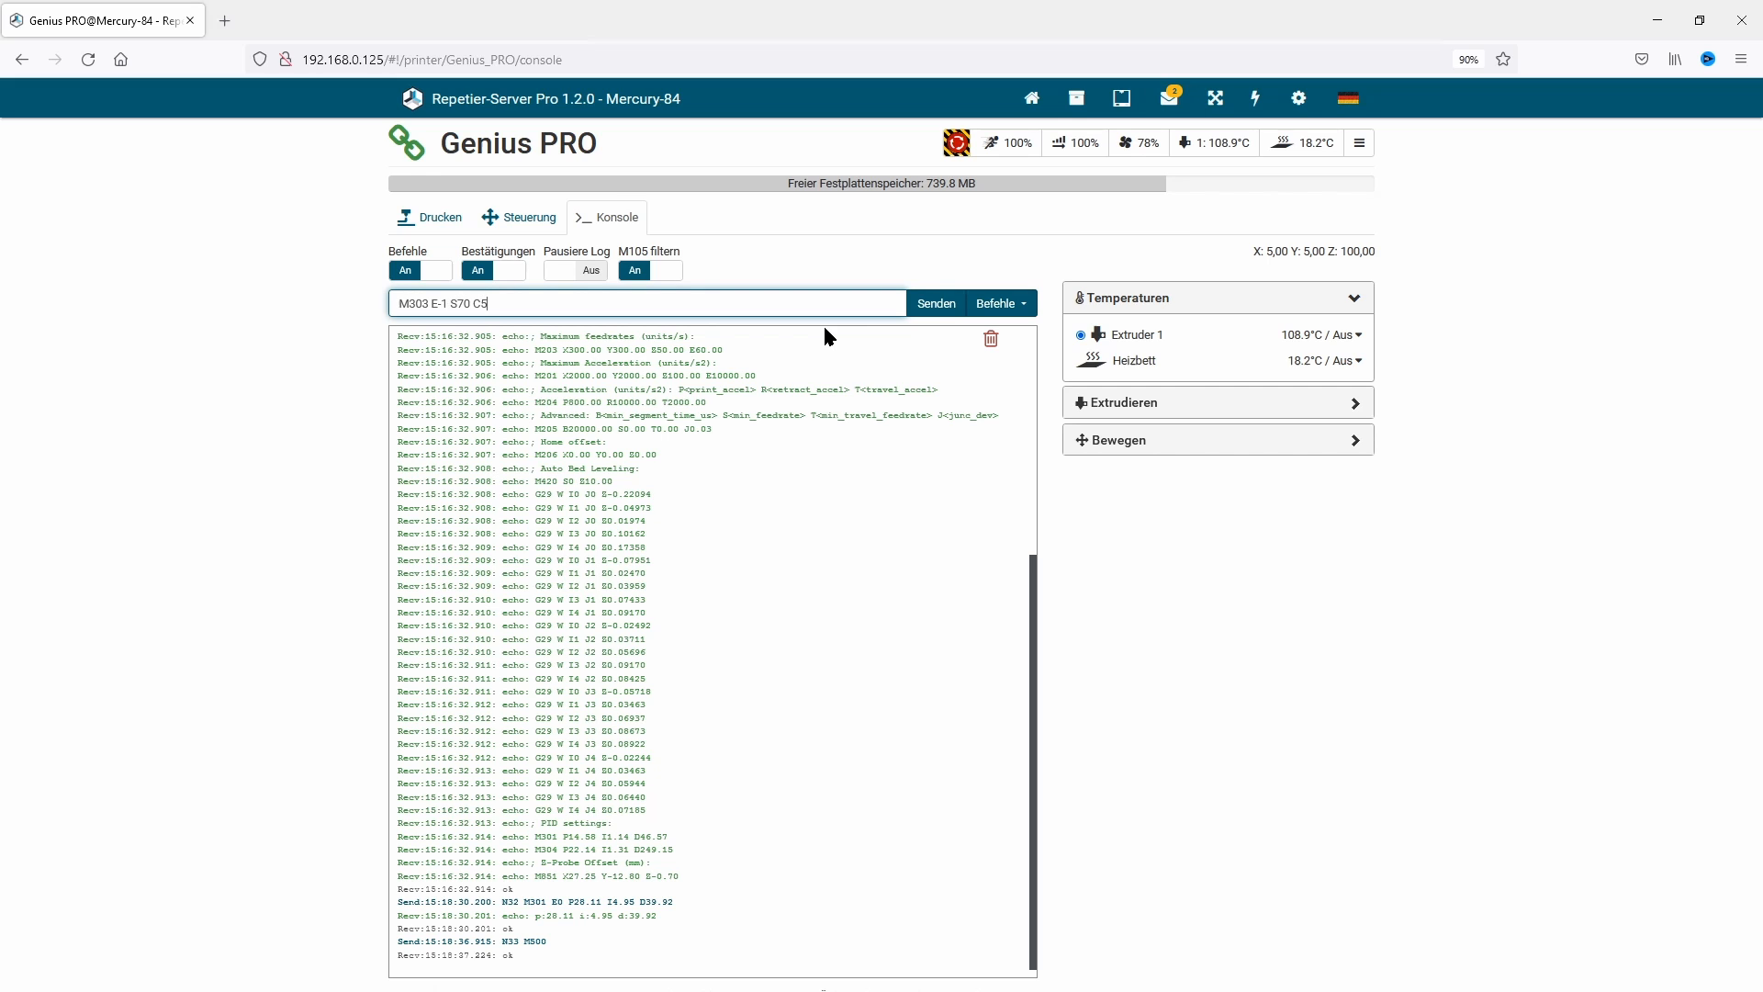
- Autotune the bed at 70 °C, then apply bed PID P27.70 I1.78 D287.31 with M304
{"action": "left_click", "coordinate": [935, 304]}
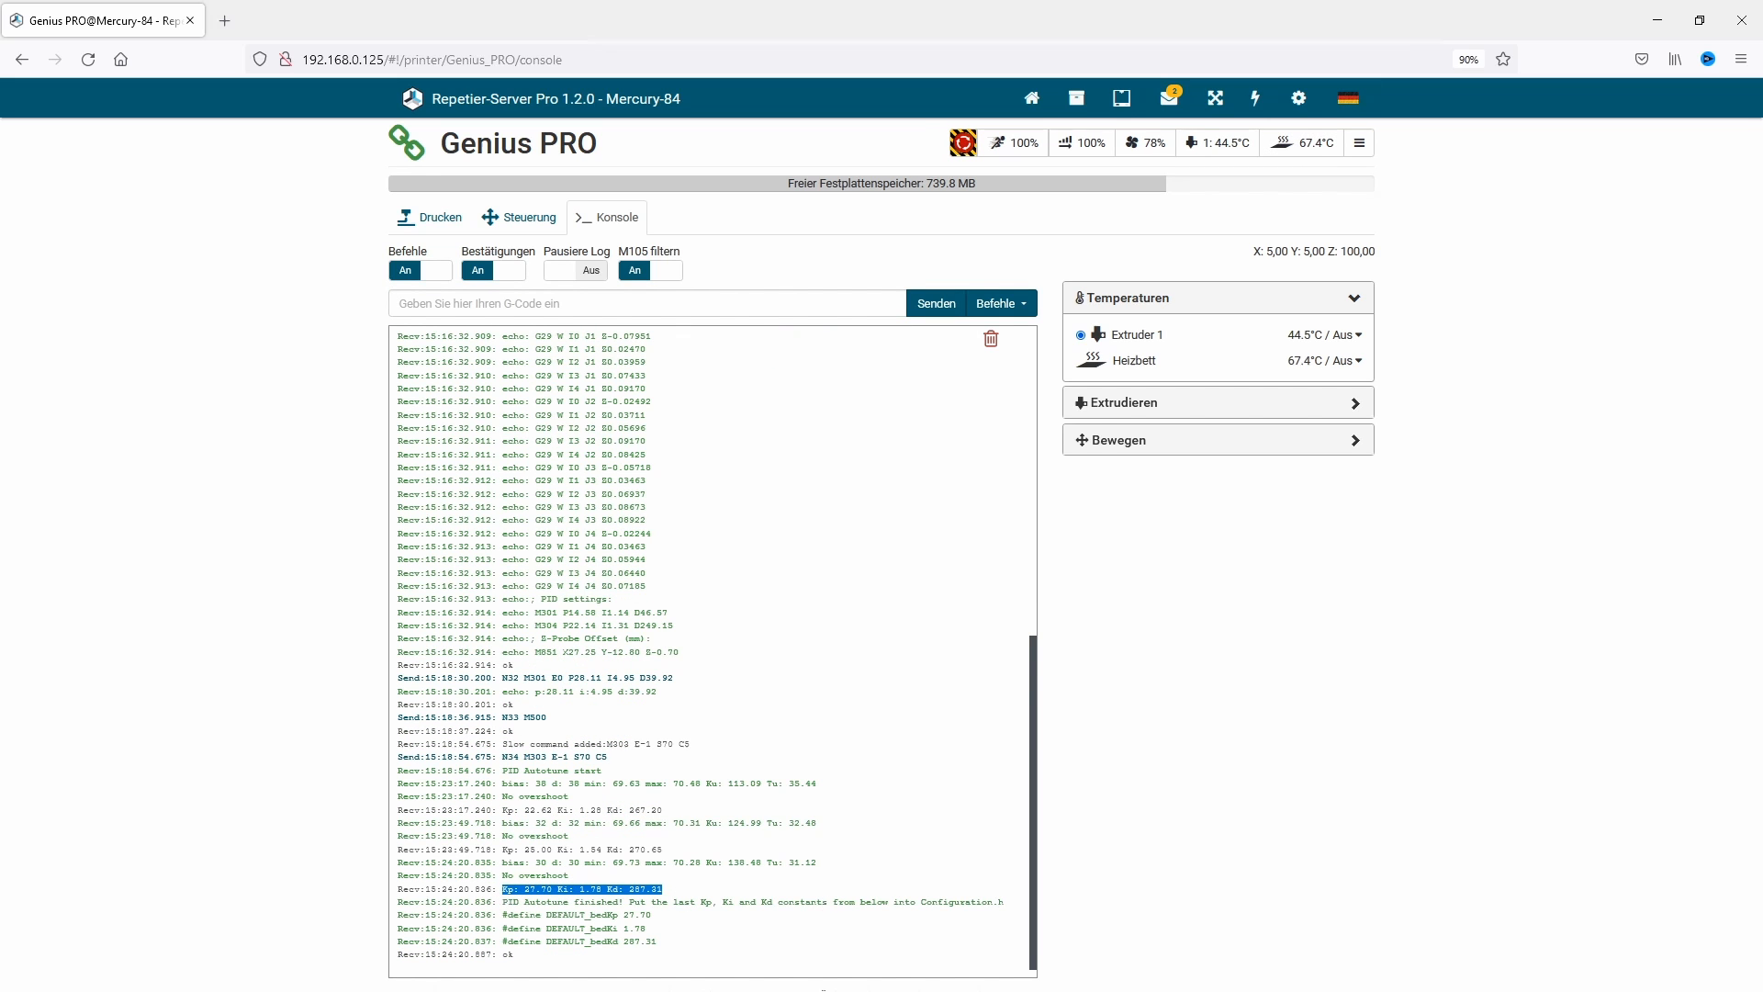
{"action": "type", "text": "M304 P27.70 I1.78 D287.31"}
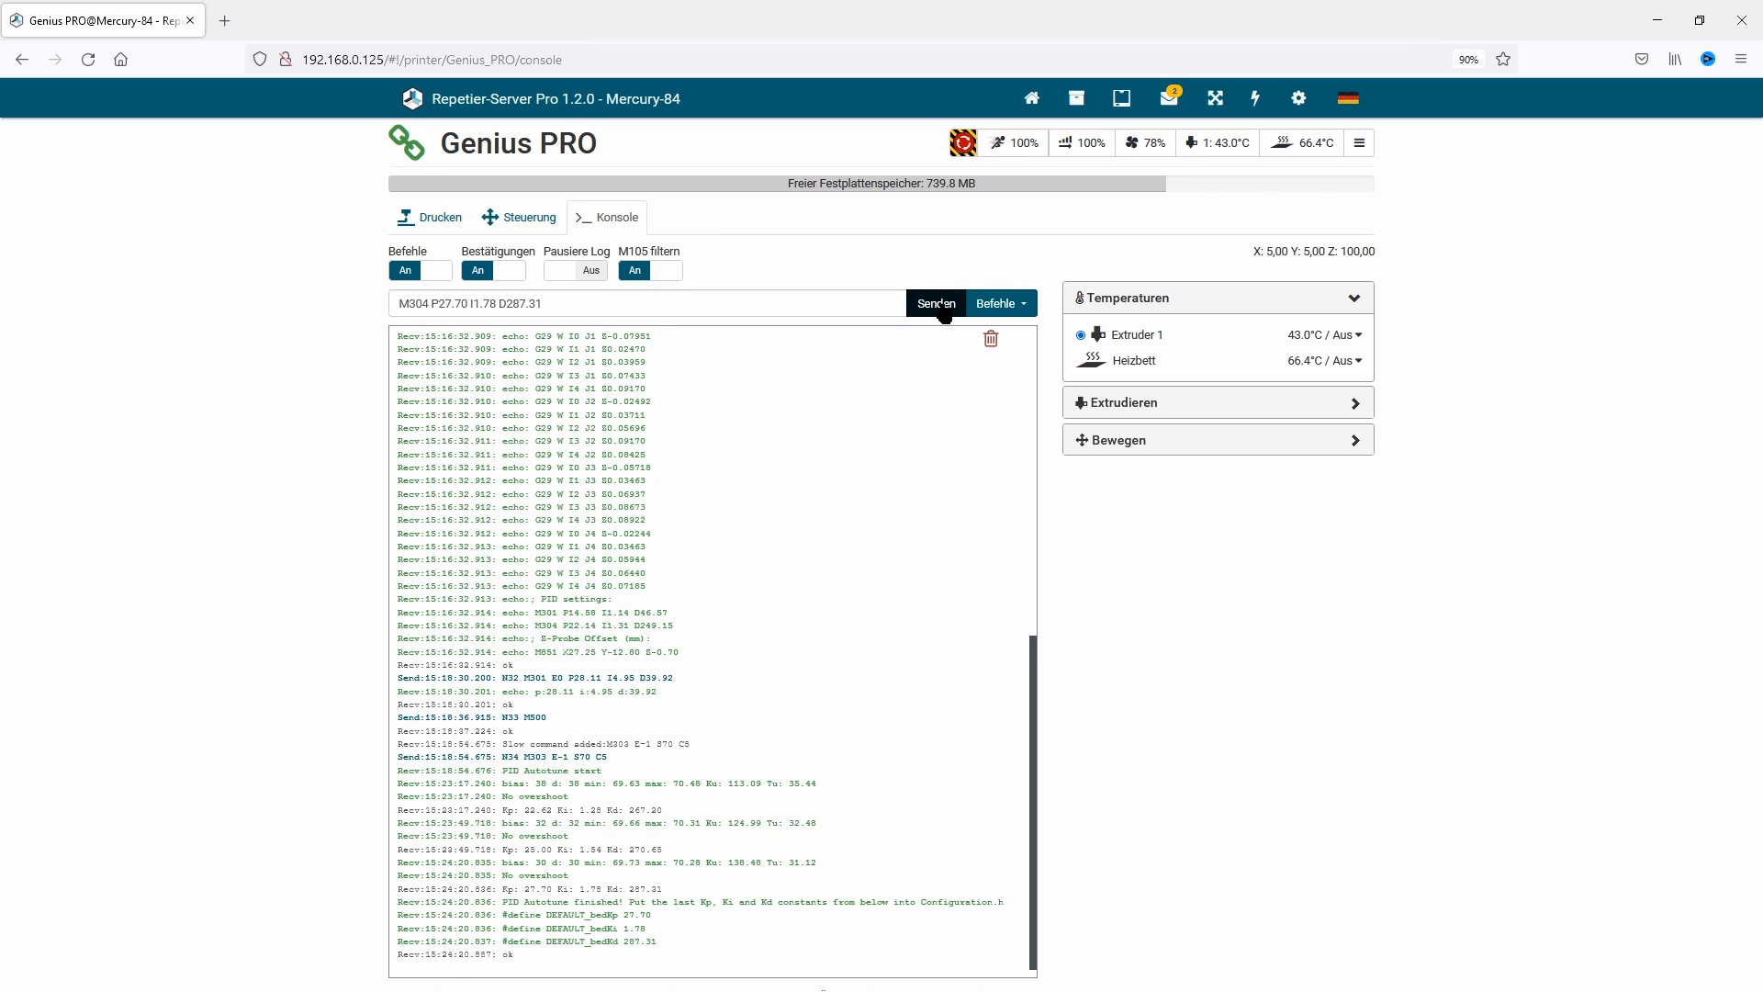
{"action": "left_click", "coordinate": [935, 304]}
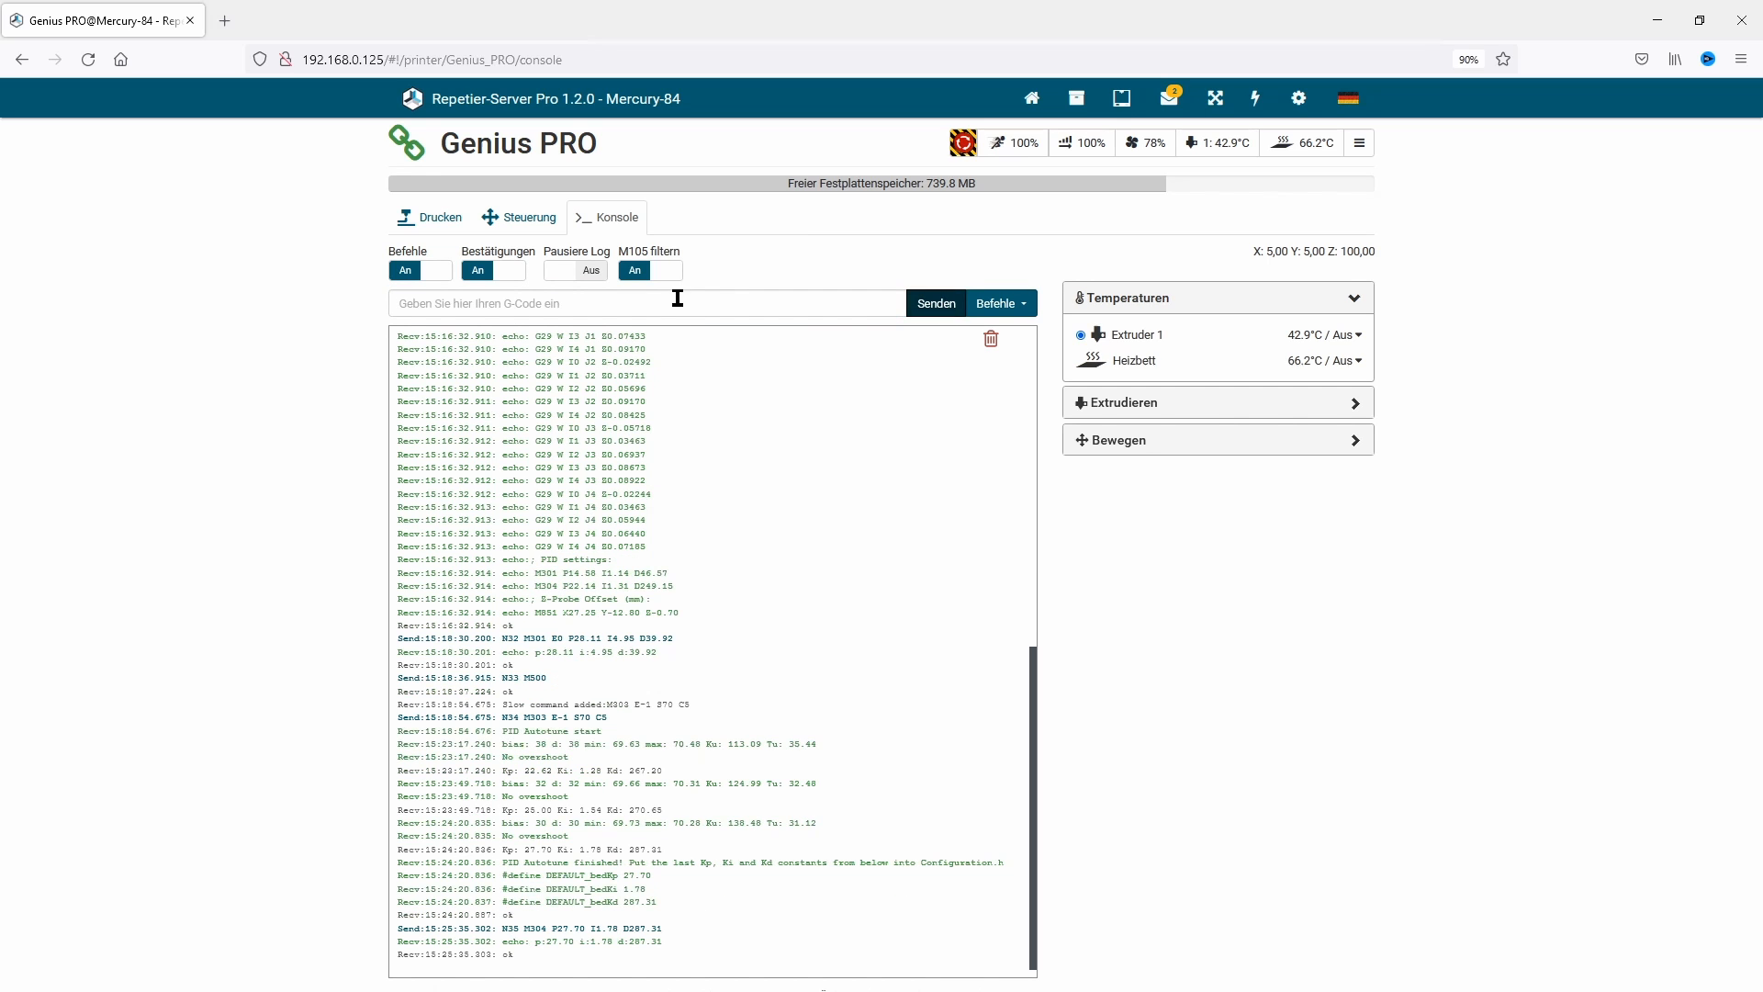
{"action": "type", "text": "M50"}
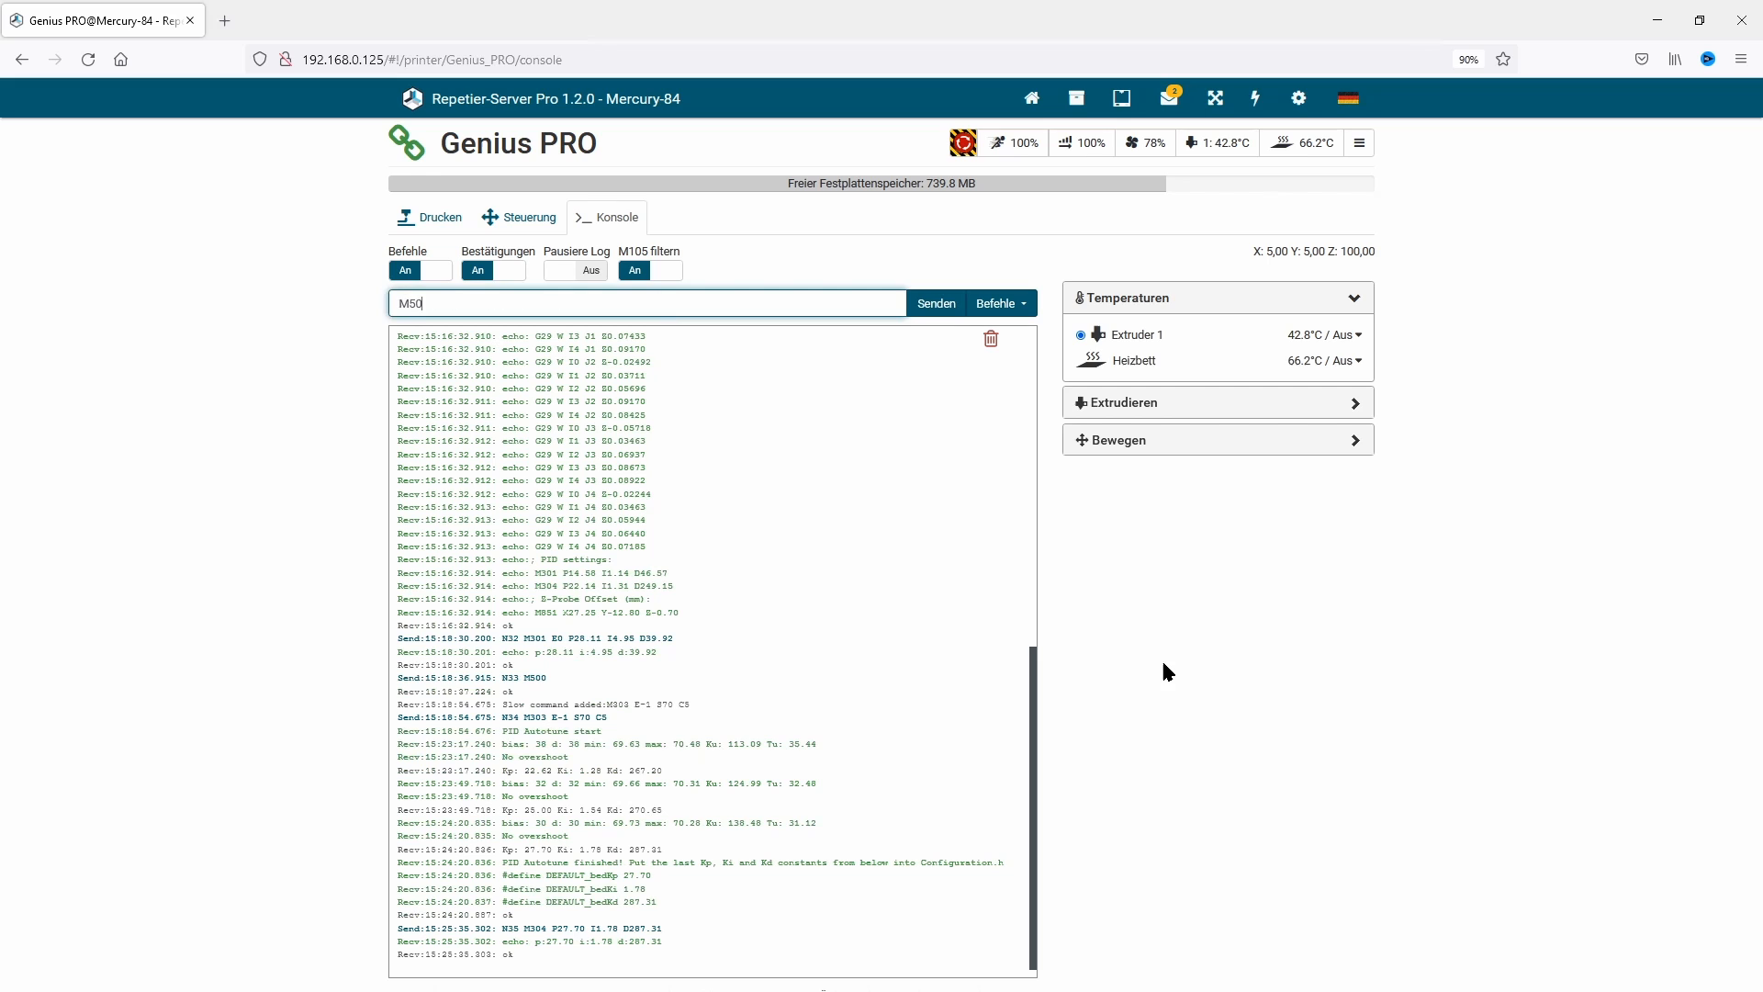
{"action": "left_click", "coordinate": [935, 304]}
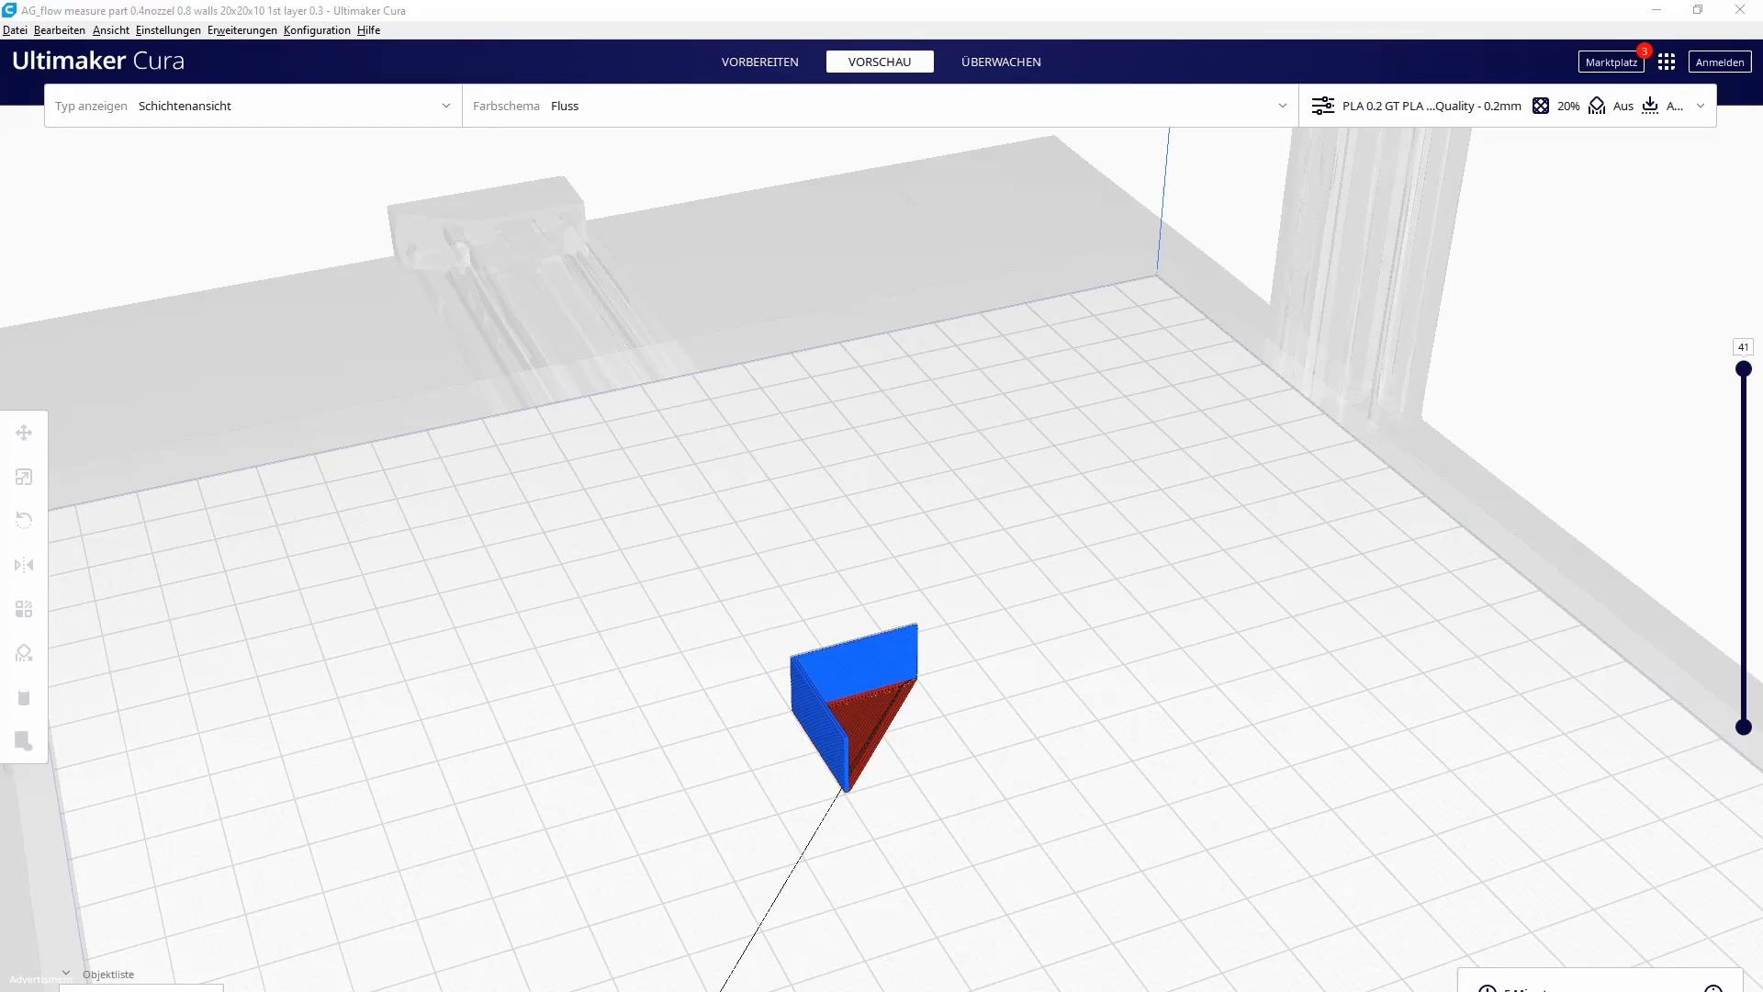
{"action": "mouse_move", "coordinate": [1428, 694]}
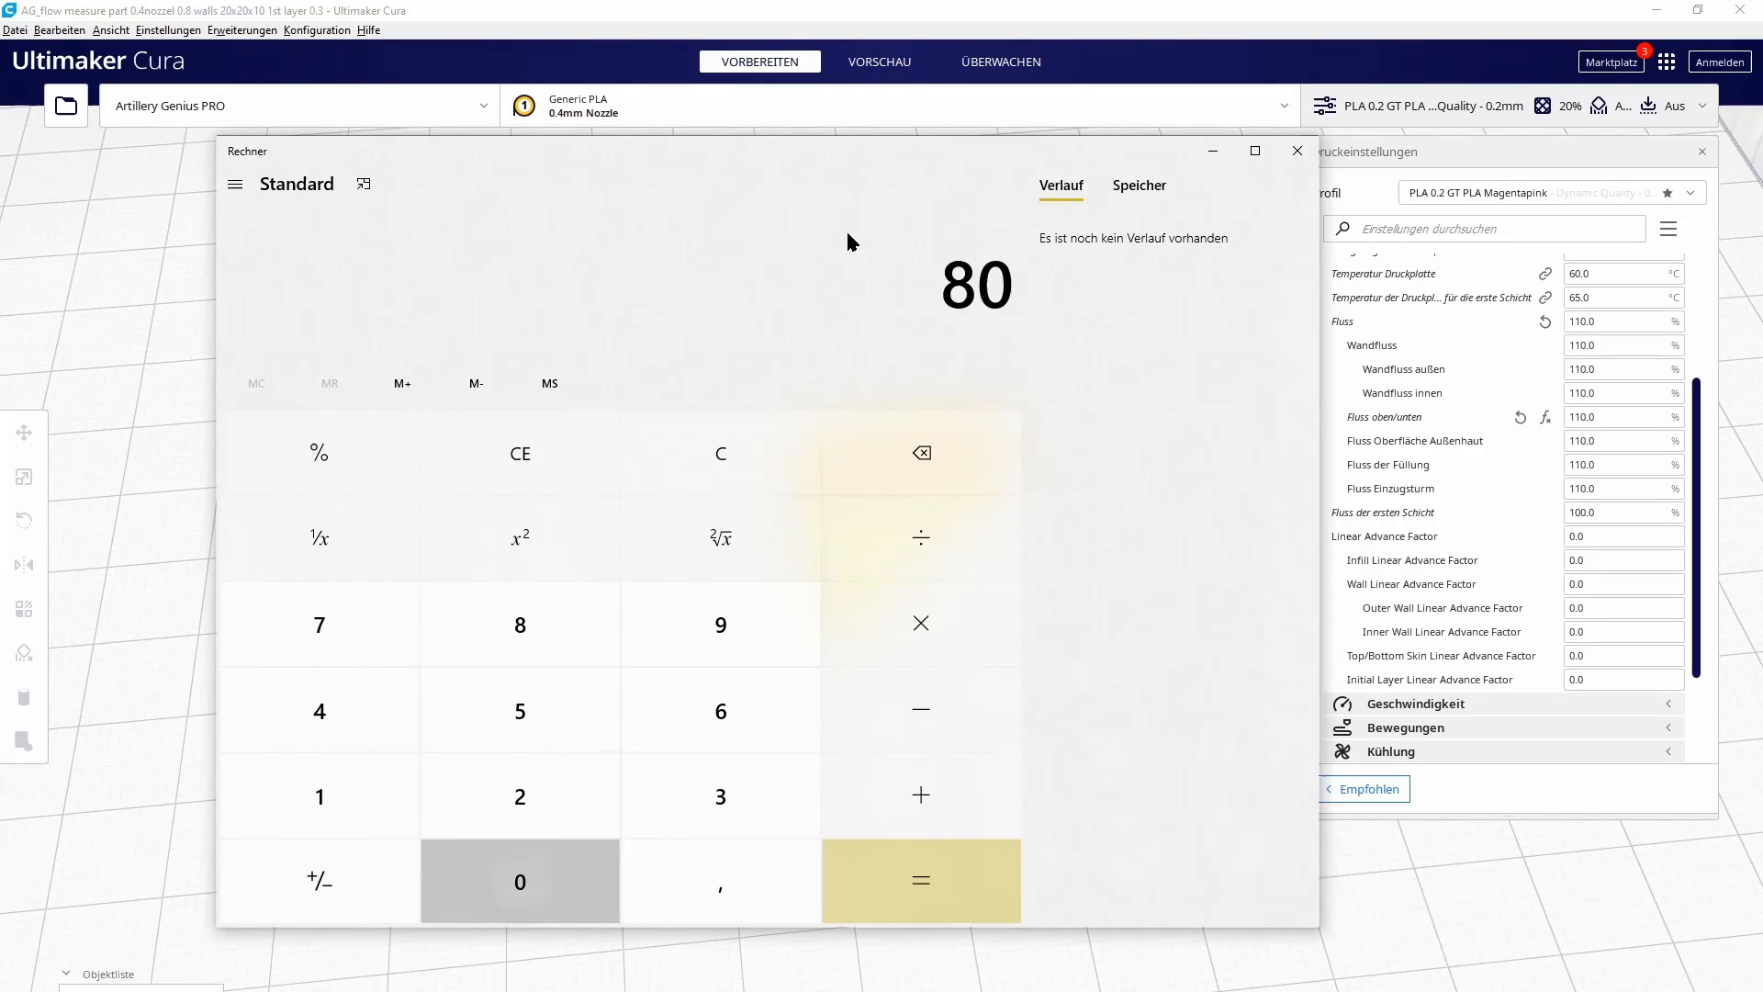
- Compute 80 ÷ 89 × 110 in Calculator, giving a new flow of about 98.88%
{"action": "left_click", "coordinate": [921, 536]}
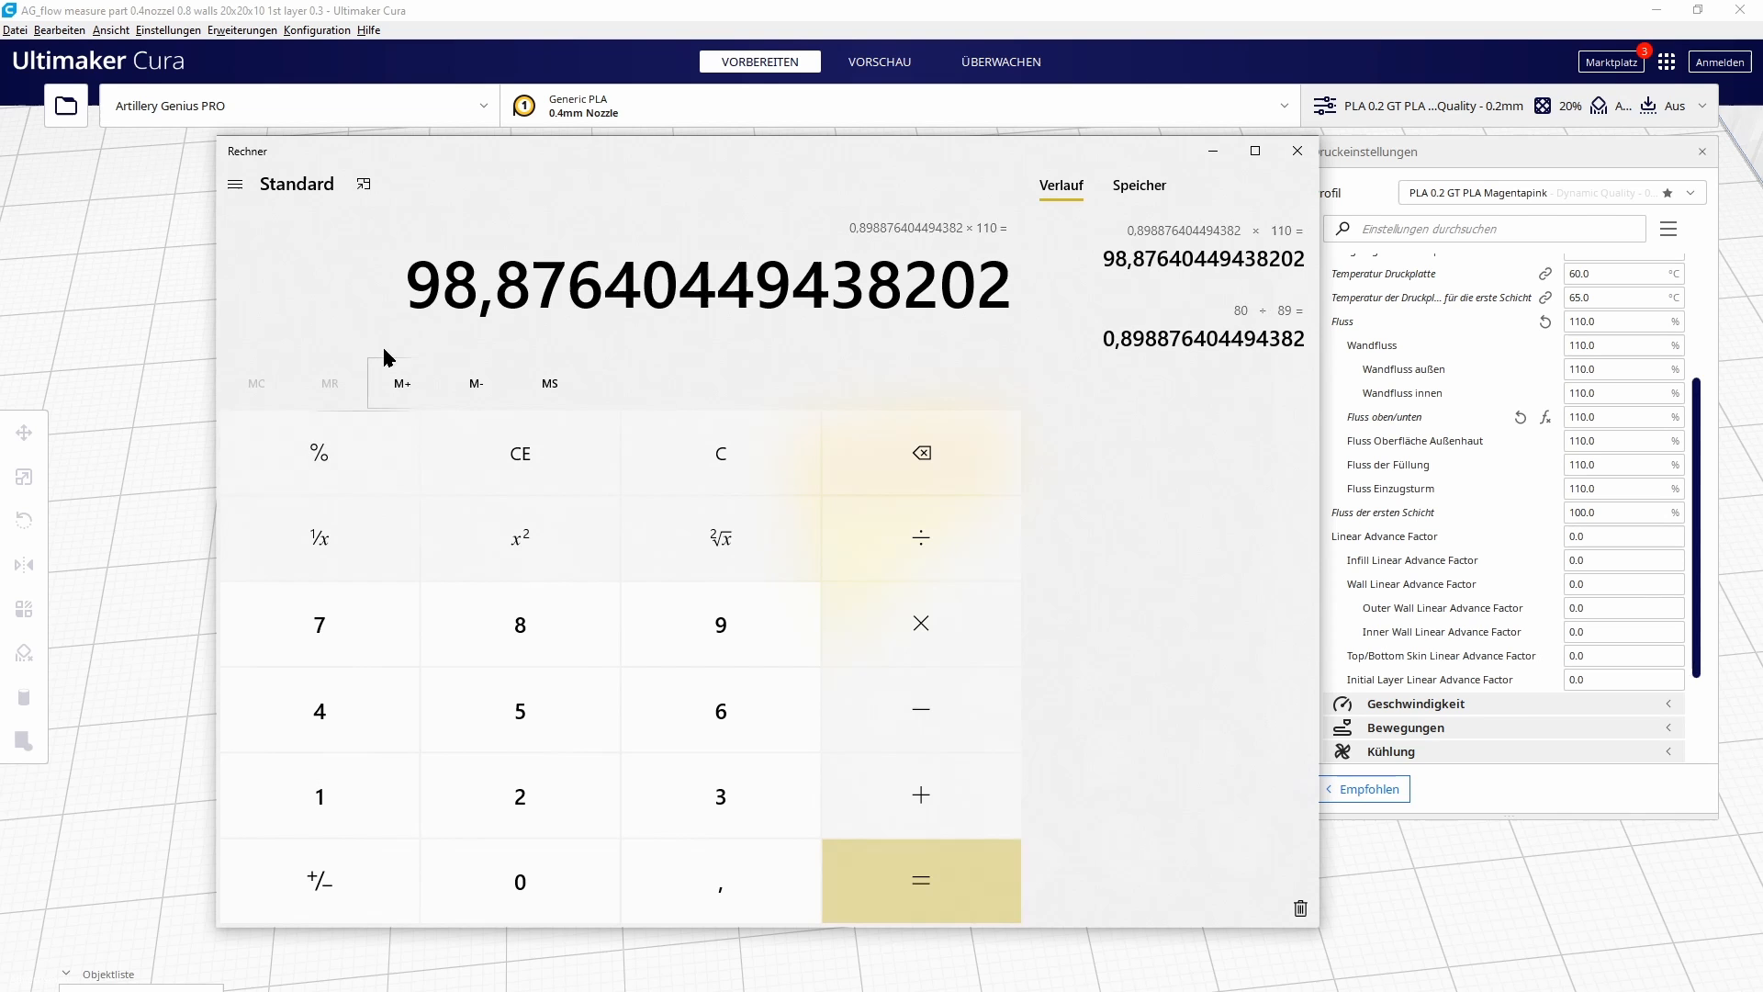
{"action": "mouse_move", "coordinate": [388, 399]}
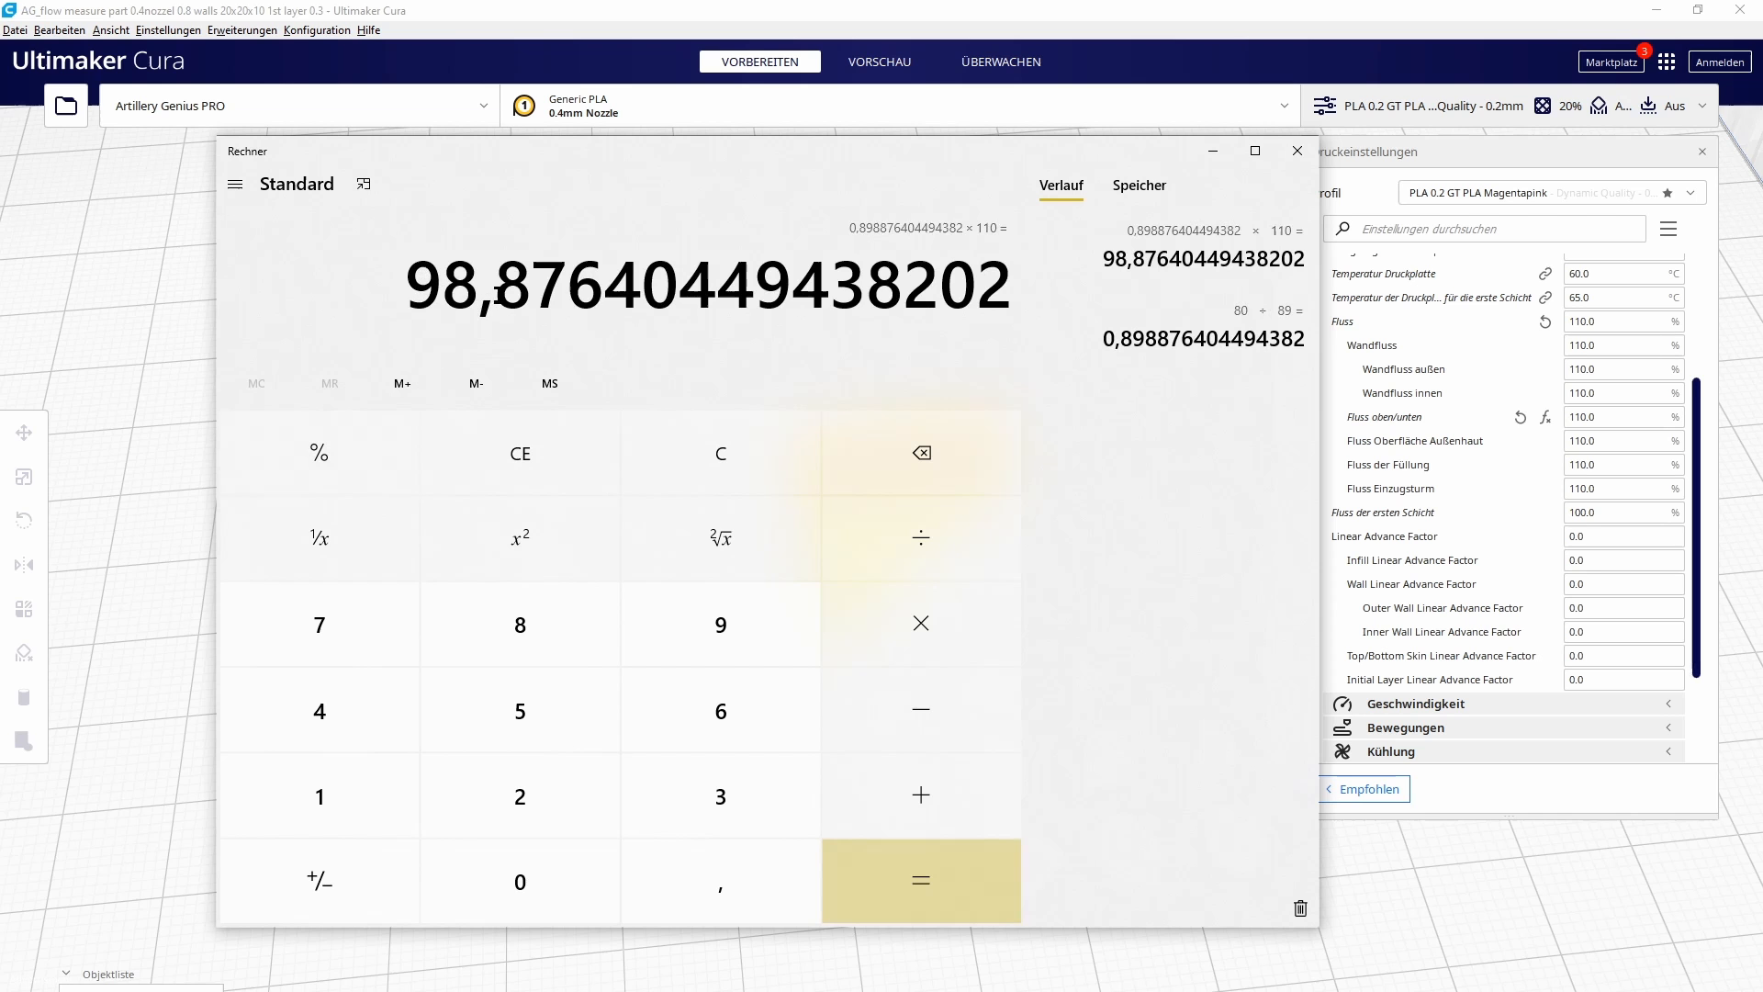